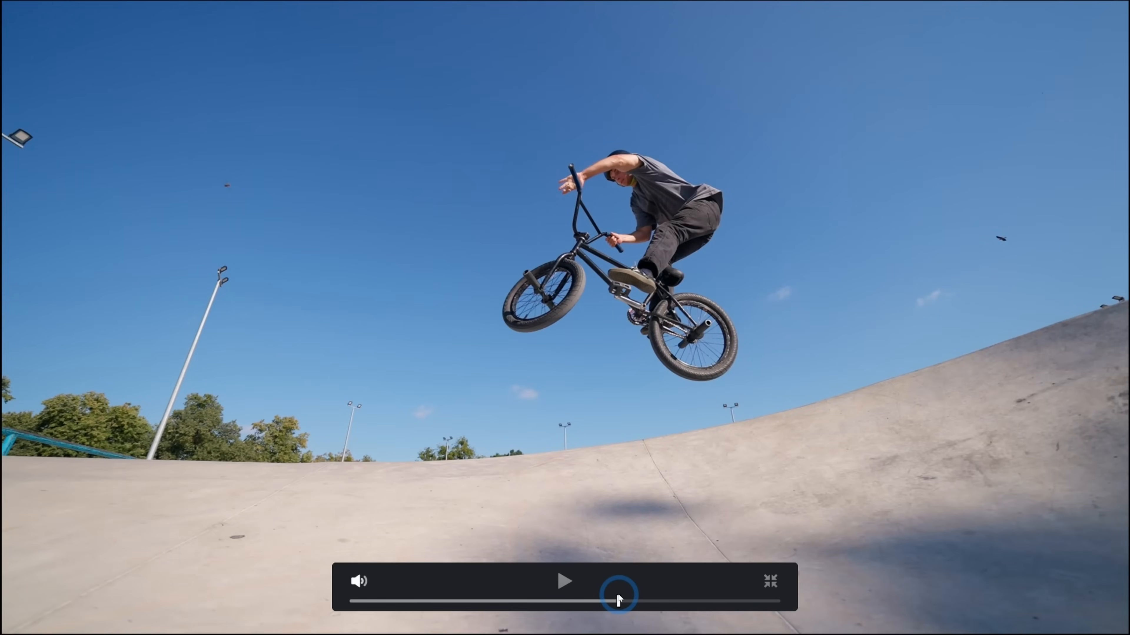
Play and pause the finished-shot preview, then move the playhead into the first BMX clip.
{"action": "left_click", "coordinate": [564, 581]}
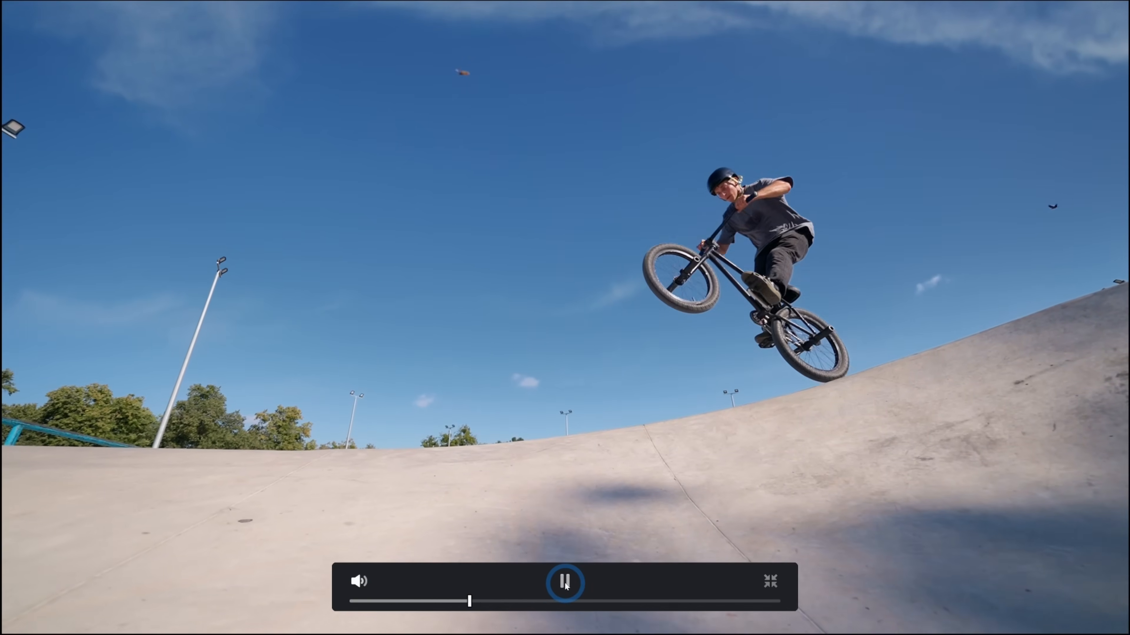
{"action": "left_click", "coordinate": [566, 581]}
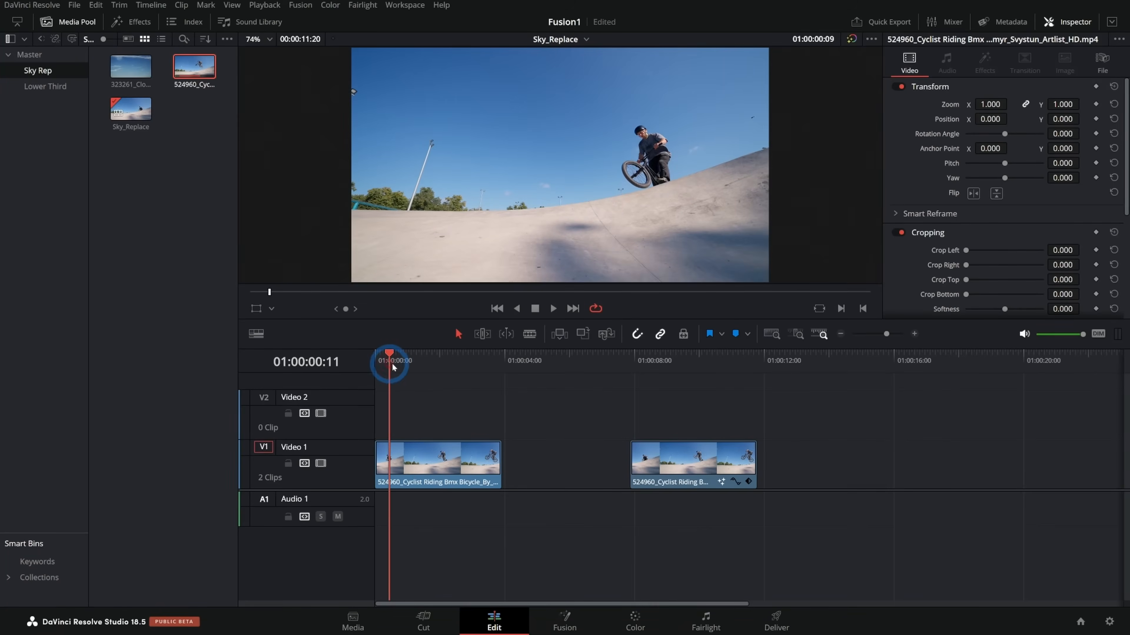
{"action": "left_click_drag", "start_coordinate": [389, 360], "coordinate": [413, 360]}
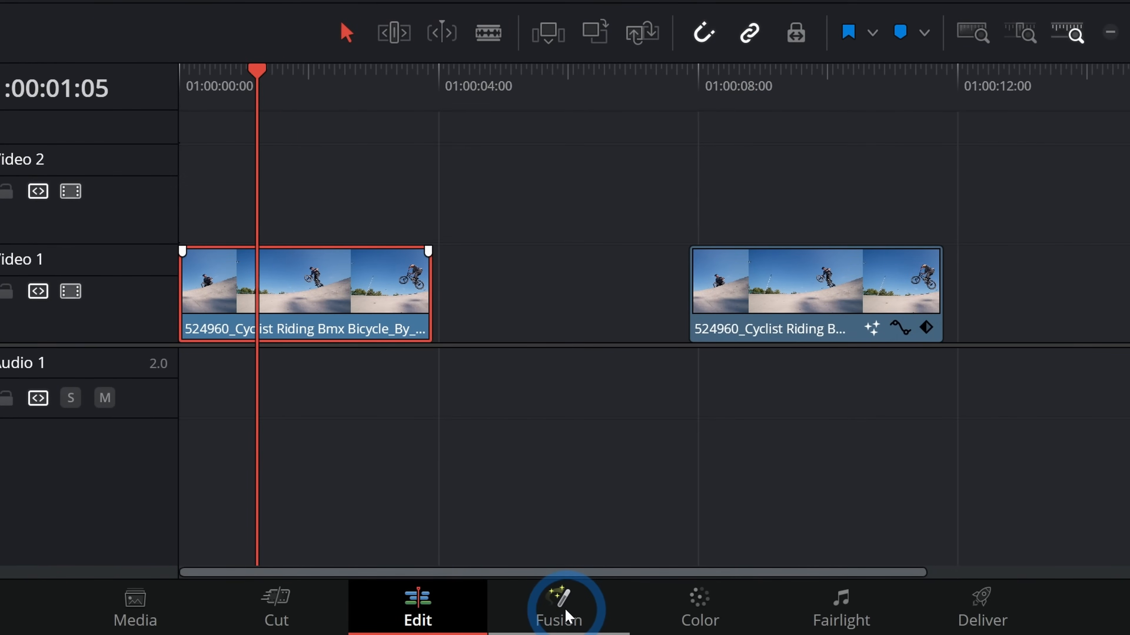
Bring the BMX clip into Fusion, add the cloudy sky footage, and rename the input nodes SKY and OG.
{"action": "left_click", "coordinate": [564, 607]}
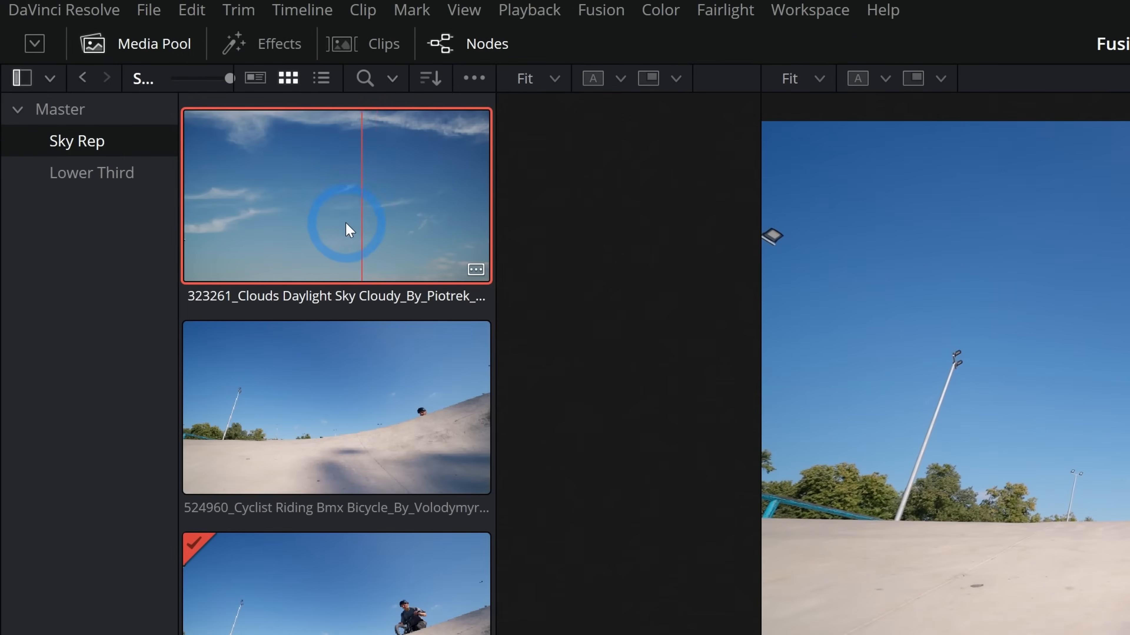
{"action": "mouse_move", "coordinate": [439, 221]}
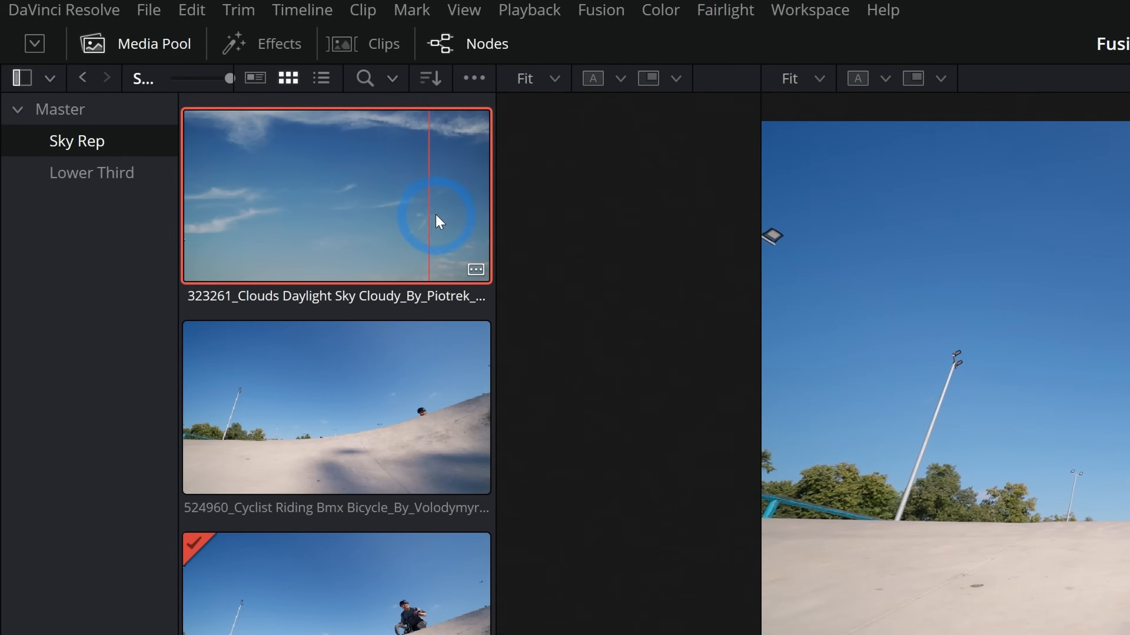
{"action": "left_click", "coordinate": [564, 620]}
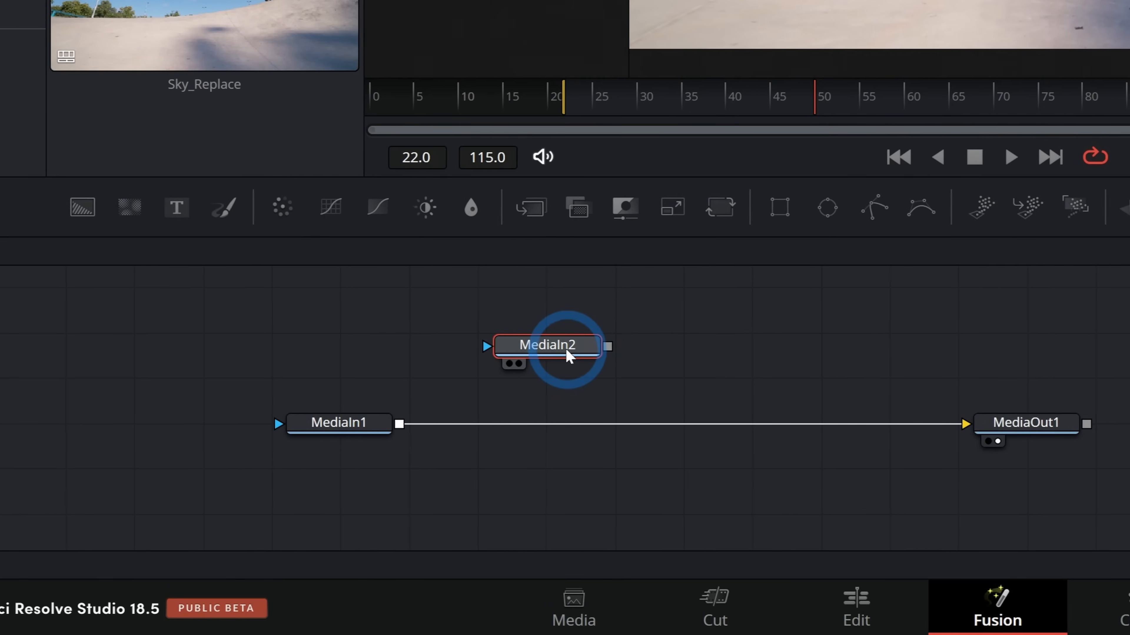
{"action": "double_click", "coordinate": [545, 346]}
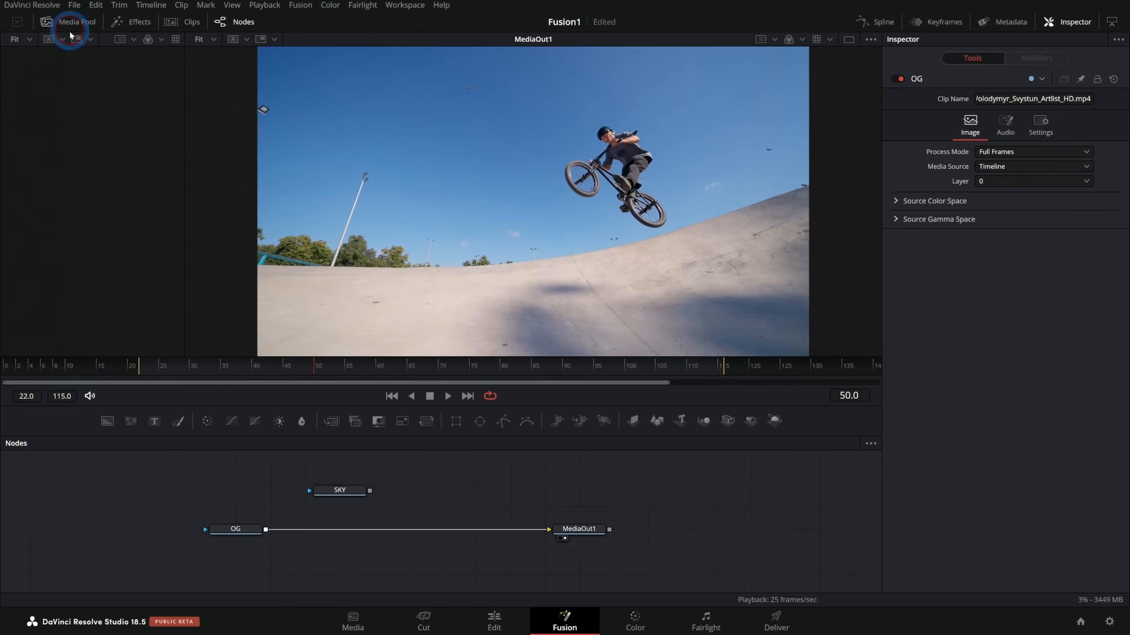
{"action": "mouse_move", "coordinate": [374, 519]}
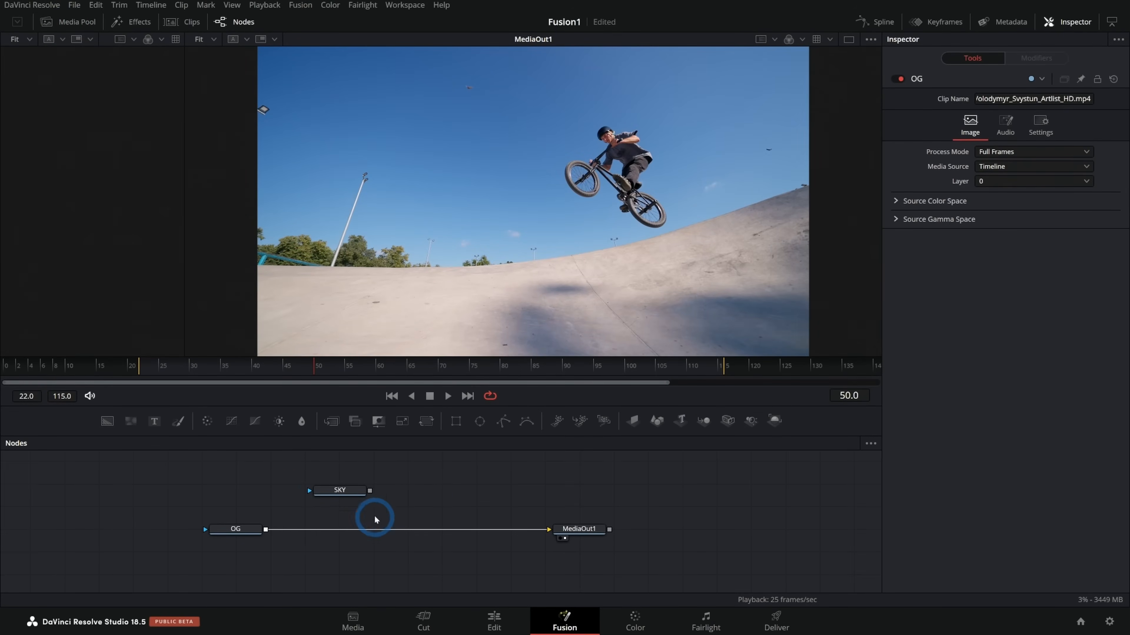
Merge the SKY footage over OG as Merge1 and view the original shot beside the output.
{"action": "left_click", "coordinate": [340, 490]}
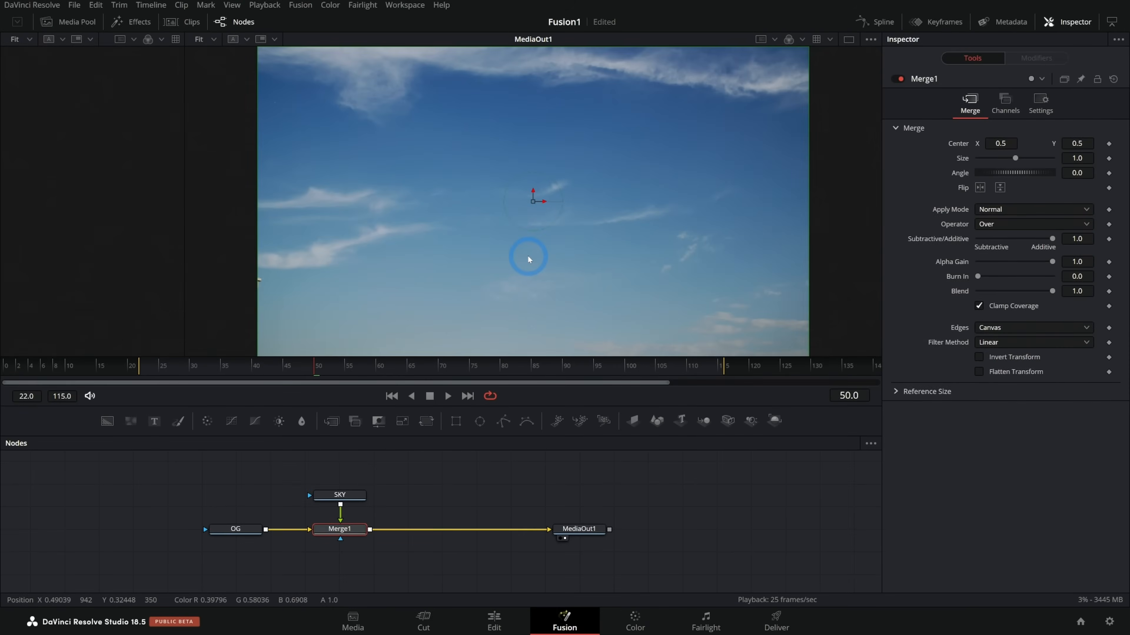
{"action": "left_click", "coordinate": [339, 495]}
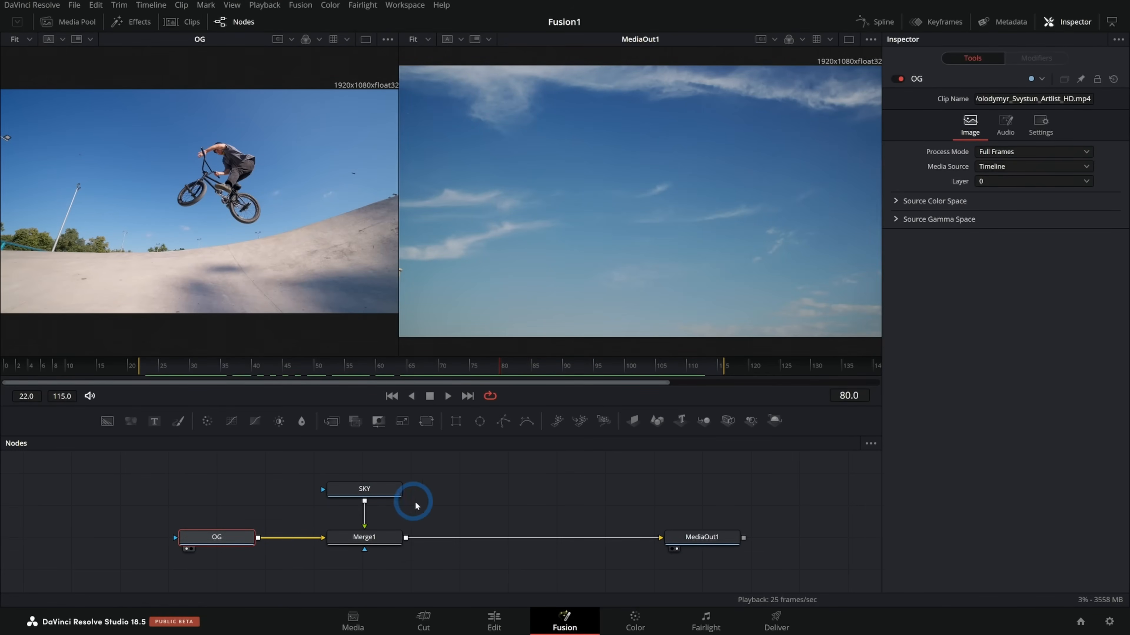
{"action": "mouse_move", "coordinate": [446, 483]}
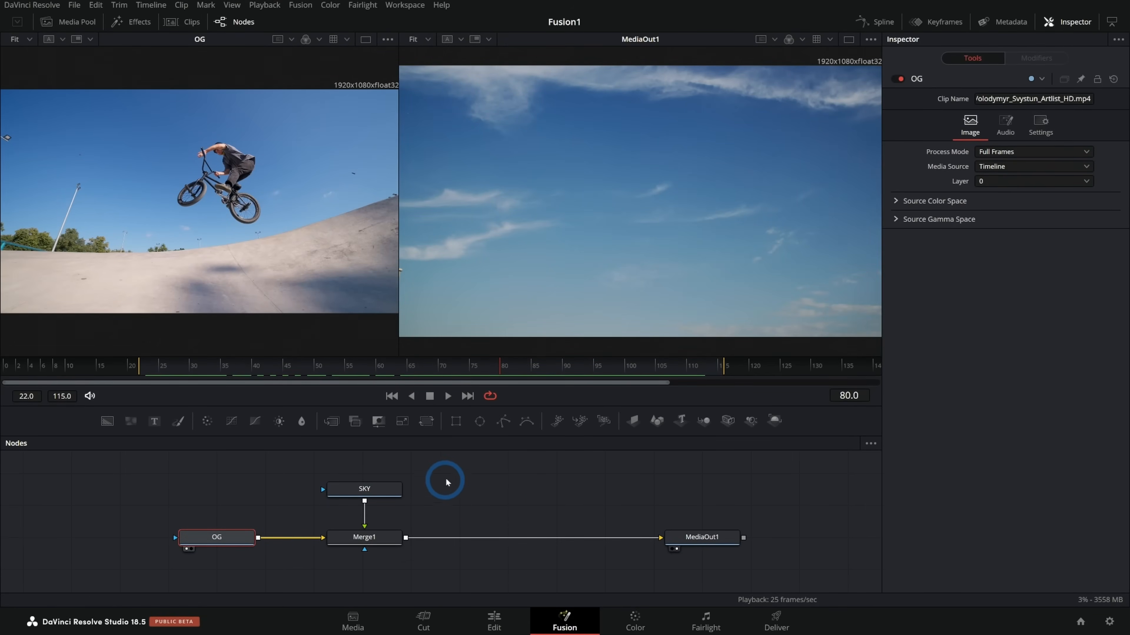
{"action": "mouse_move", "coordinate": [341, 434]}
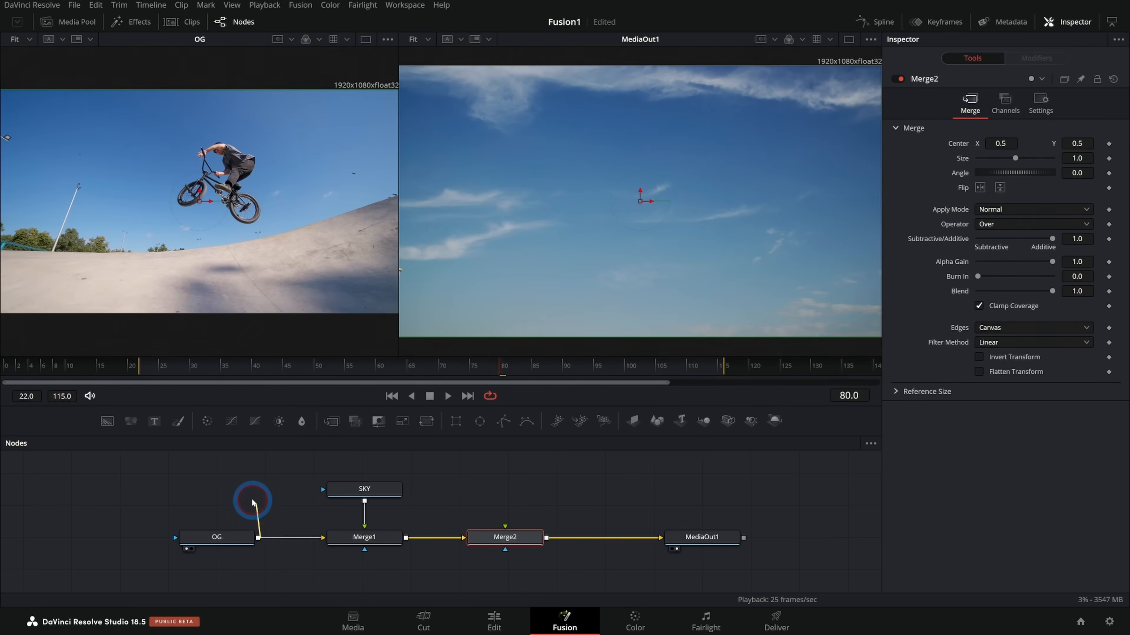
Feed OG's output into Merge2's foreground so the rider returns over the sky composite.
{"action": "left_click_drag", "start_coordinate": [252, 501], "coordinate": [478, 507]}
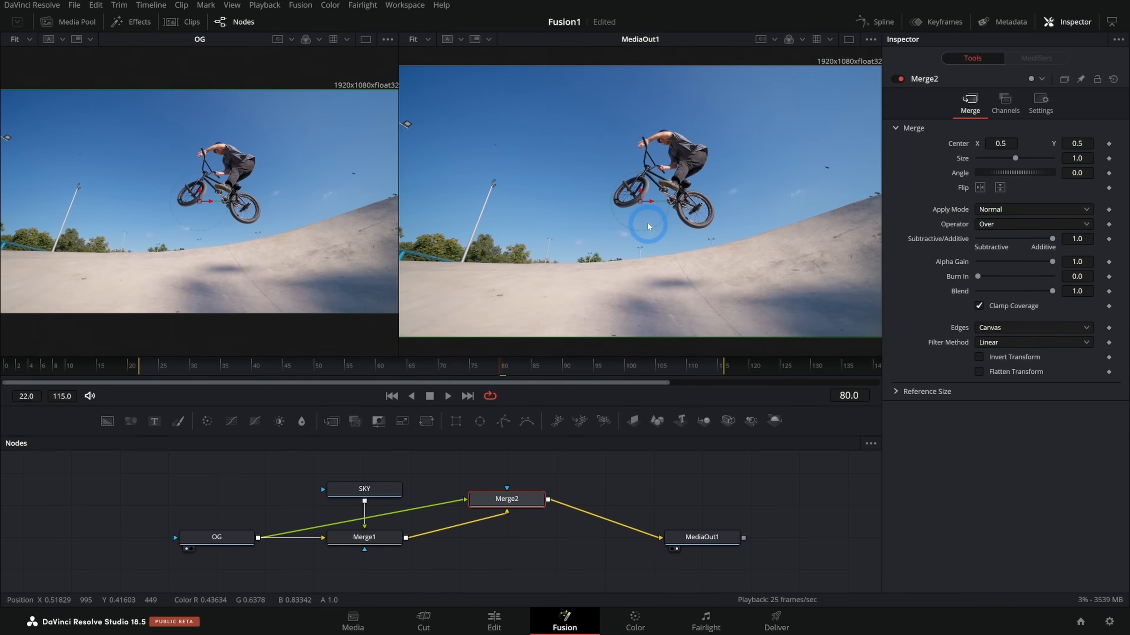
{"action": "mouse_move", "coordinate": [572, 215]}
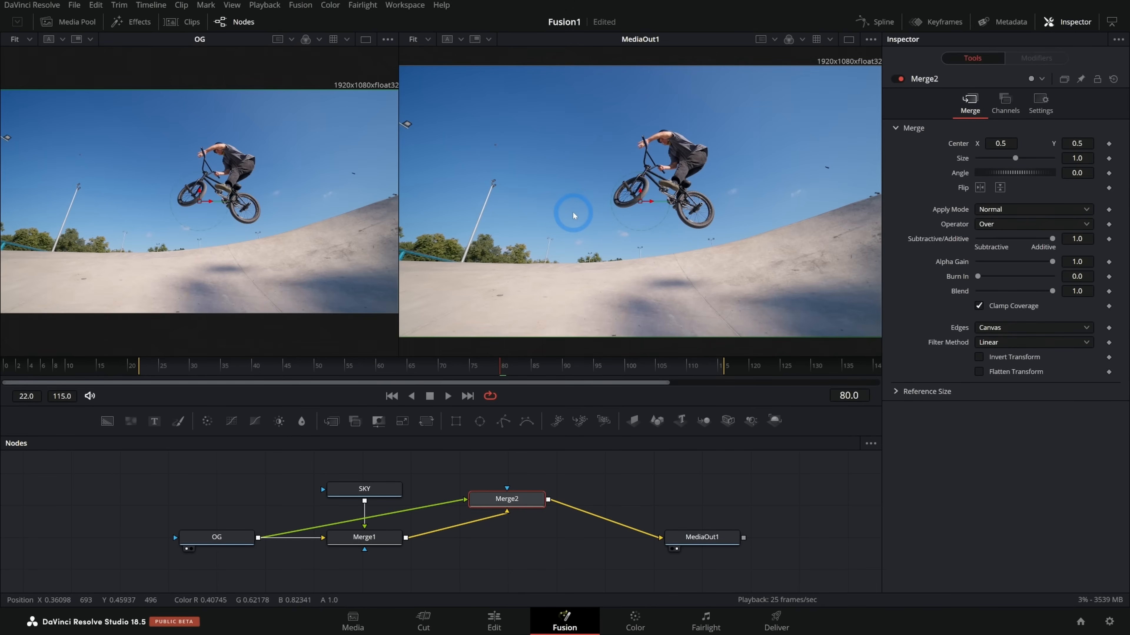
{"action": "mouse_move", "coordinate": [539, 156]}
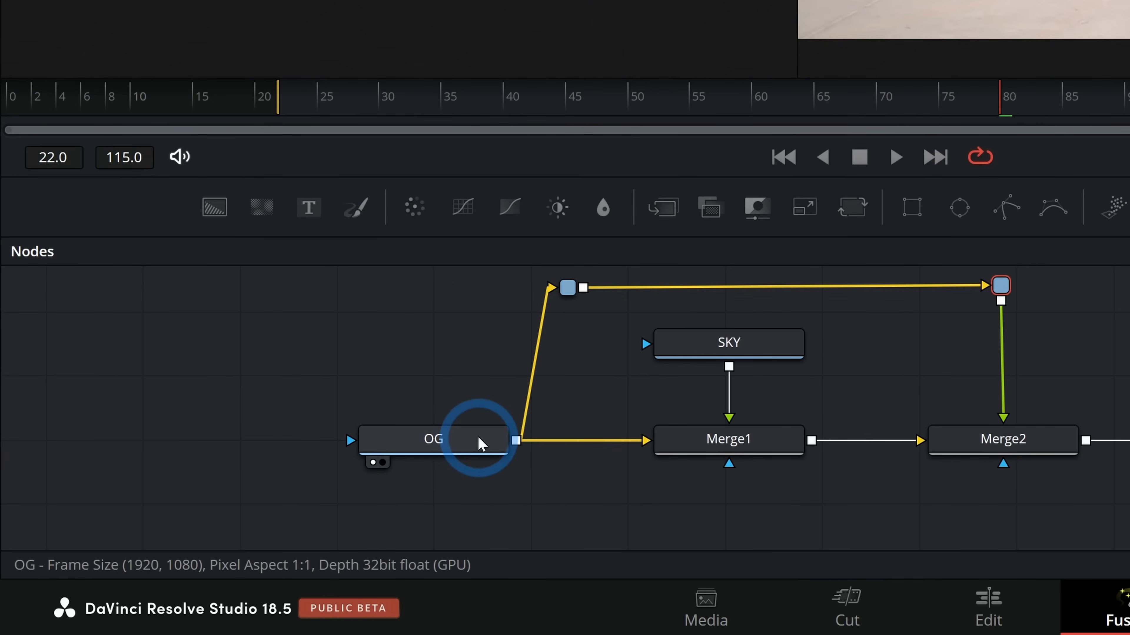
{"action": "mouse_move", "coordinate": [468, 450]}
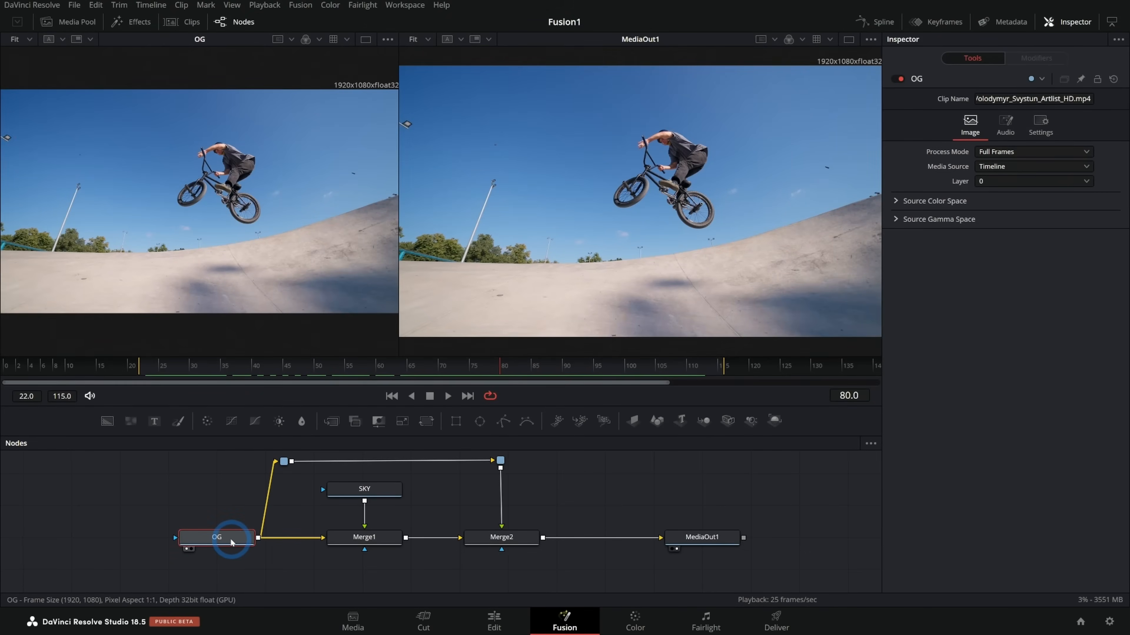
{"action": "left_click", "coordinate": [363, 536]}
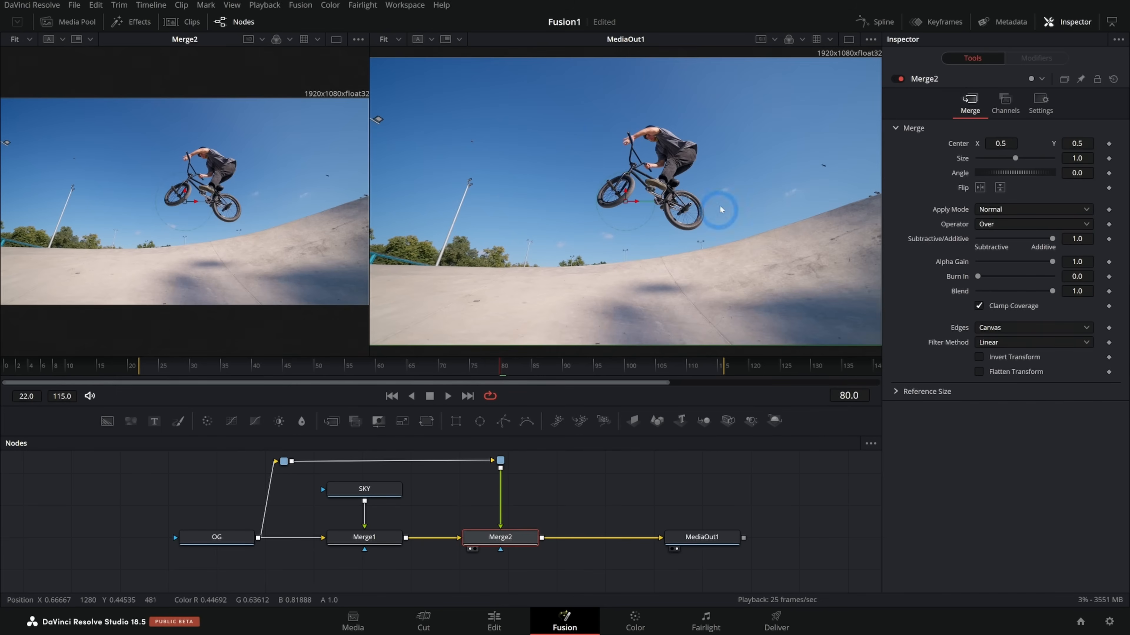
{"action": "mouse_move", "coordinate": [524, 528]}
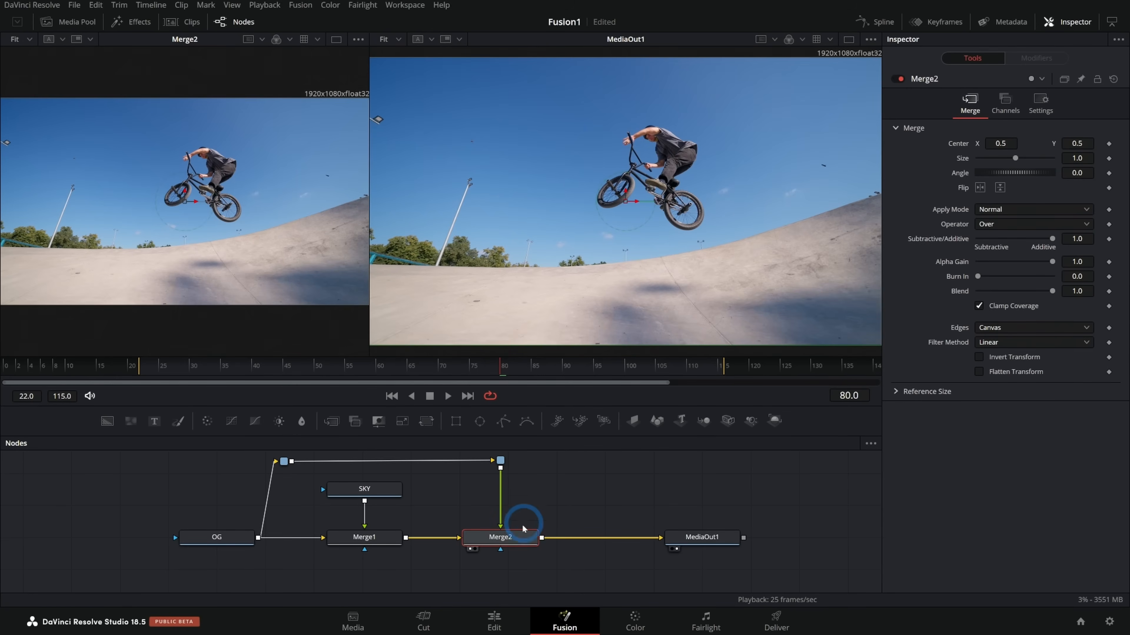
{"action": "mouse_move", "coordinate": [528, 495]}
{"action": "type", "text": "dro"}
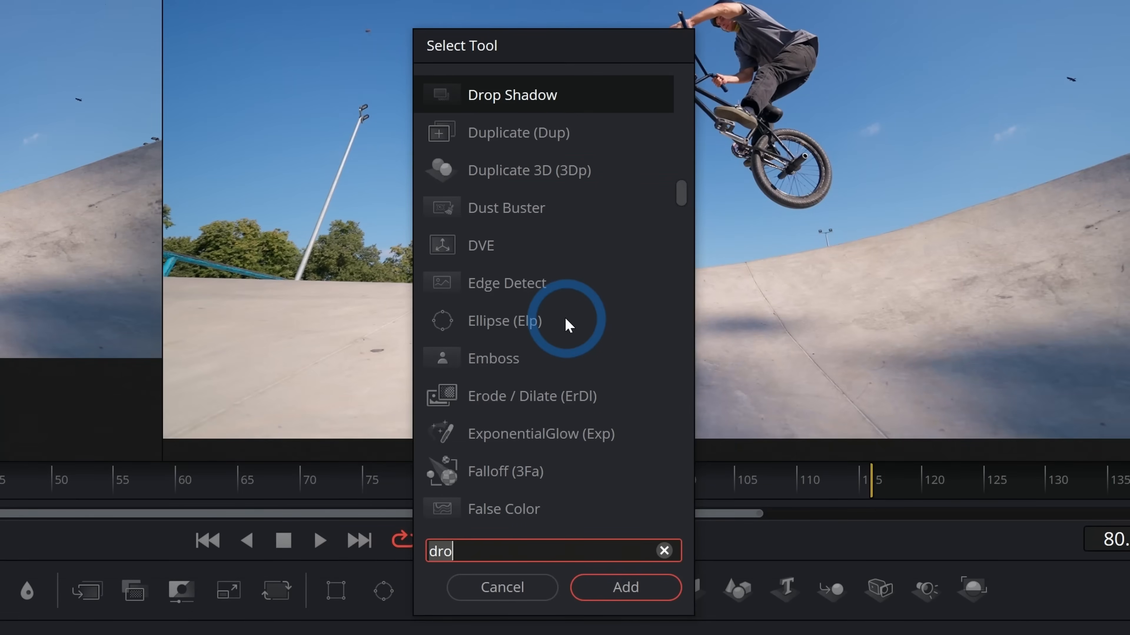
Search the tool picker for 'key' and add a Delta Keyer on OG's path into Merge2.
{"action": "left_click", "coordinate": [663, 550]}
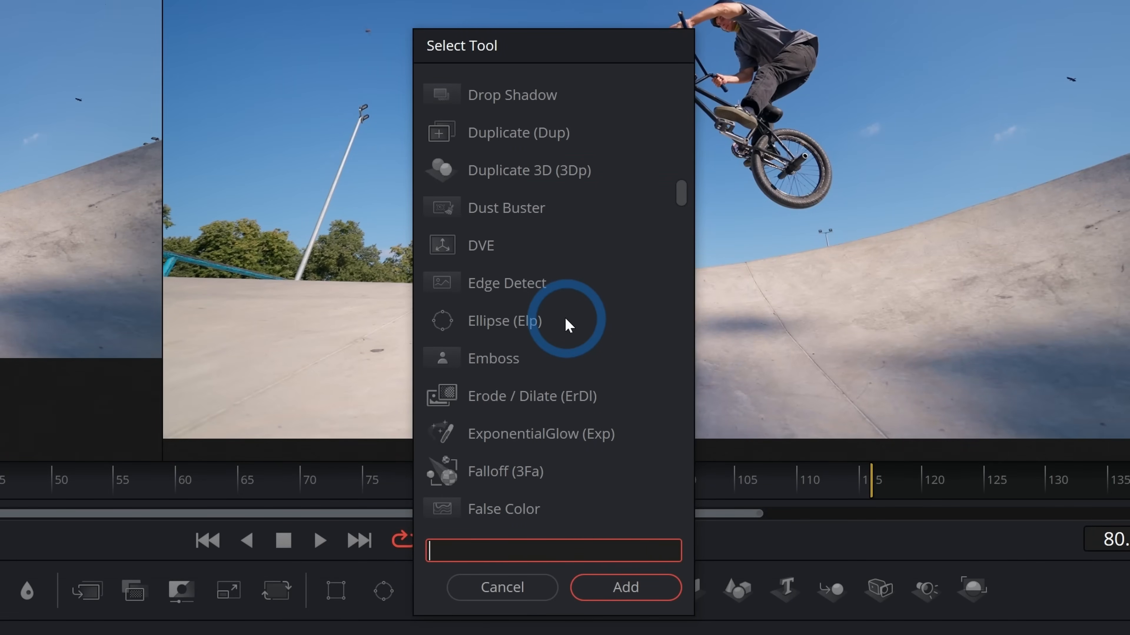
{"action": "type", "text": "key"}
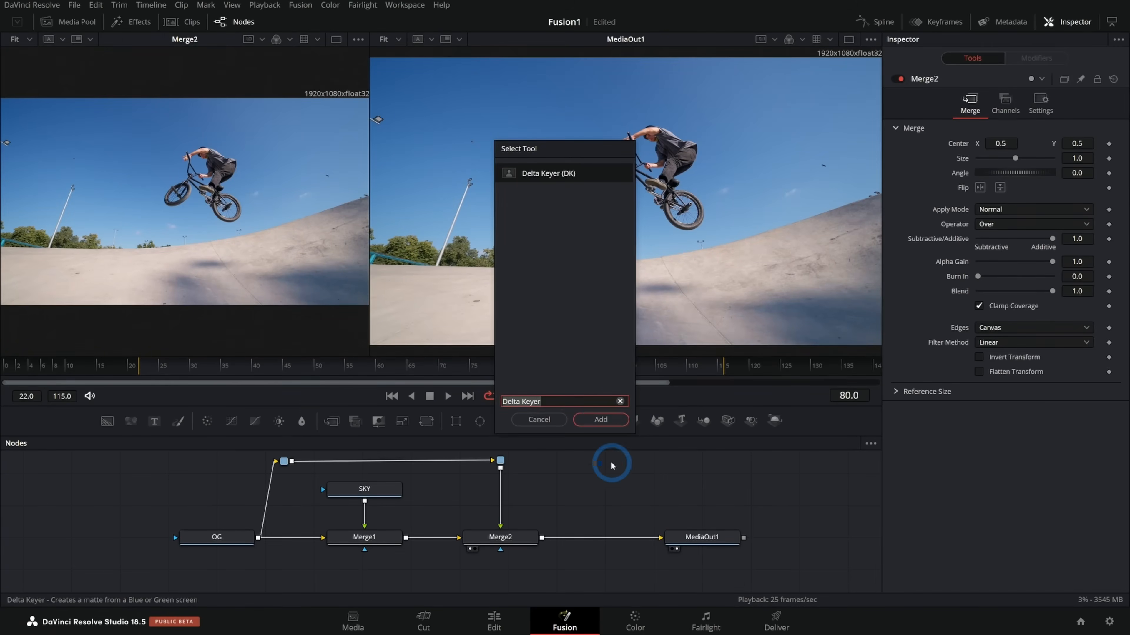
{"action": "left_click", "coordinate": [599, 420]}
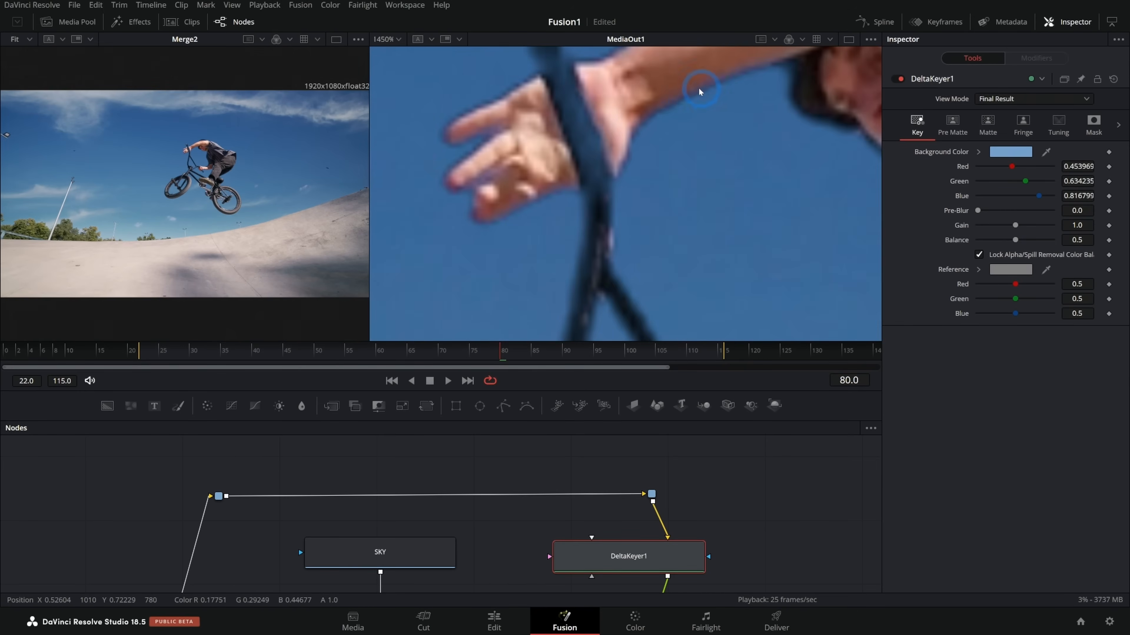
{"action": "mouse_move", "coordinate": [601, 192]}
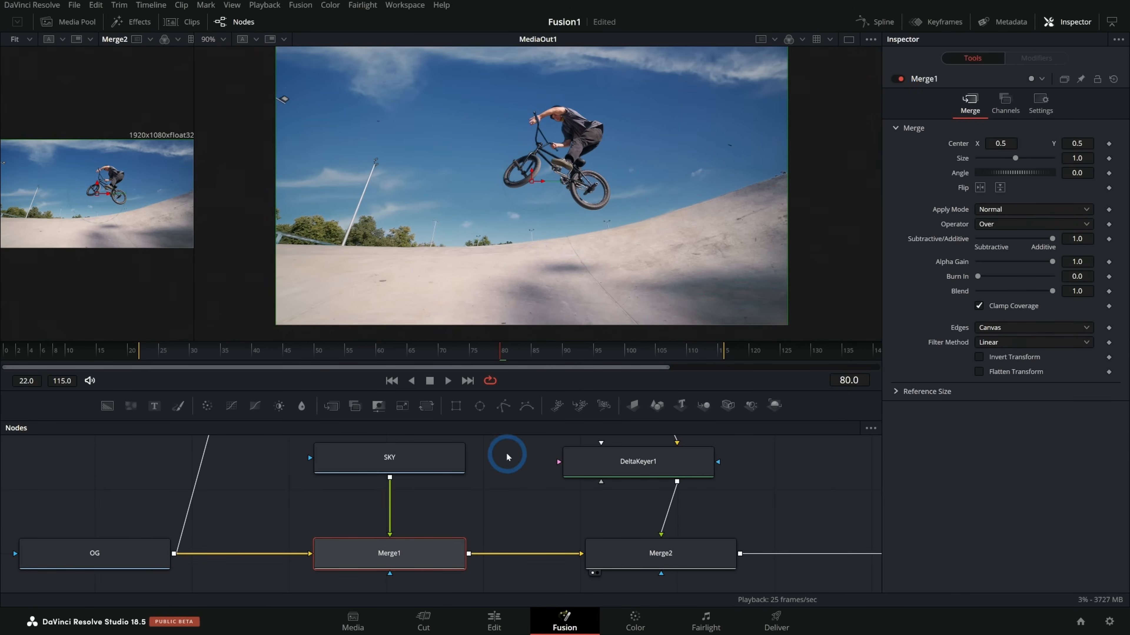
{"action": "mouse_move", "coordinate": [574, 270]}
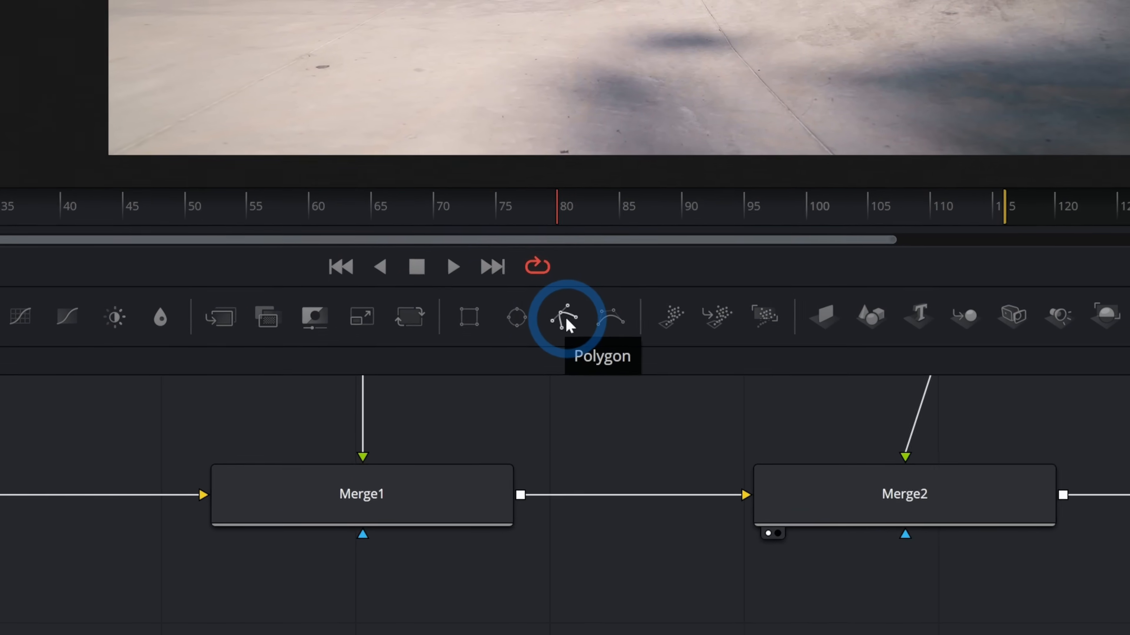
Start the polygon mask and bend its spline to follow the ramp's curved edge.
{"action": "left_click", "coordinate": [568, 317]}
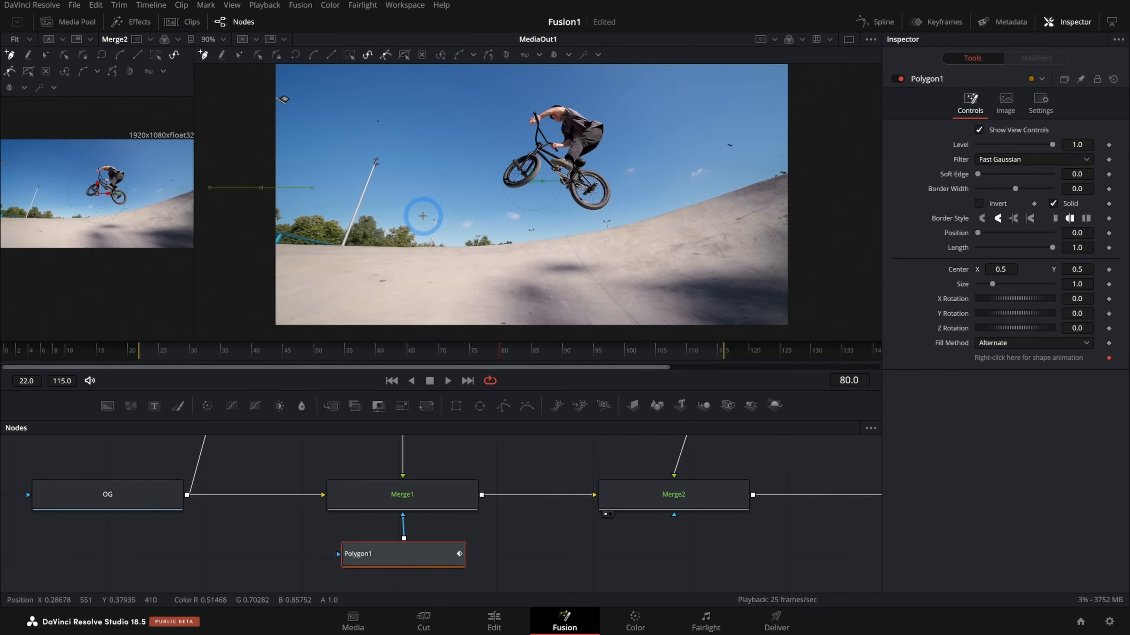
{"action": "left_click_drag", "start_coordinate": [423, 216], "coordinate": [791, 140]}
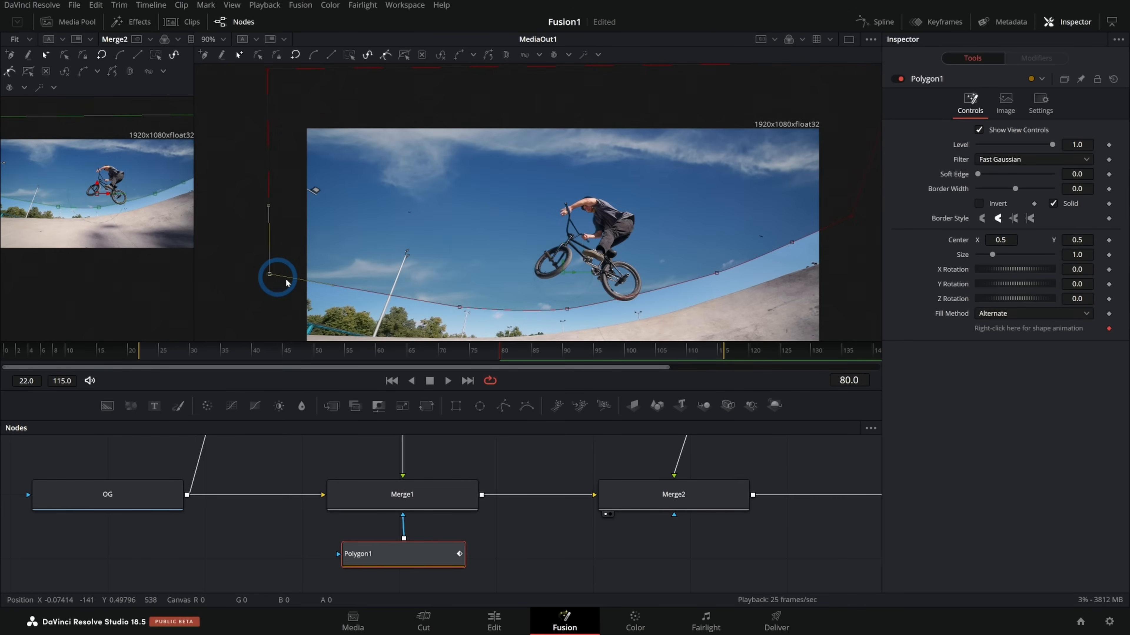
{"action": "left_click_drag", "start_coordinate": [277, 276], "coordinate": [805, 248]}
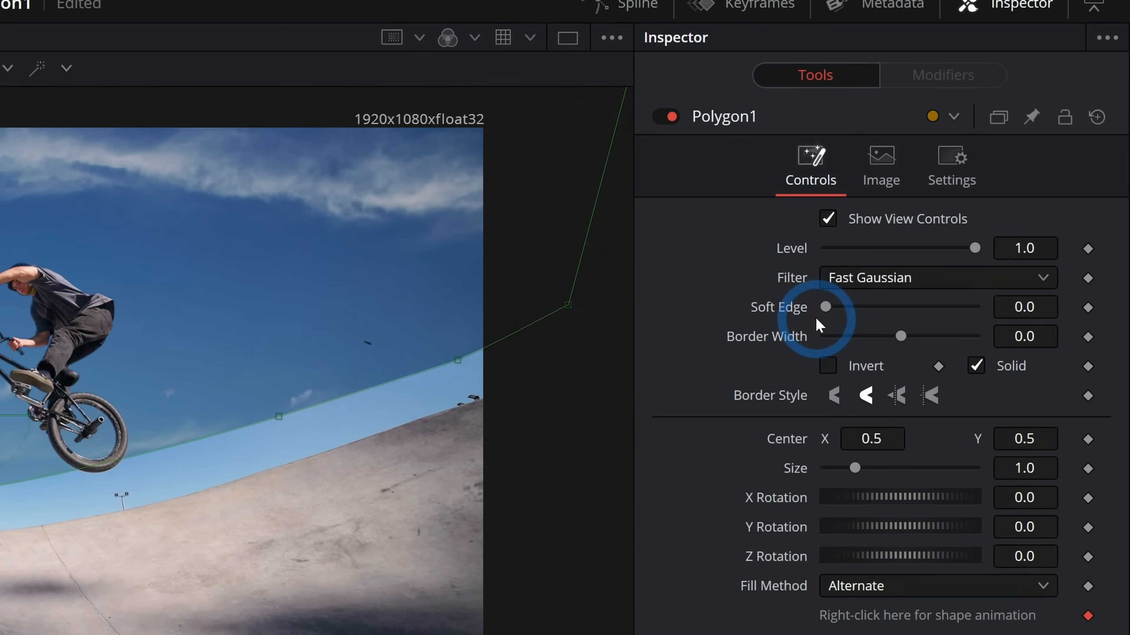
Raise Soft Edge to about 0.10 and refine the mask curve's left end.
{"action": "left_click_drag", "start_coordinate": [825, 321], "coordinate": [883, 322]}
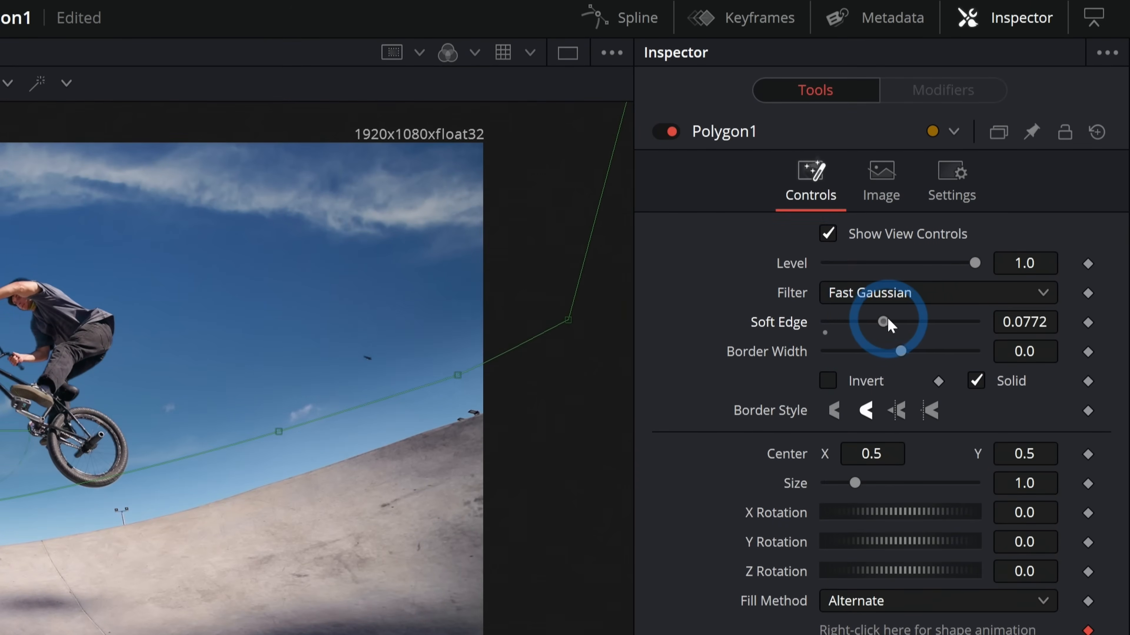
{"action": "left_click_drag", "start_coordinate": [884, 321], "coordinate": [936, 322]}
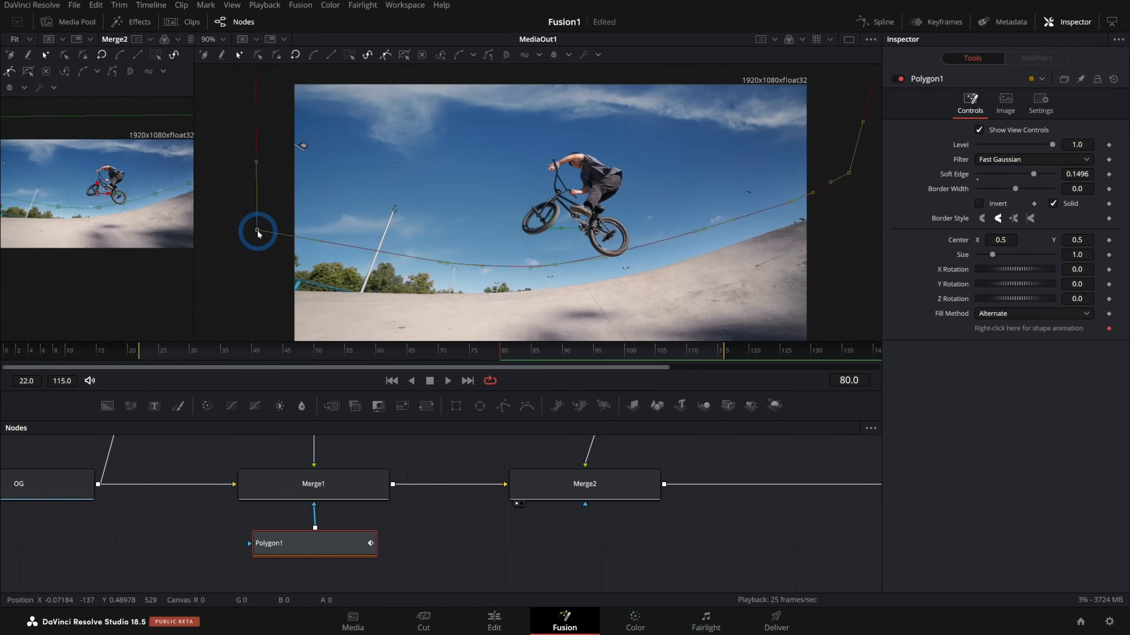
{"action": "left_click_drag", "start_coordinate": [257, 231], "coordinate": [256, 112]}
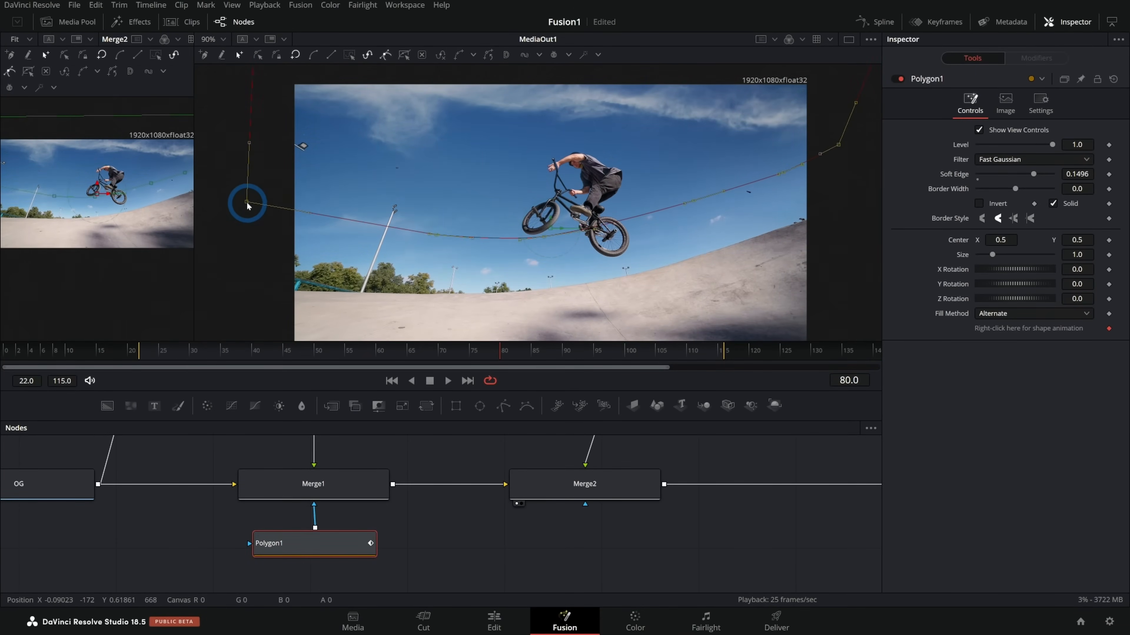
{"action": "left_click_drag", "start_coordinate": [1023, 176], "coordinate": [1008, 177]}
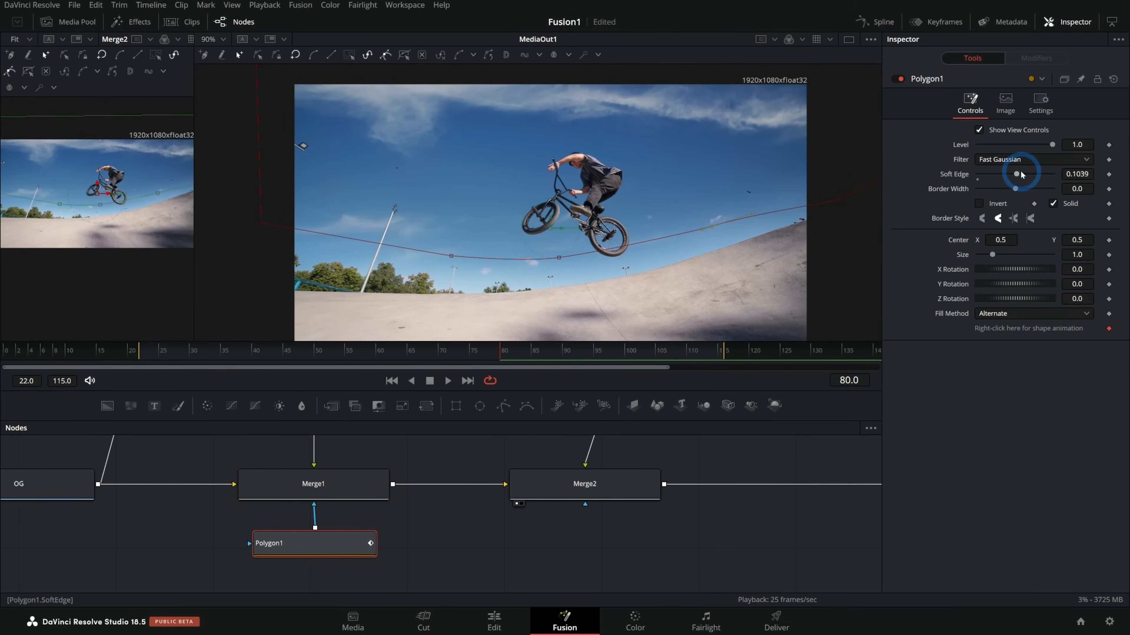
{"action": "left_click", "coordinate": [584, 483]}
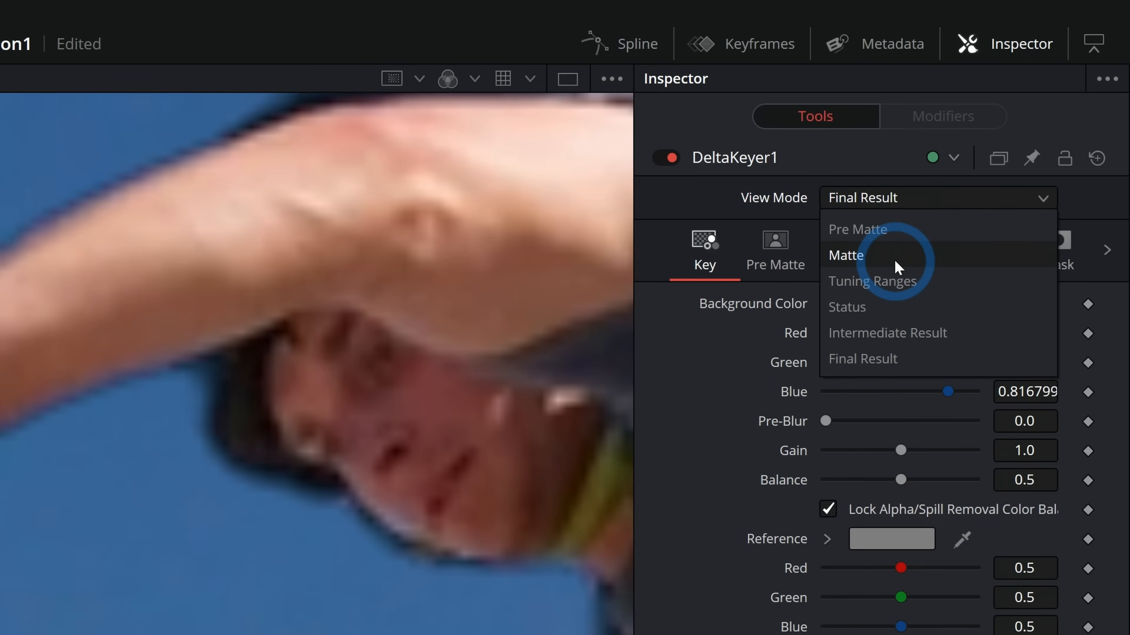
View DeltaKeyer1 in Matte mode to inspect, then switch Merge1 off temporarily.
{"action": "left_click", "coordinate": [846, 255]}
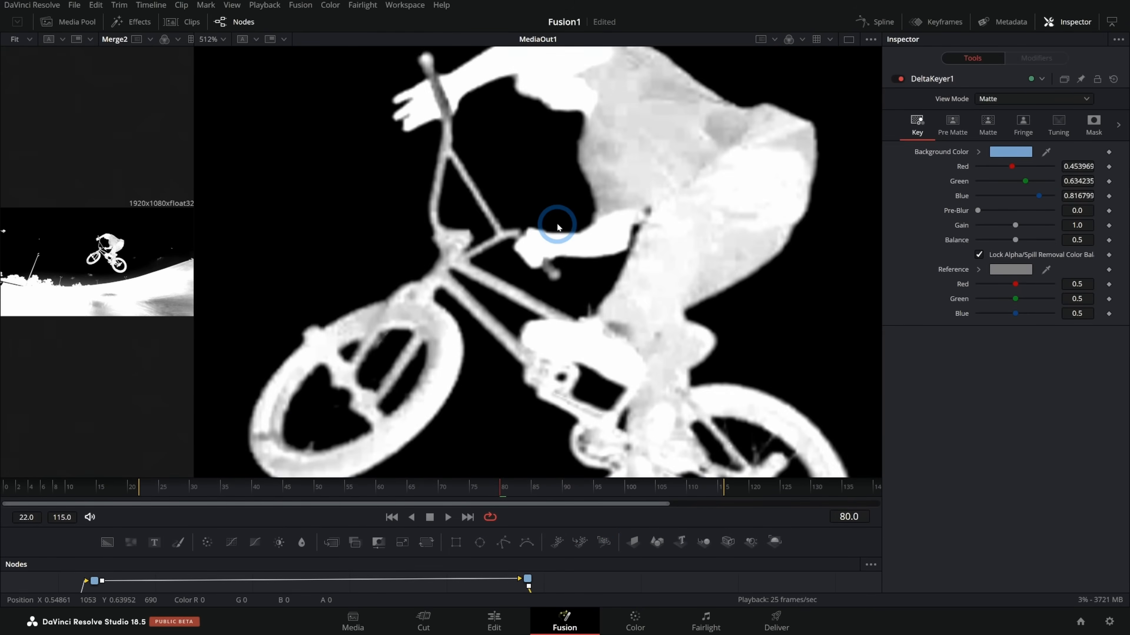
{"action": "scroll", "scroll_direction": "down", "scroll_amount": 3}
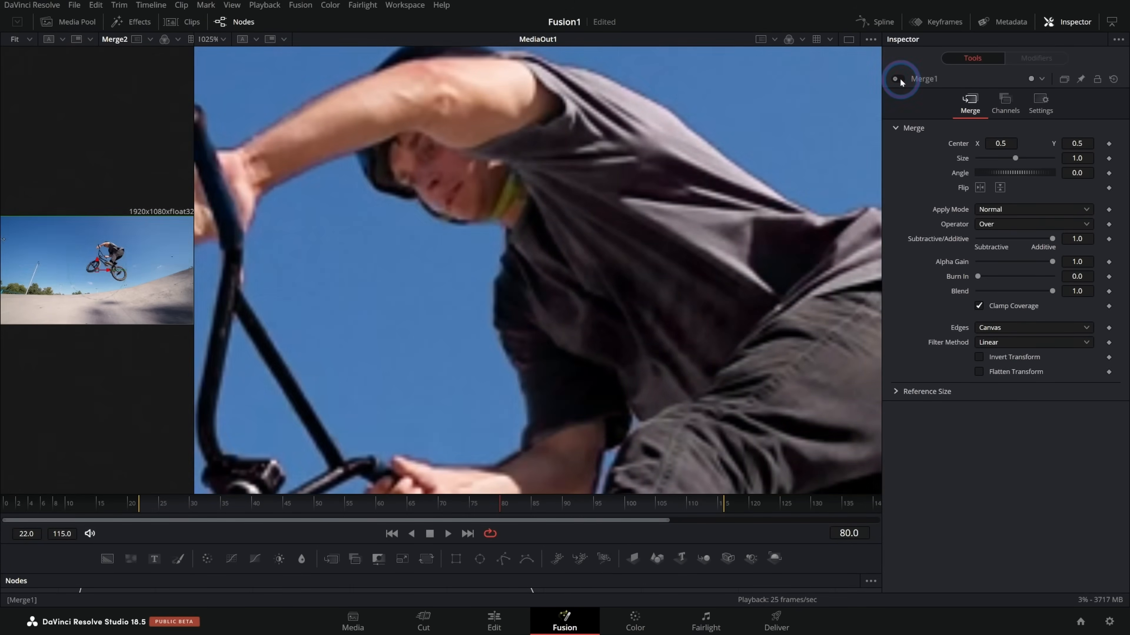
{"action": "left_click", "coordinate": [896, 80]}
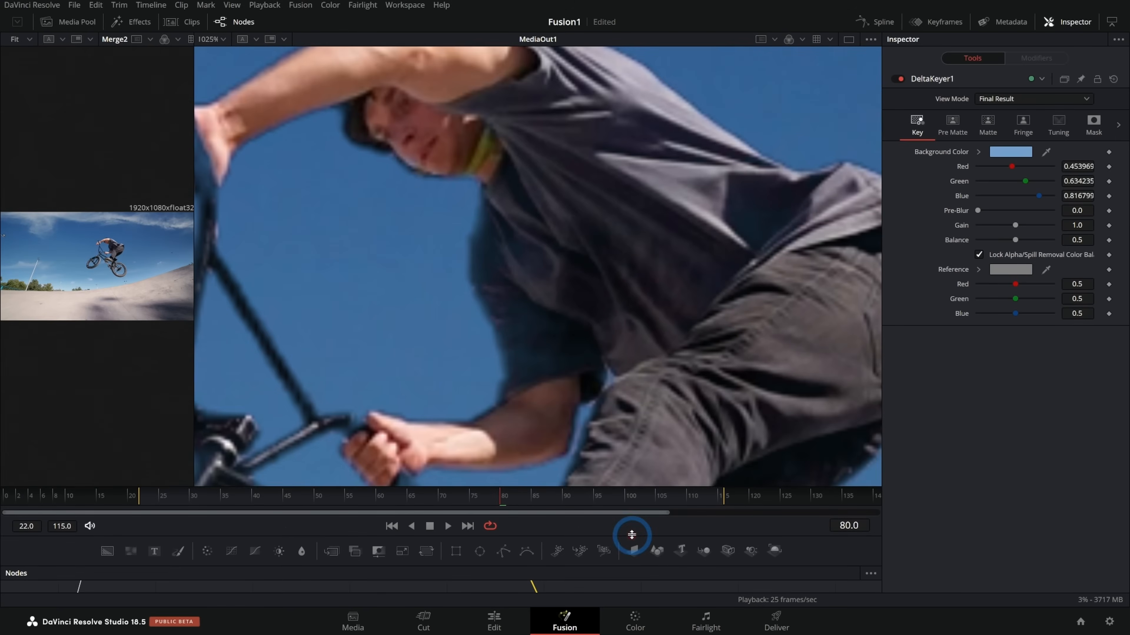
In the Matte tab, raise Threshold Low to 0.083 and lower High to about 0.43.
{"action": "left_click", "coordinate": [988, 119]}
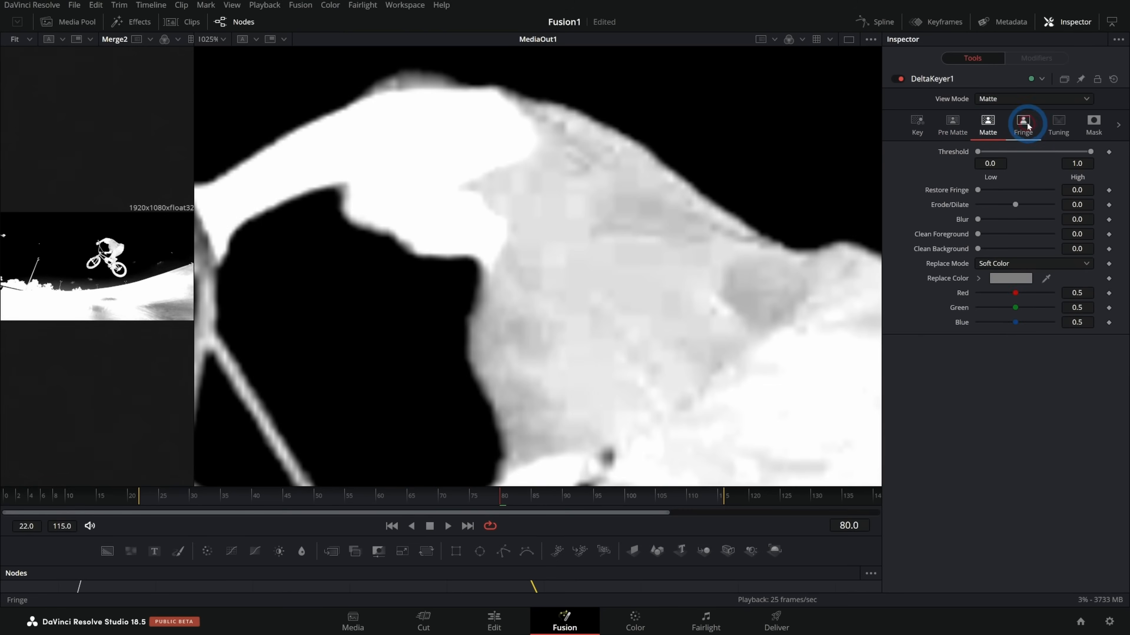
{"action": "left_click", "coordinate": [987, 122]}
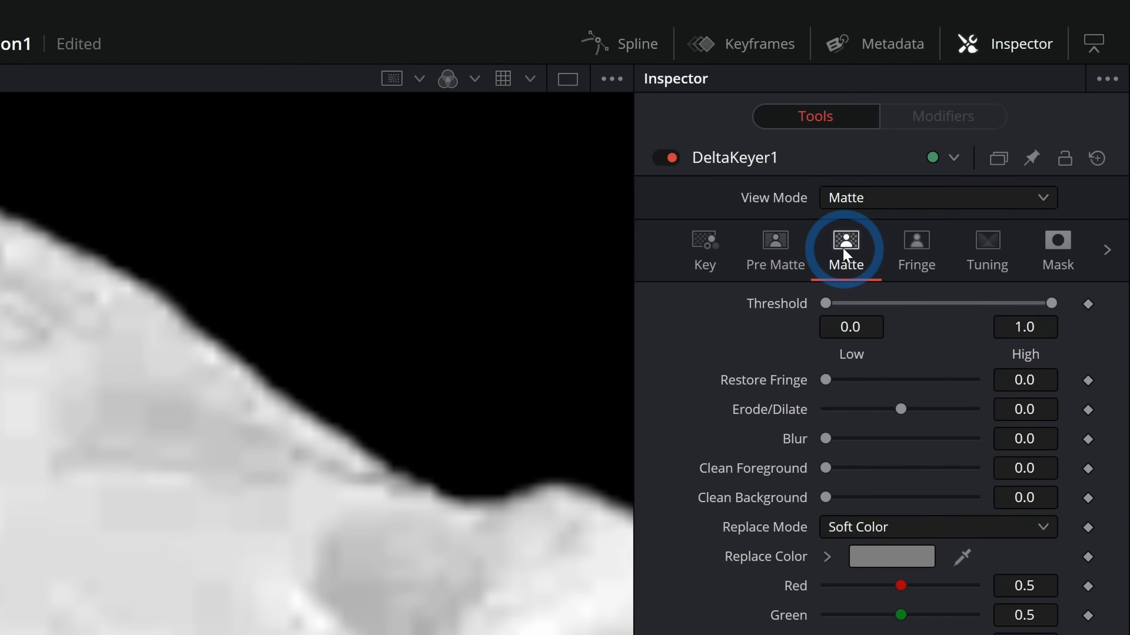
{"action": "mouse_move", "coordinate": [972, 318]}
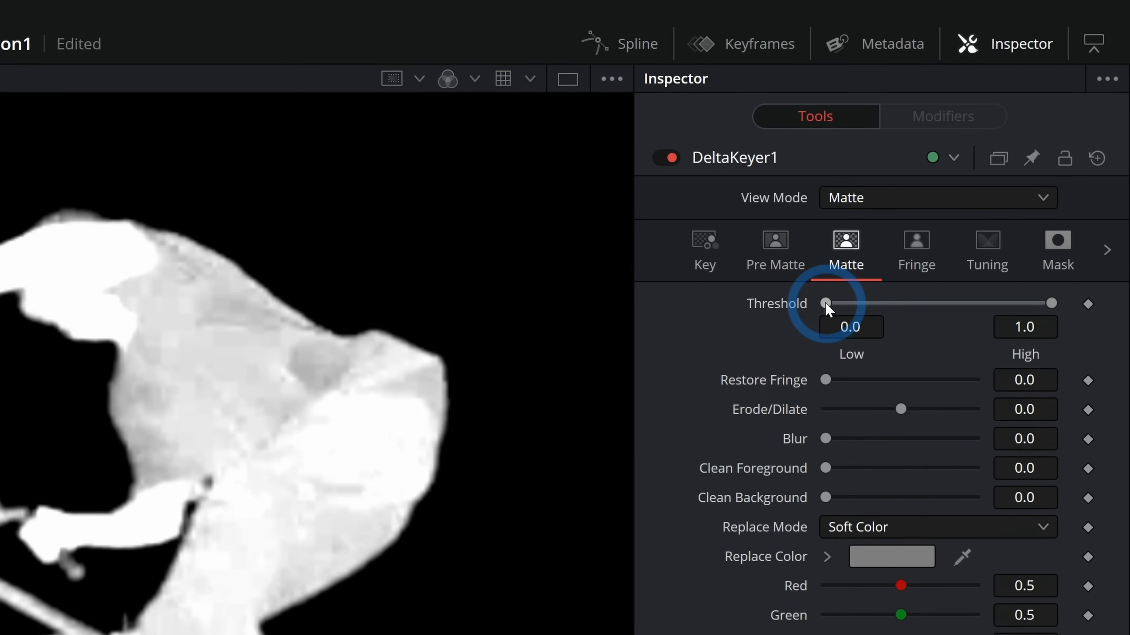
{"action": "left_click_drag", "start_coordinate": [826, 304], "coordinate": [840, 303]}
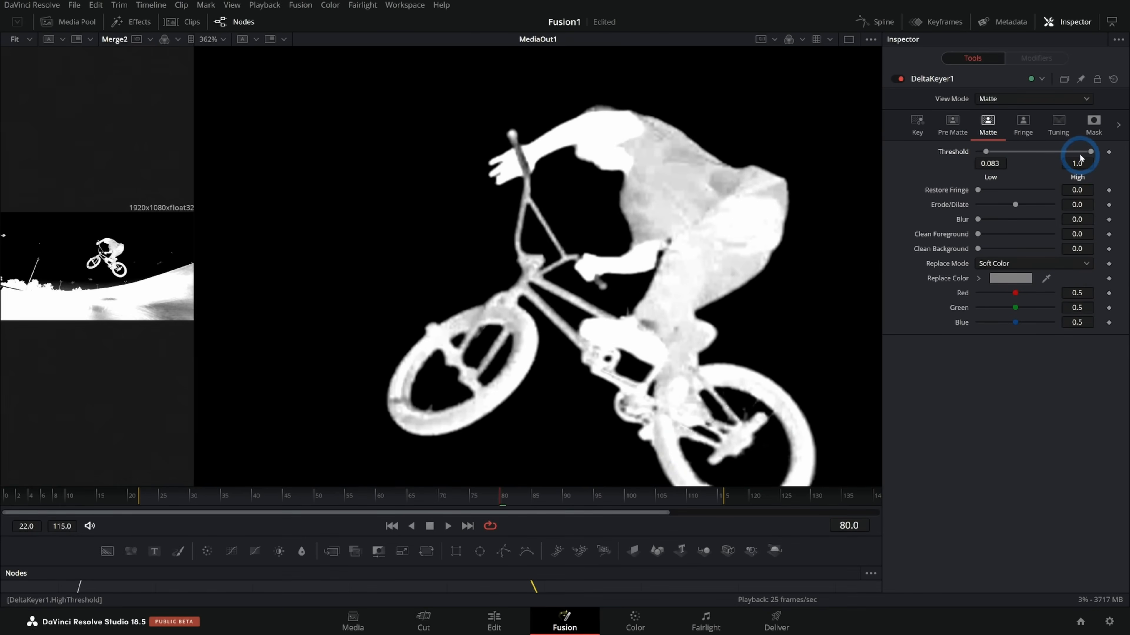
{"action": "left_click_drag", "start_coordinate": [1090, 152], "coordinate": [1056, 152]}
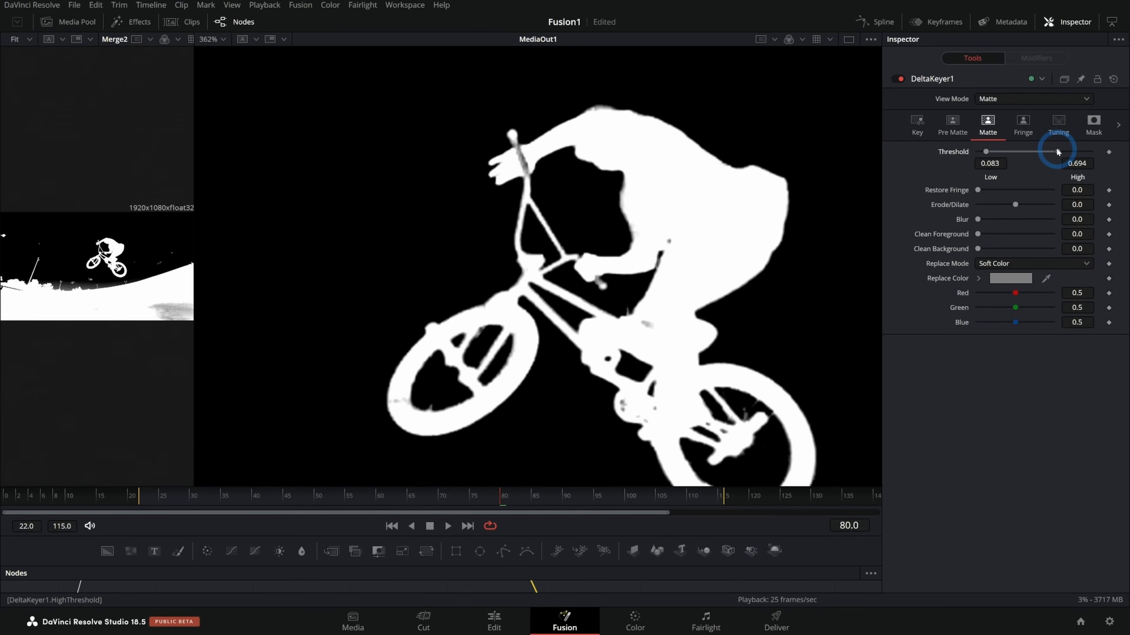
{"action": "left_click_drag", "start_coordinate": [1056, 151], "coordinate": [1028, 152]}
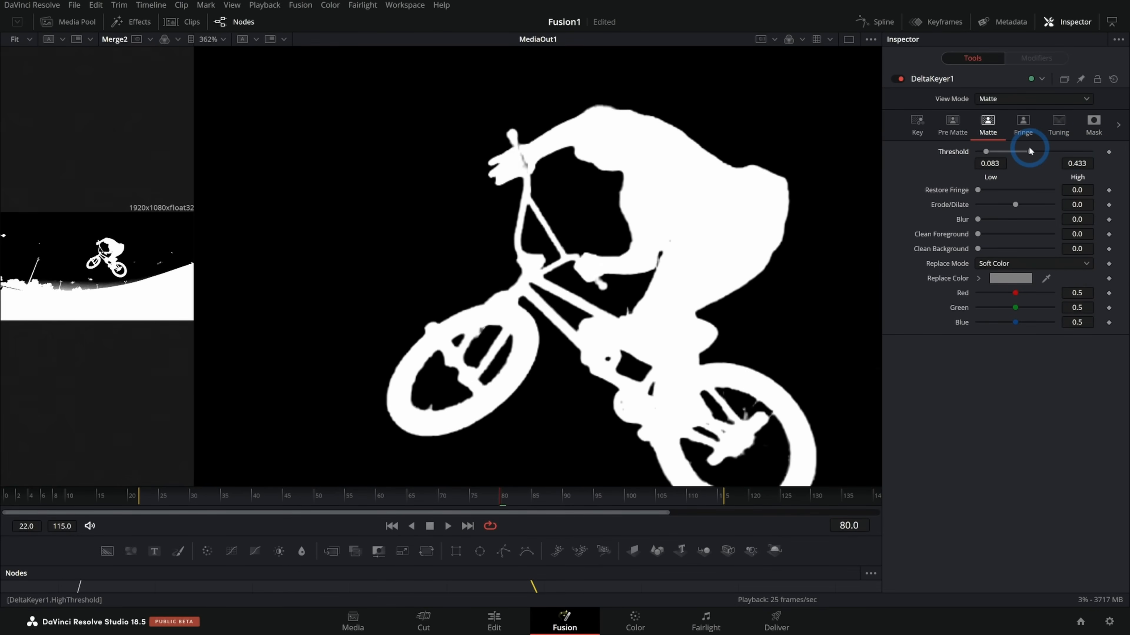
{"action": "left_click_drag", "start_coordinate": [1029, 151], "coordinate": [1030, 151]}
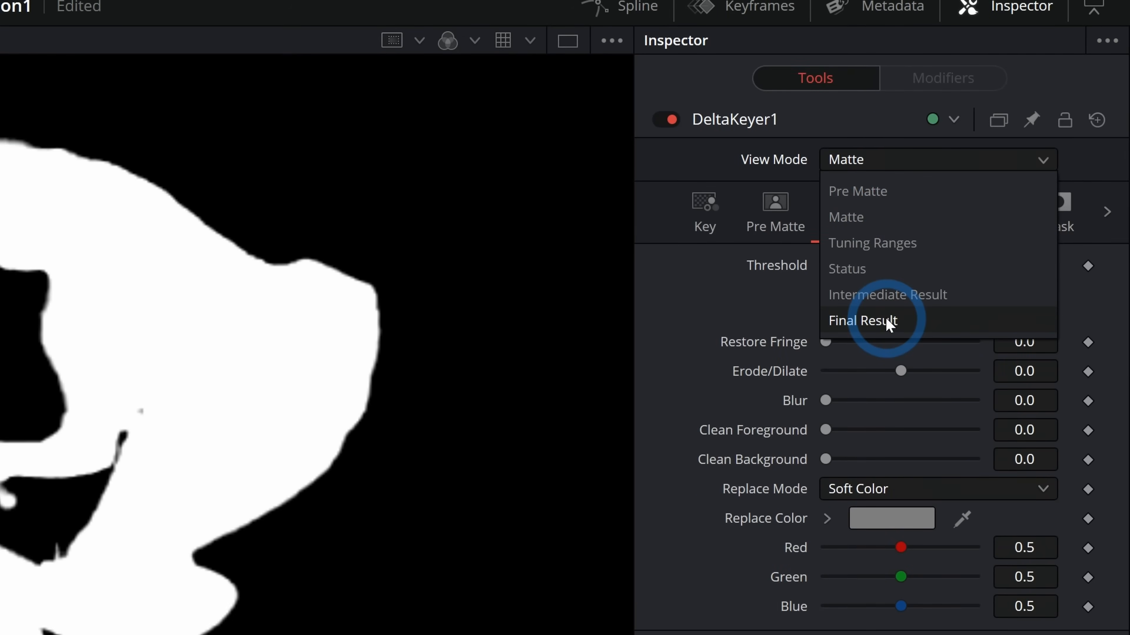
Set View Mode to Final Result, nudge Erode/Dilate slightly negative, and select Merge1.
{"action": "left_click", "coordinate": [861, 320]}
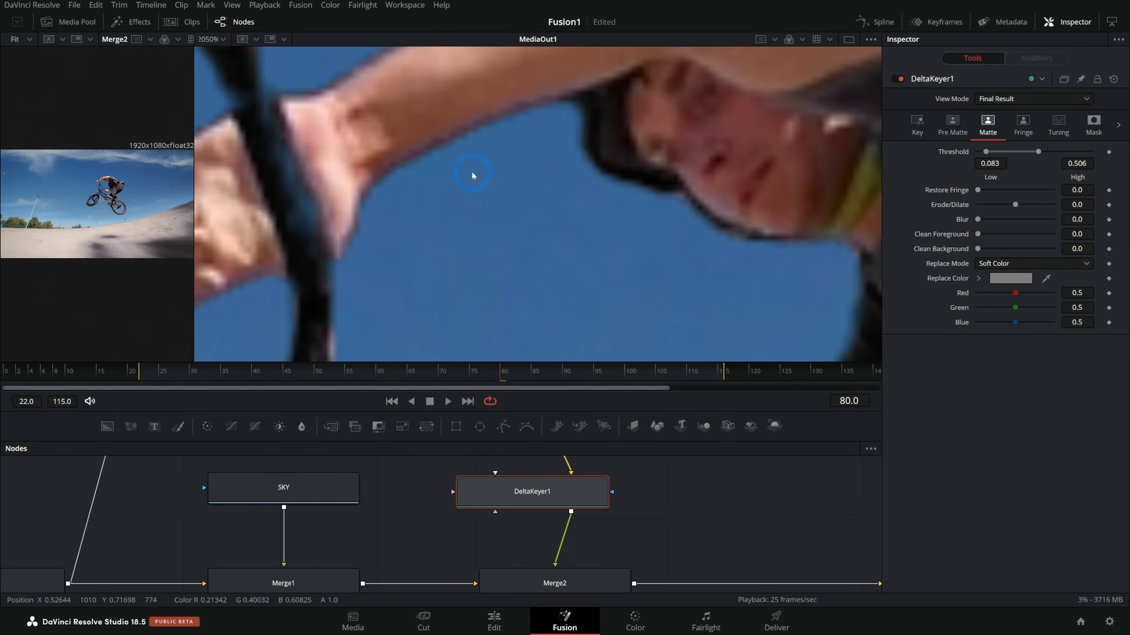
{"action": "left_click_drag", "start_coordinate": [473, 175], "coordinate": [597, 224]}
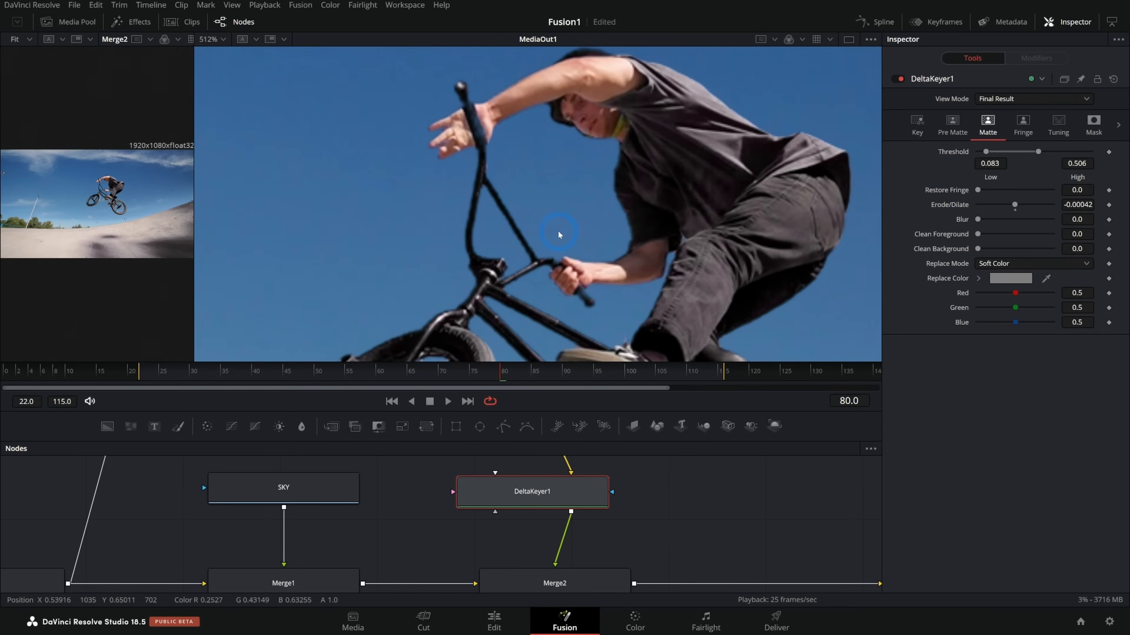
{"action": "left_click", "coordinate": [282, 554]}
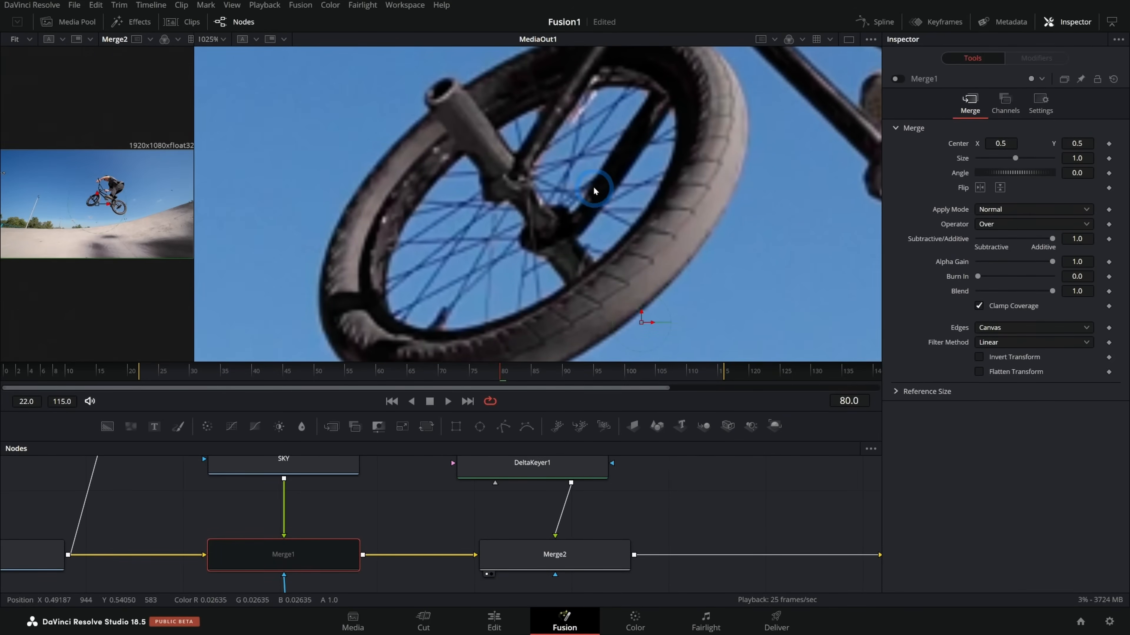
Lower DeltaKeyer1's high threshold to 0.217.
{"action": "left_click", "coordinate": [532, 463]}
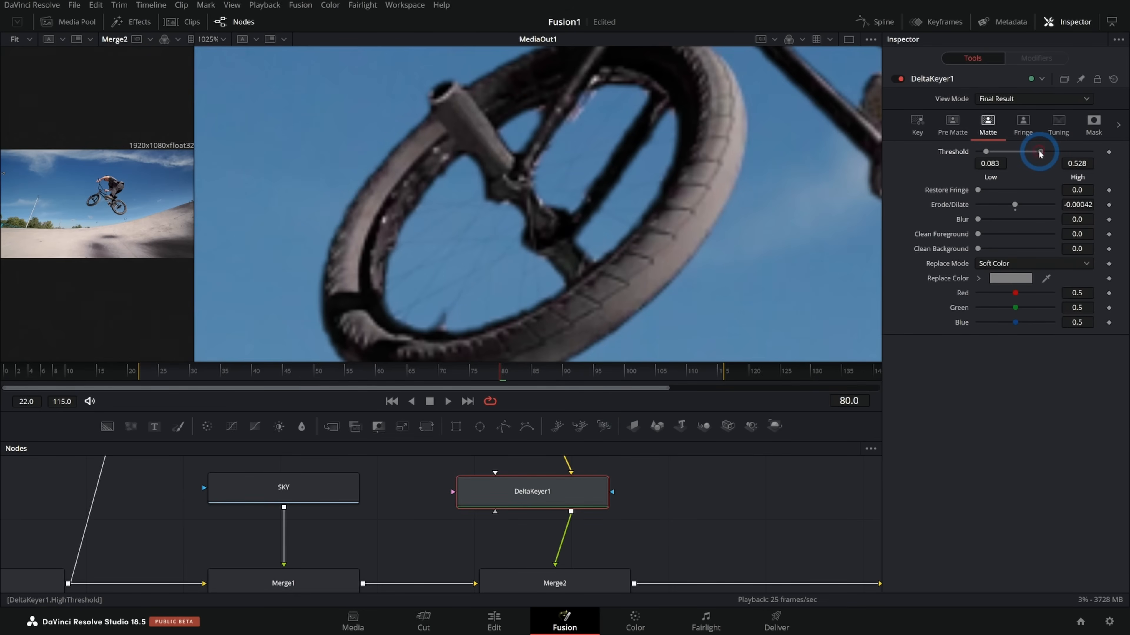
{"action": "left_click_drag", "start_coordinate": [1039, 152], "coordinate": [1001, 152]}
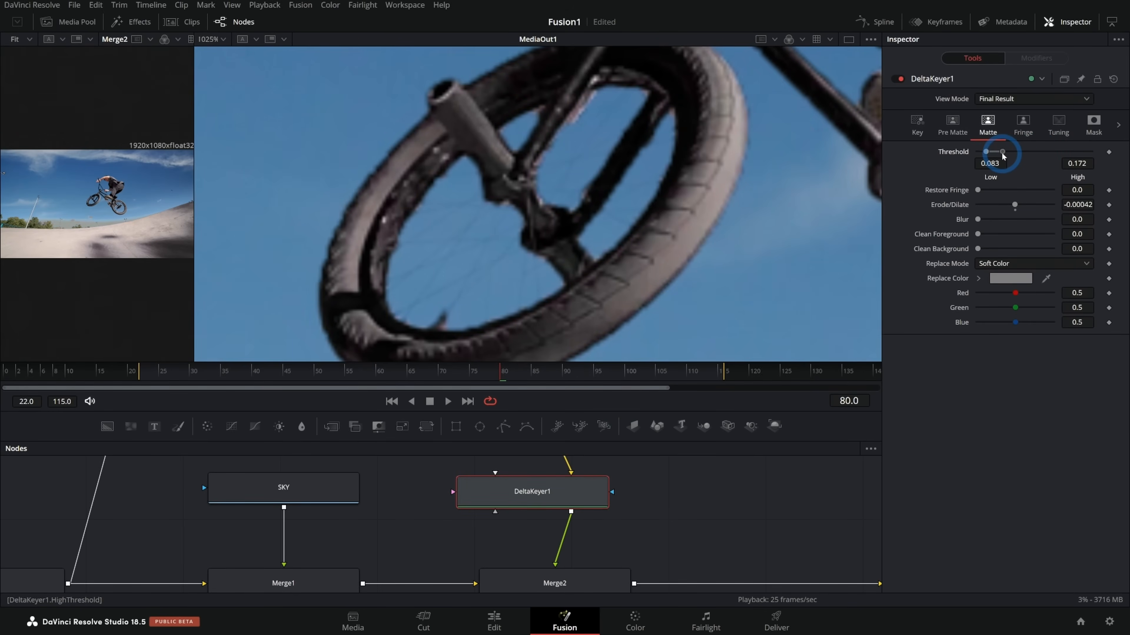
{"action": "left_click_drag", "start_coordinate": [994, 152], "coordinate": [1008, 151]}
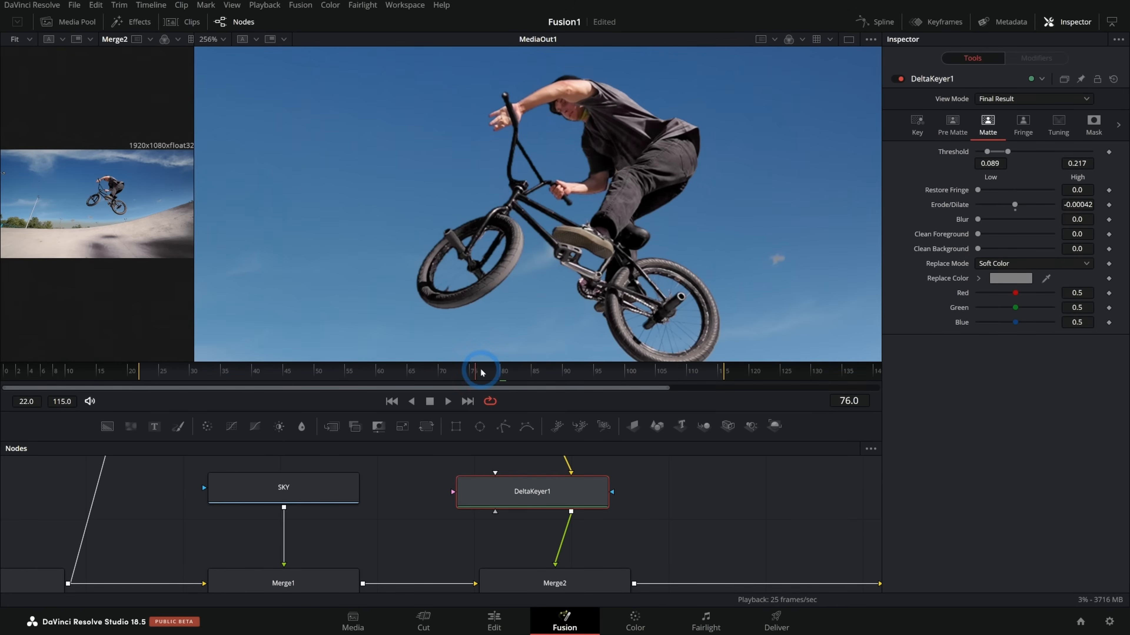
Scrub through the shot to check the key, settling on frame 73.
{"action": "left_click_drag", "start_coordinate": [472, 382], "coordinate": [403, 382]}
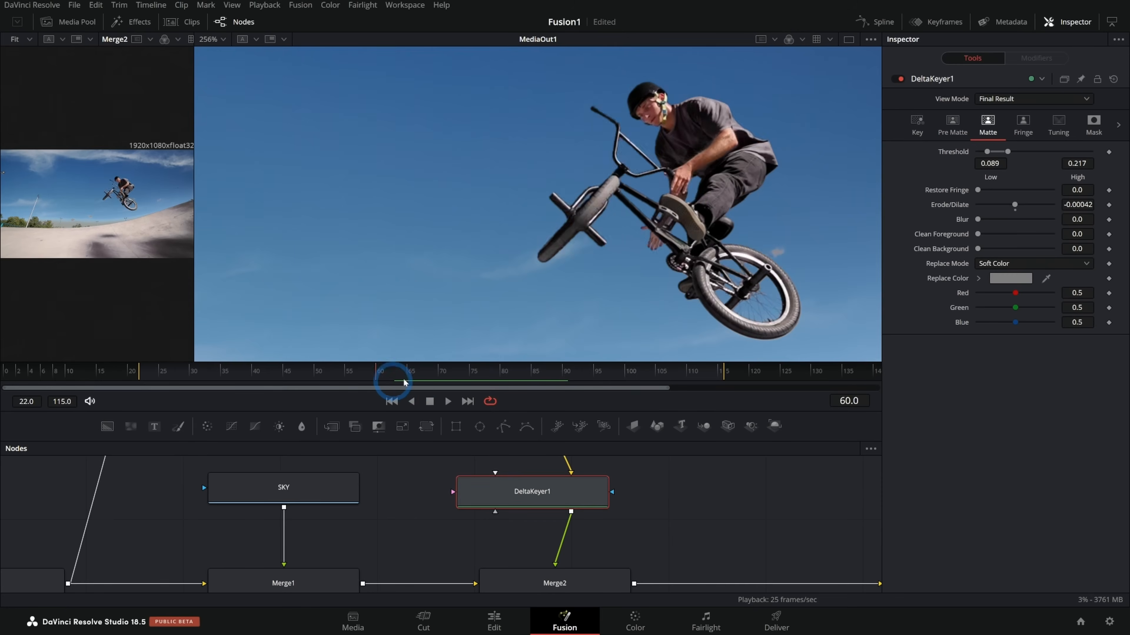
{"action": "left_click_drag", "start_coordinate": [403, 381], "coordinate": [532, 371]}
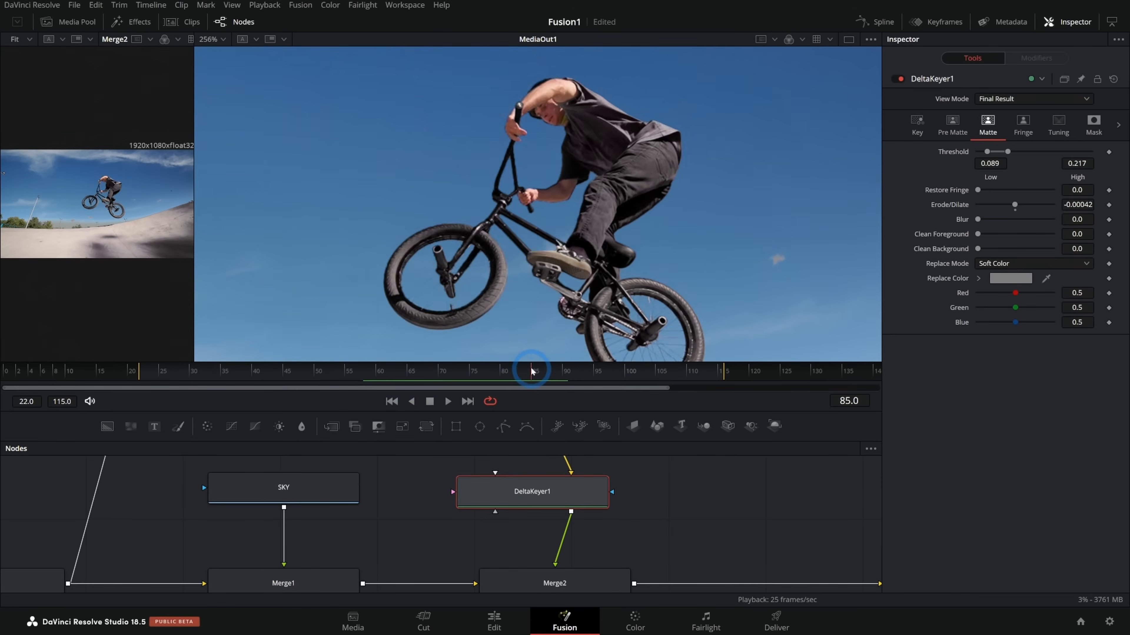
{"action": "left_click_drag", "start_coordinate": [529, 369], "coordinate": [456, 369]}
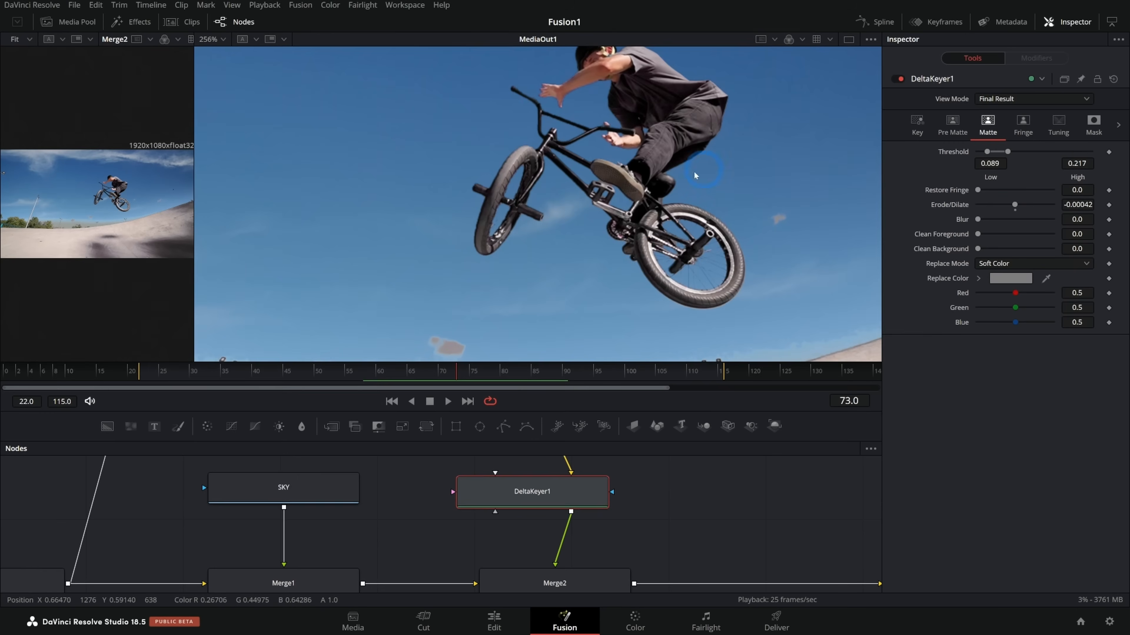
{"action": "mouse_move", "coordinate": [706, 208]}
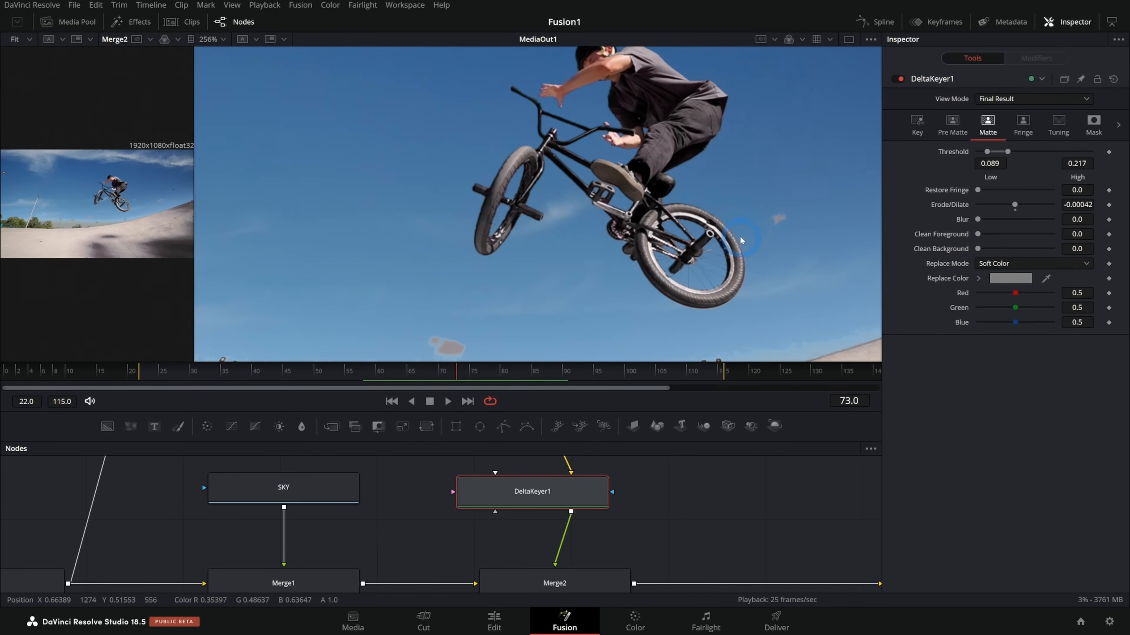
{"action": "mouse_move", "coordinate": [623, 409]}
{"action": "type", "text": "ma"}
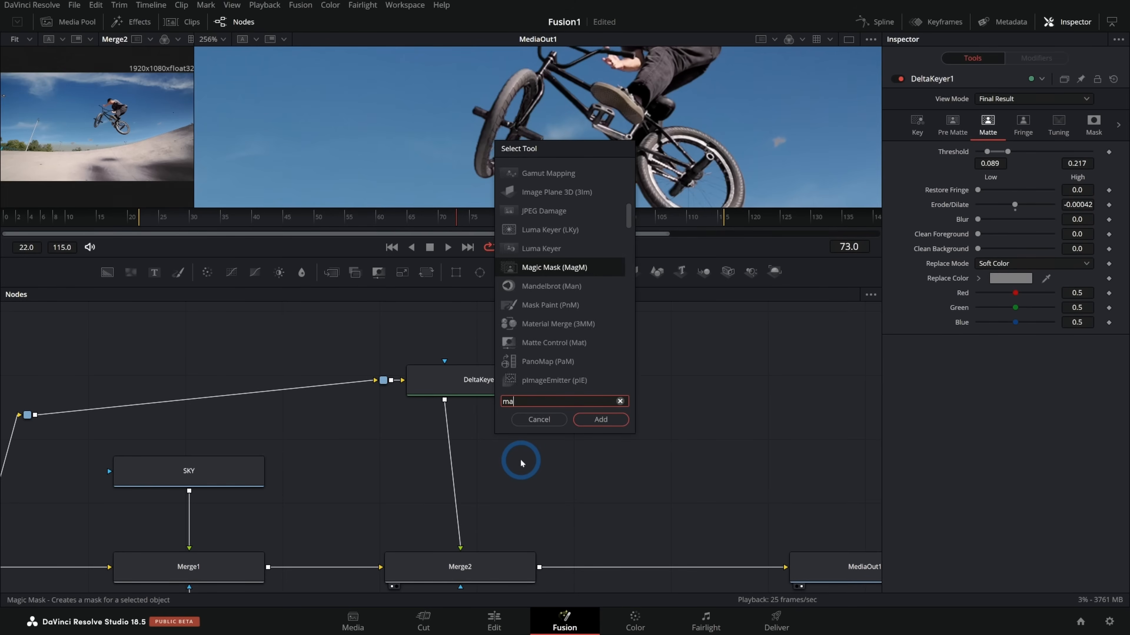
Insert MatteControl1 taking the OG footage and DeltaKeyer1's matte in place of the keyer's link to Merge2.
{"action": "left_click", "coordinate": [601, 419]}
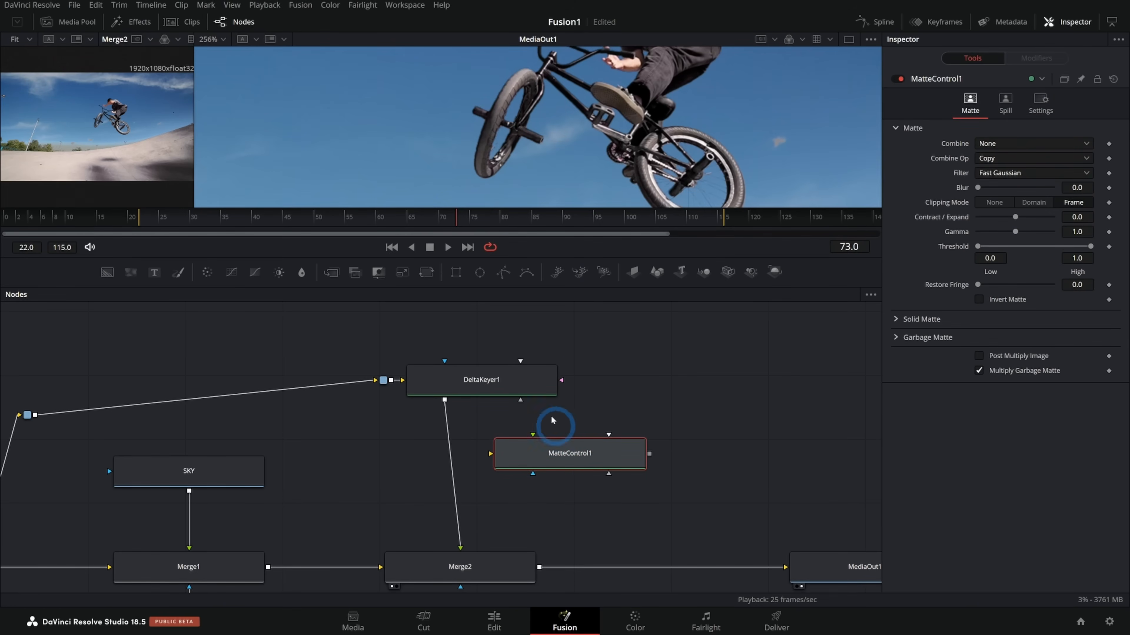
{"action": "mouse_move", "coordinate": [468, 360]}
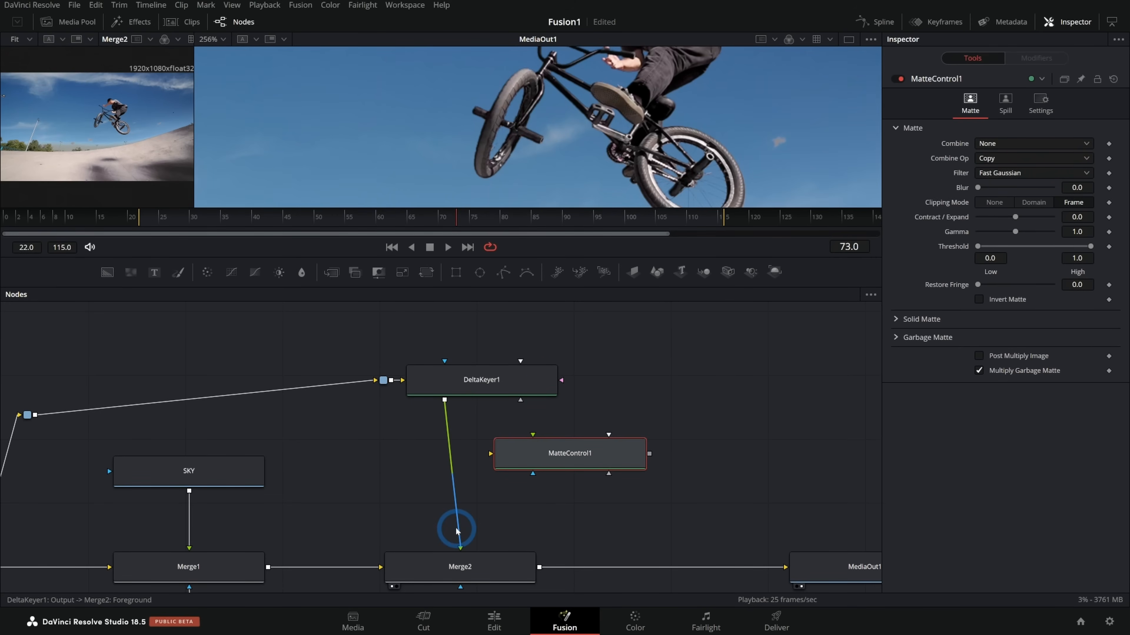
{"action": "left_click", "coordinate": [482, 380]}
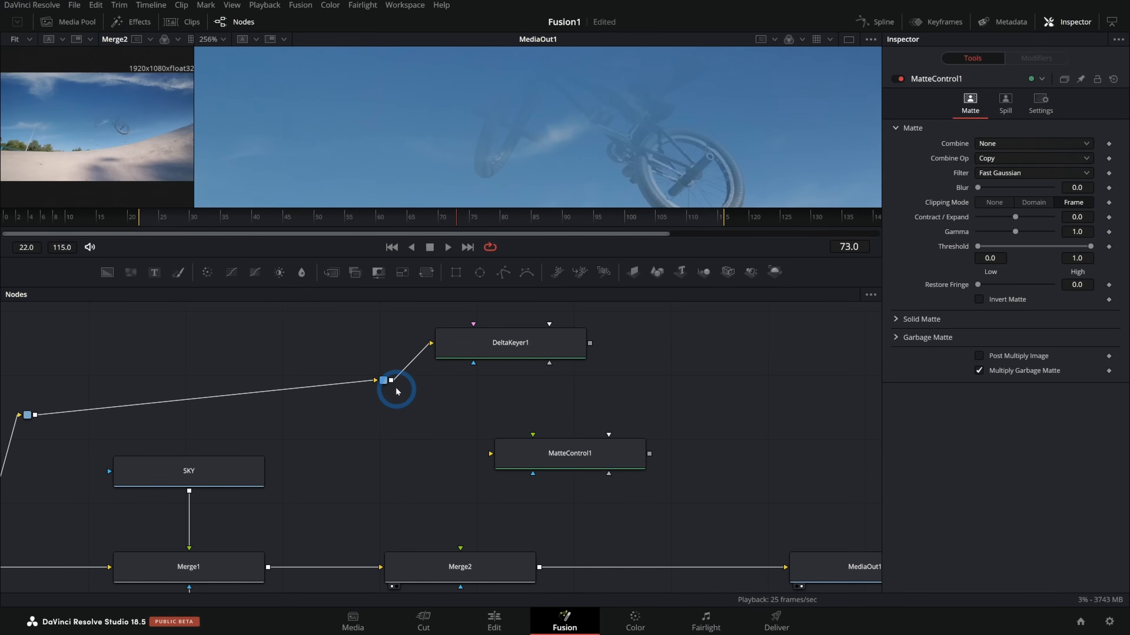
{"action": "left_click_drag", "start_coordinate": [389, 380], "coordinate": [519, 461]}
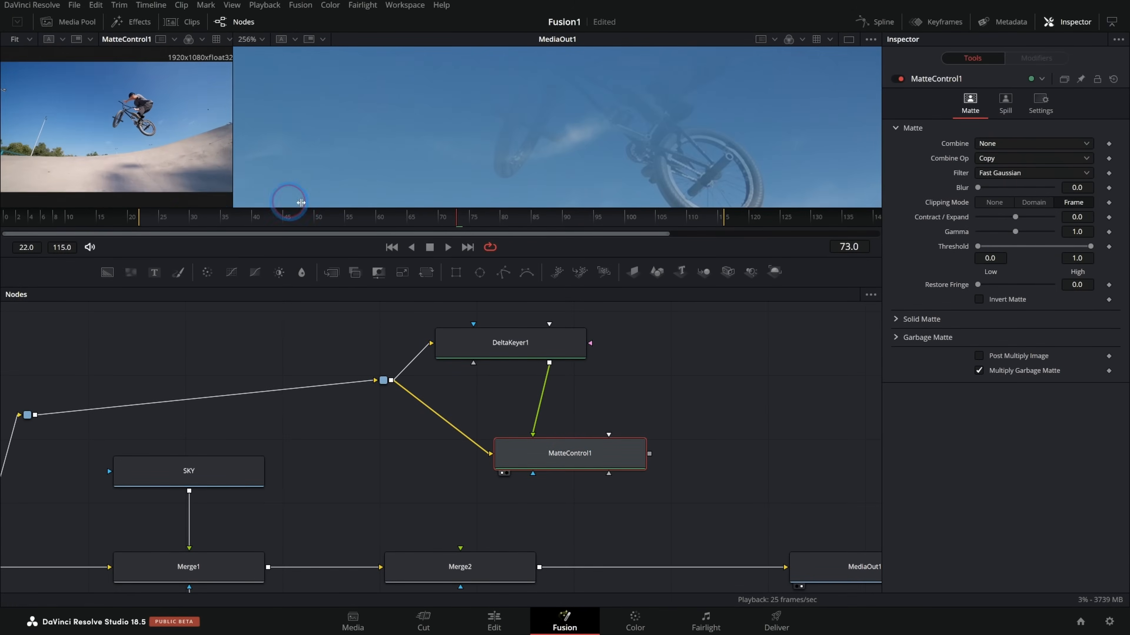
{"action": "left_click", "coordinate": [511, 343]}
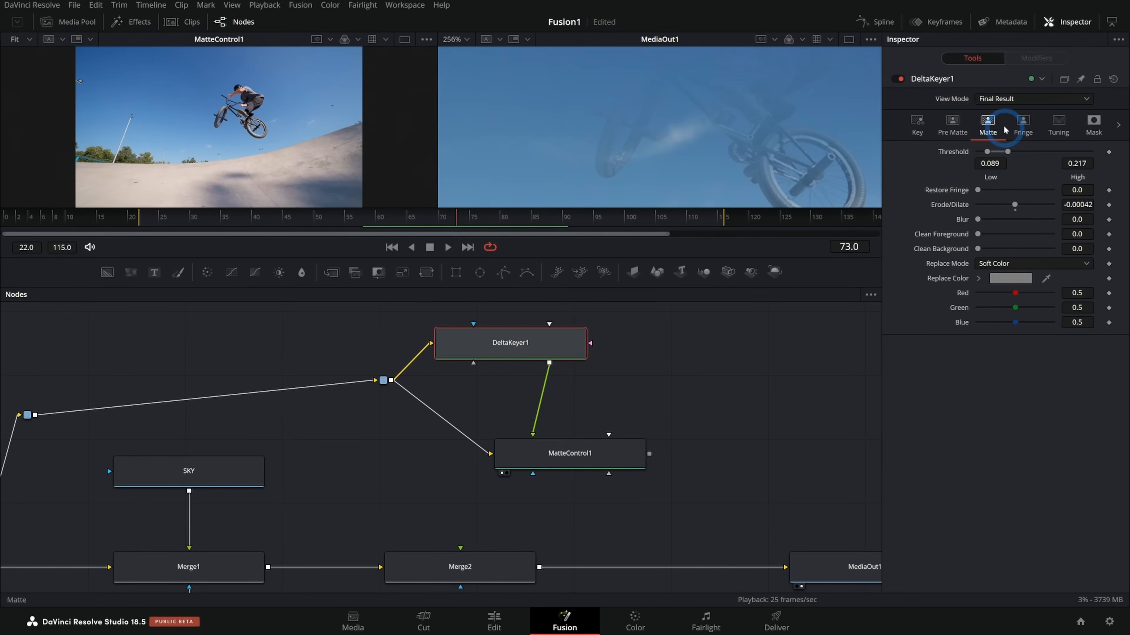
Set MatteControl1 Combine to Combine Alpha with Post Multiply Image, and DeltaKeyer1 View Mode to Final Result.
{"action": "left_click", "coordinate": [987, 119]}
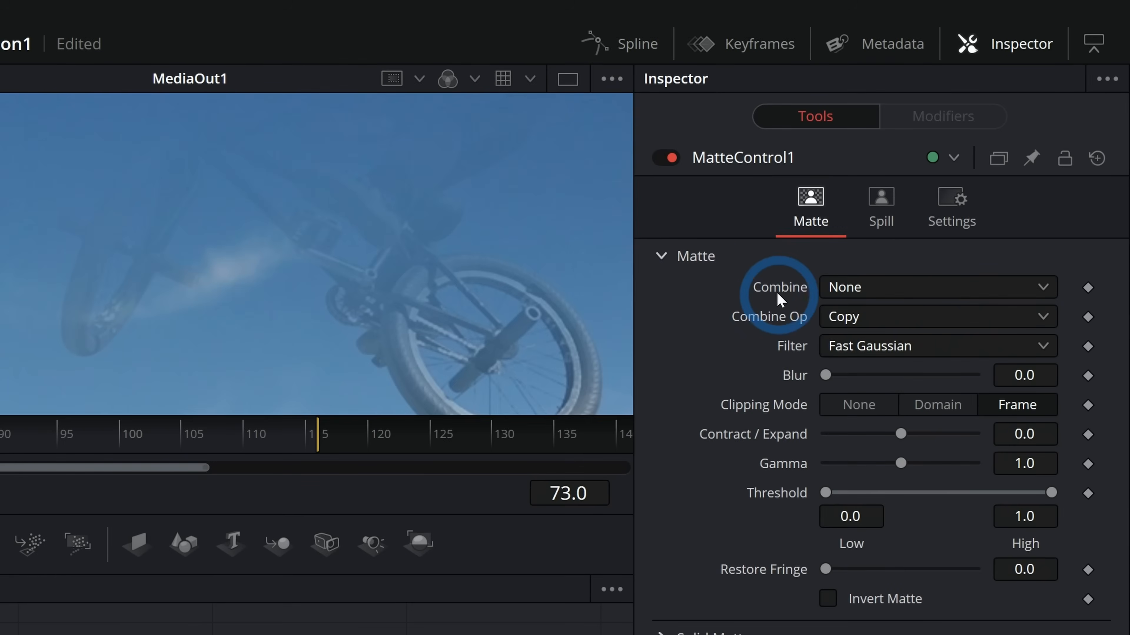
{"action": "left_click", "coordinate": [937, 287]}
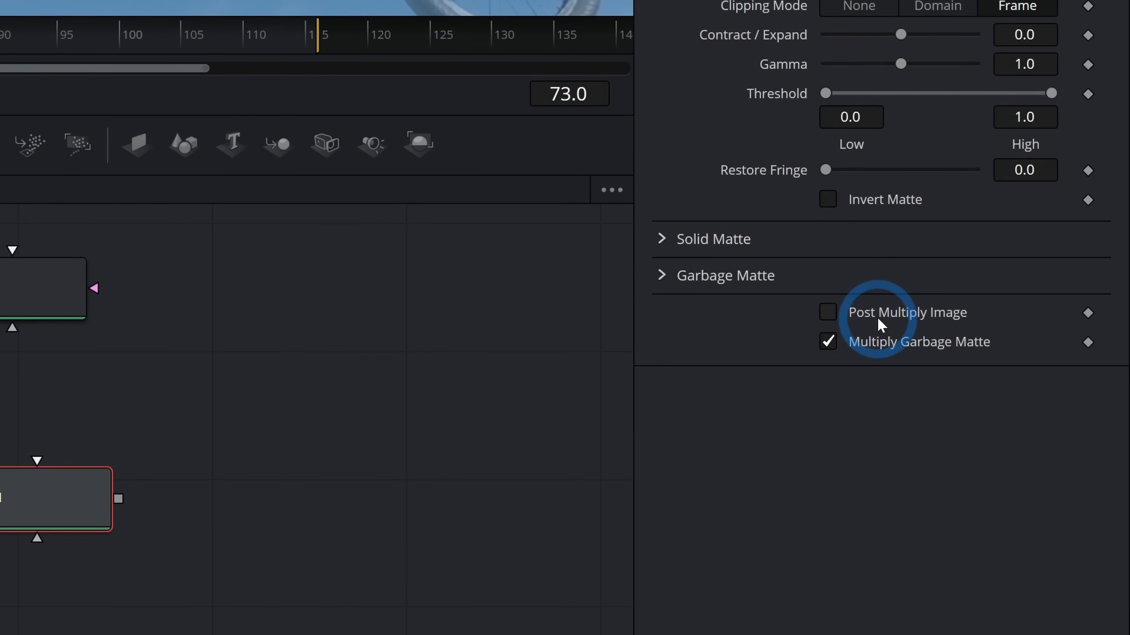
{"action": "left_click", "coordinate": [827, 312]}
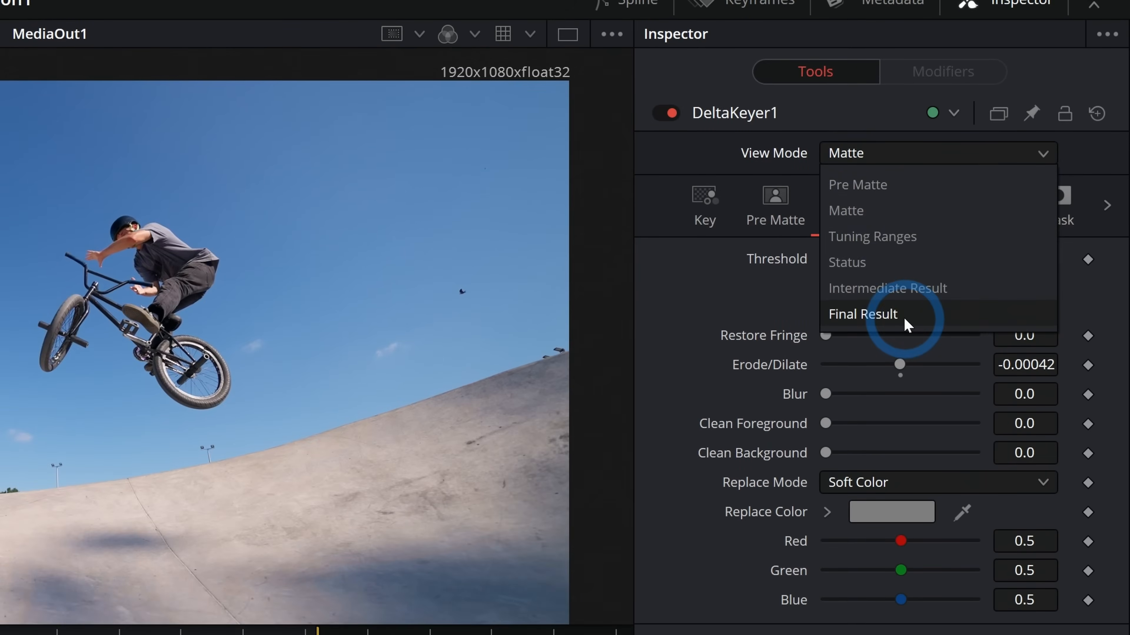
{"action": "left_click", "coordinate": [862, 314]}
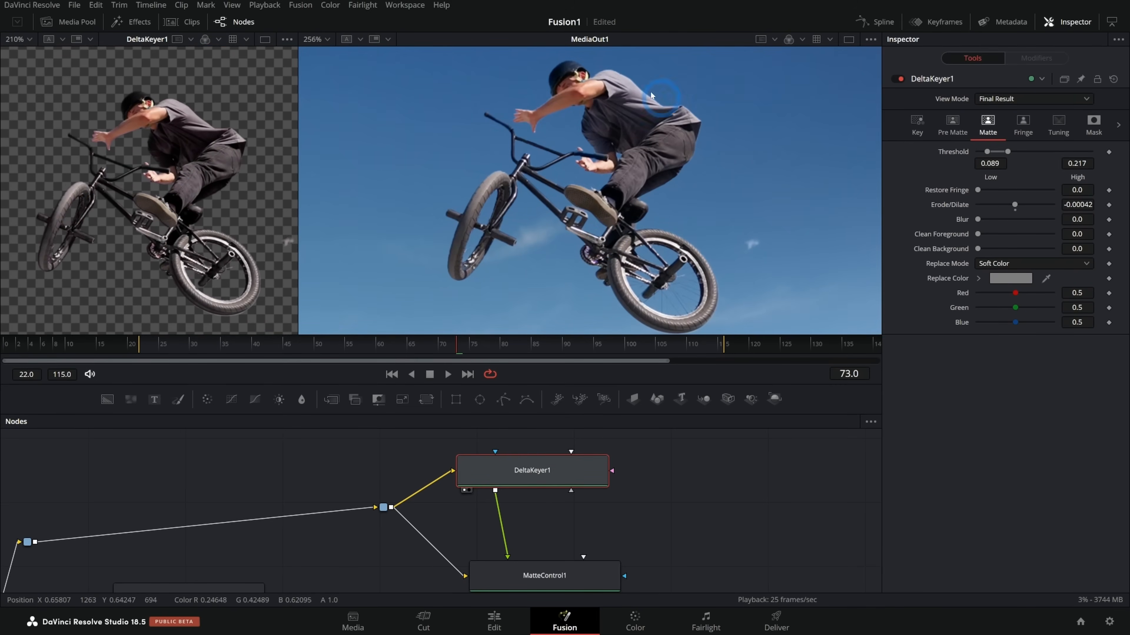
{"action": "mouse_move", "coordinate": [620, 259]}
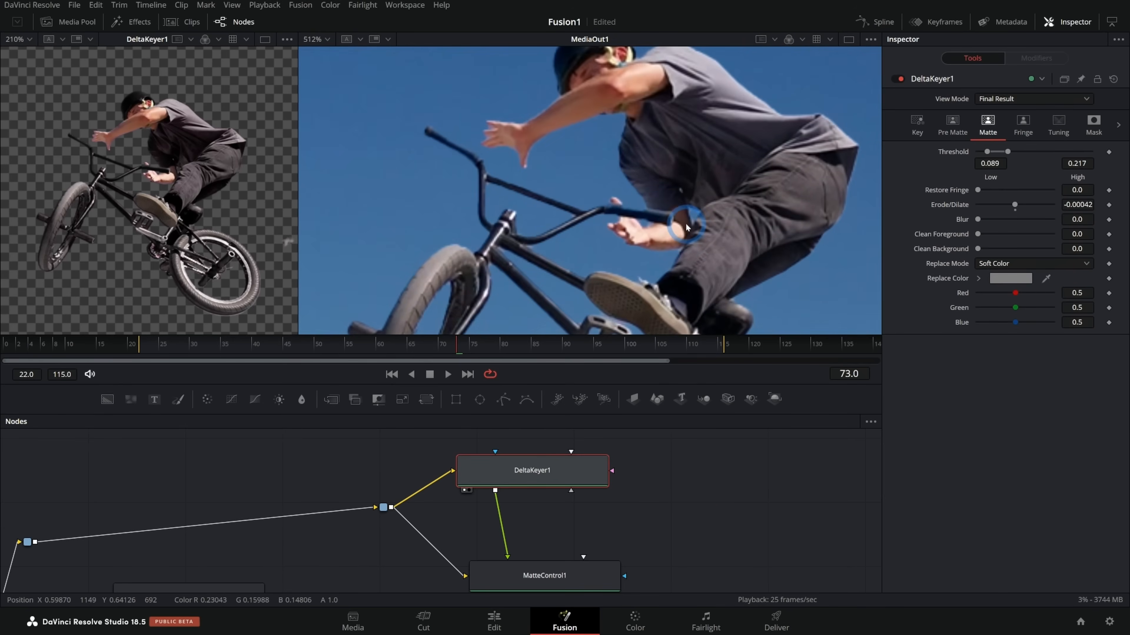
Toggle MatteControl1 off and on to compare, then play the shot to review the cutout.
{"action": "left_click", "coordinate": [543, 511]}
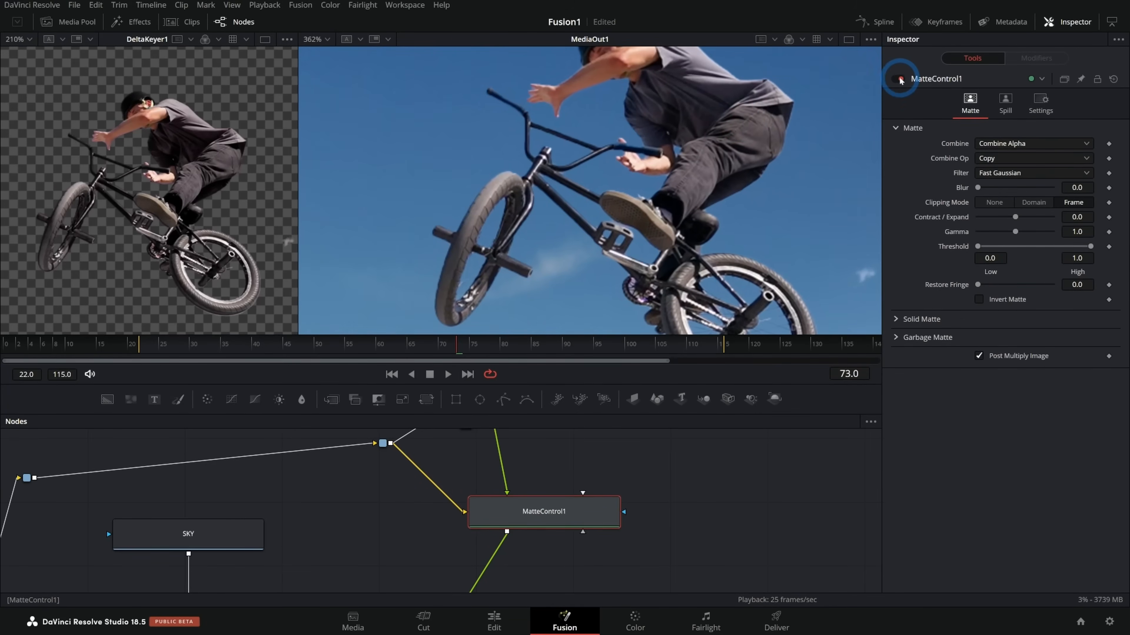
{"action": "left_click", "coordinate": [898, 79]}
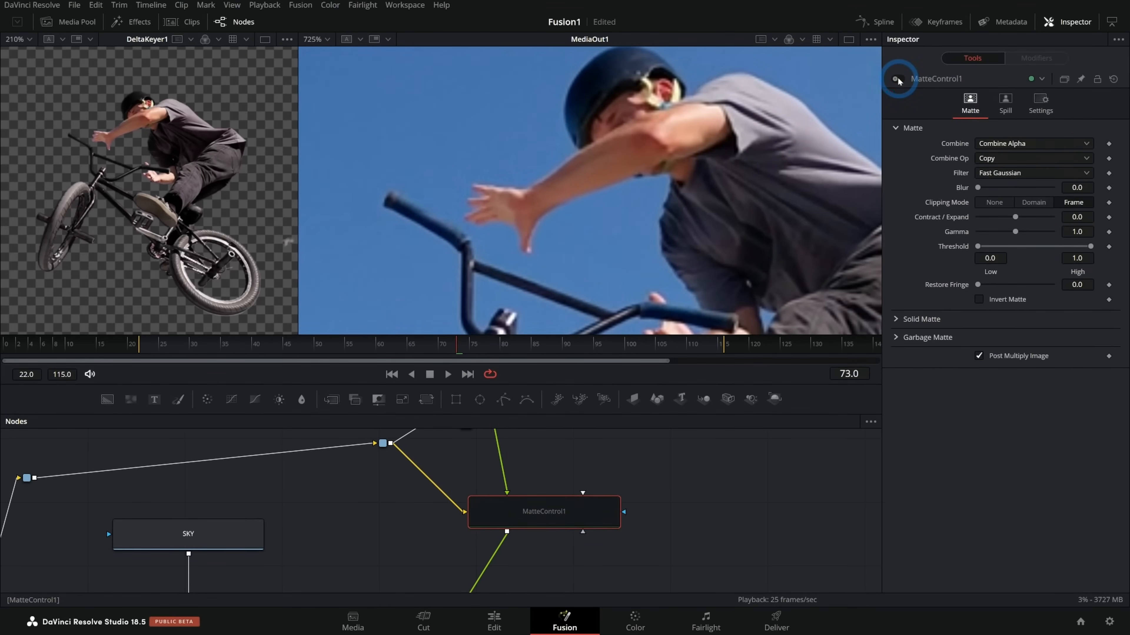
{"action": "left_click", "coordinate": [898, 78]}
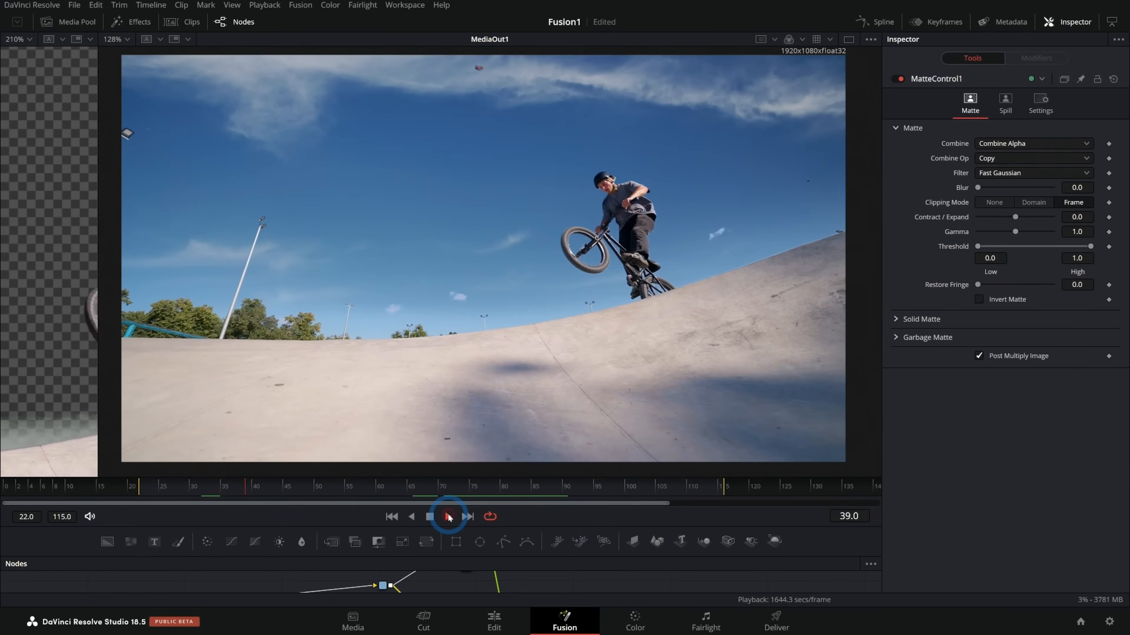
{"action": "left_click", "coordinate": [446, 517]}
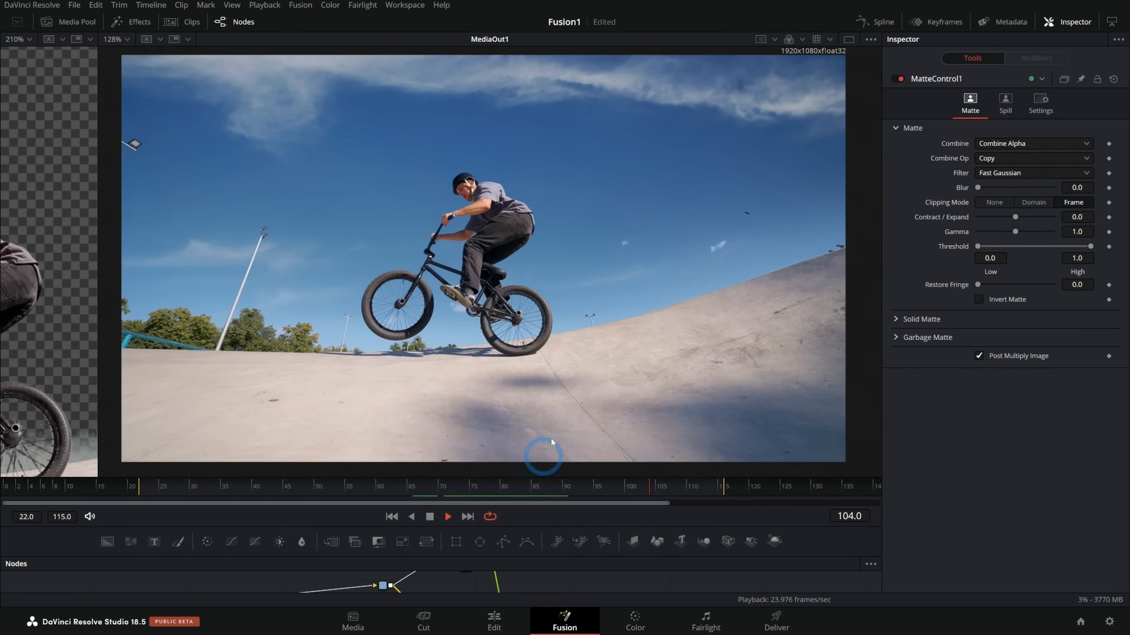
{"action": "left_click", "coordinate": [429, 517]}
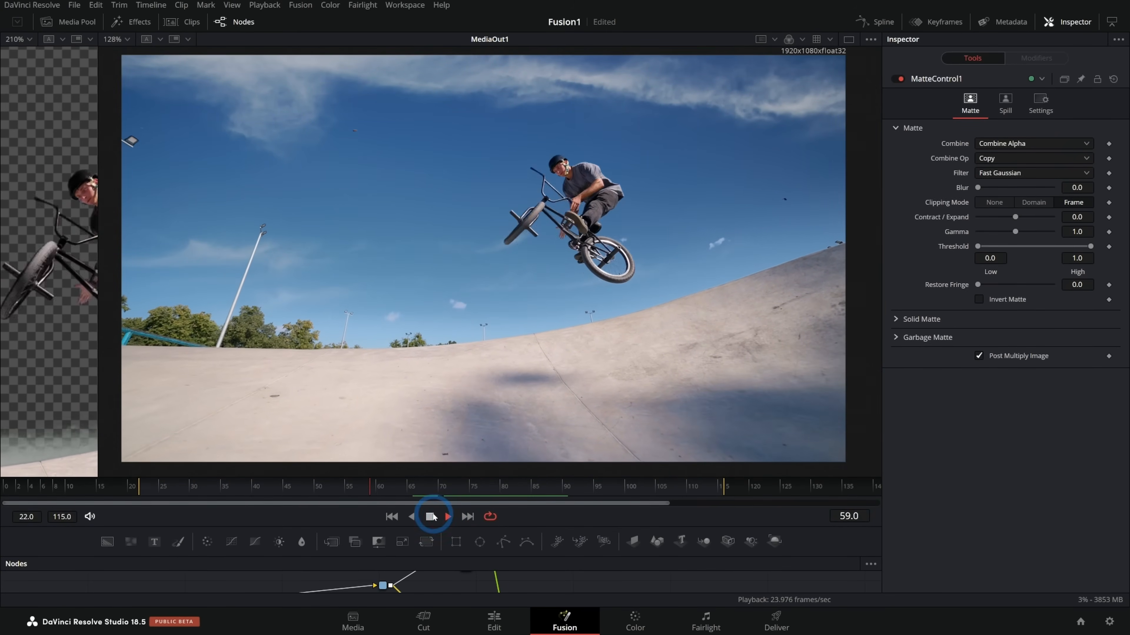
{"action": "left_click", "coordinate": [292, 493]}
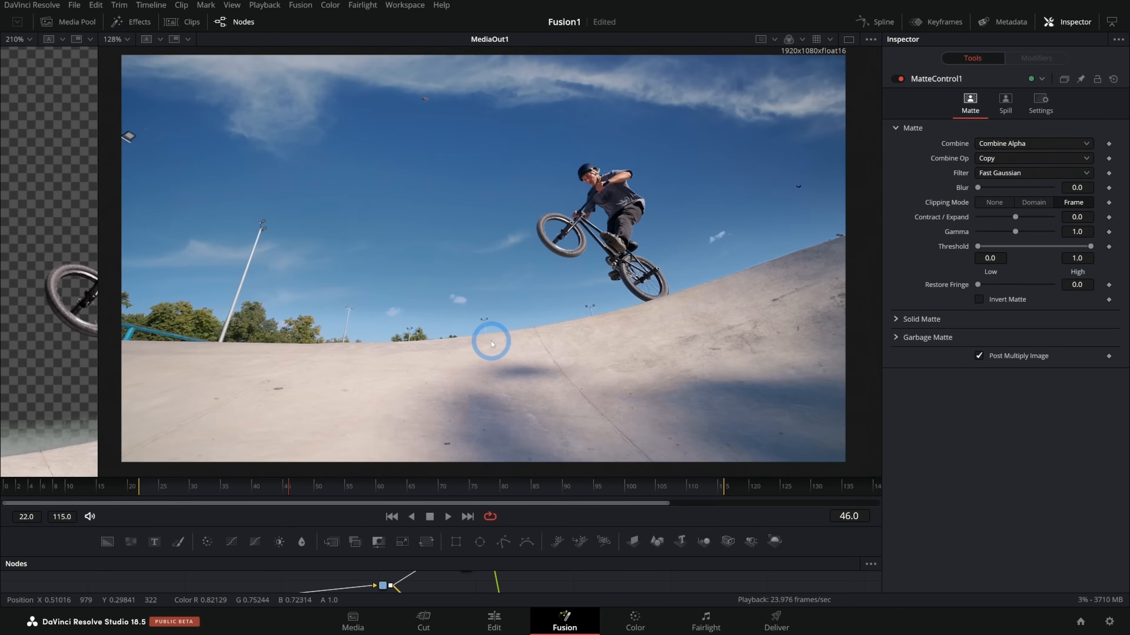
{"action": "mouse_move", "coordinate": [494, 341]}
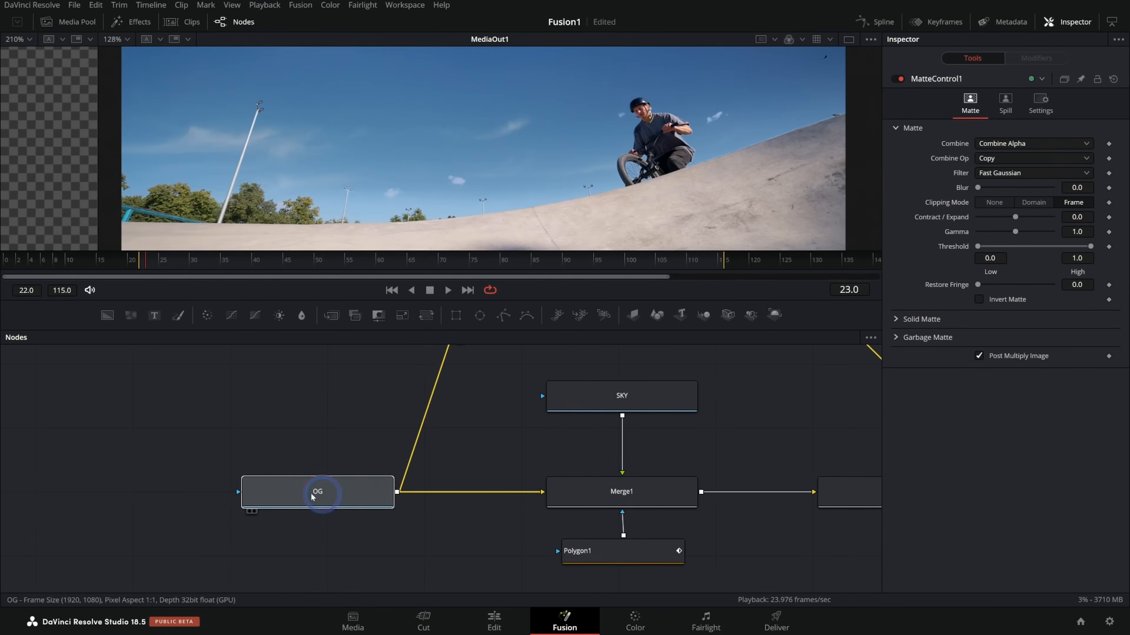
Add a Planar Tracker node branching off the OG footage node.
{"action": "left_click", "coordinate": [317, 495]}
{"action": "type", "text": "pl"}
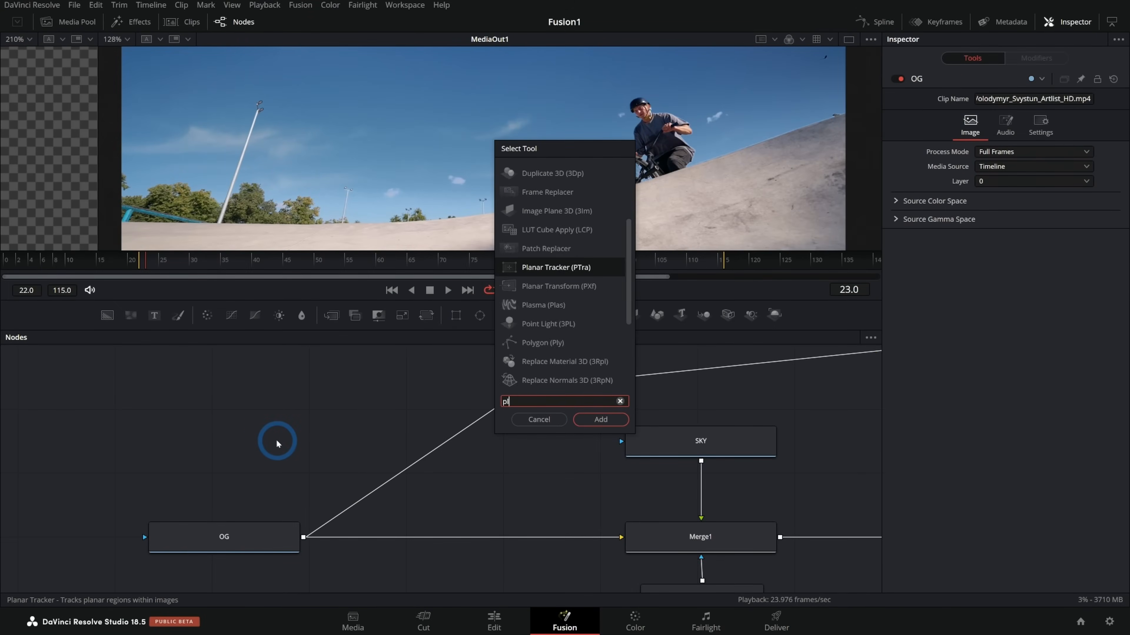
{"action": "left_click", "coordinate": [599, 420]}
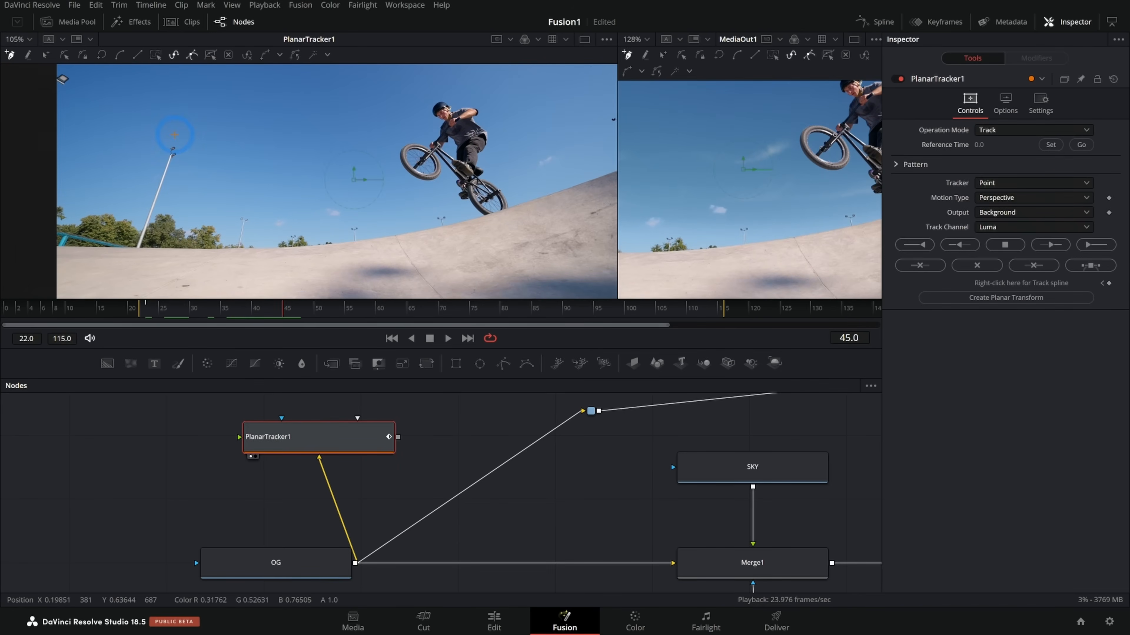
Draw the tracking region around the sky and ramp in the PlanarTracker1 viewer at reference frame 45.
{"action": "left_click_drag", "start_coordinate": [174, 134], "coordinate": [339, 231]}
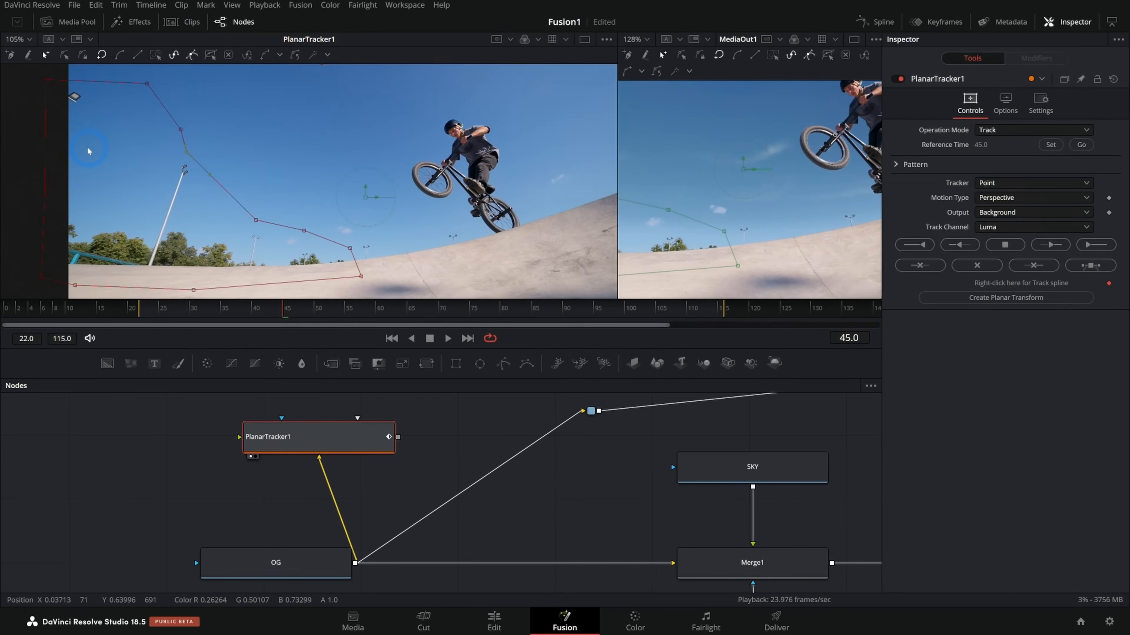
{"action": "mouse_move", "coordinate": [49, 104]}
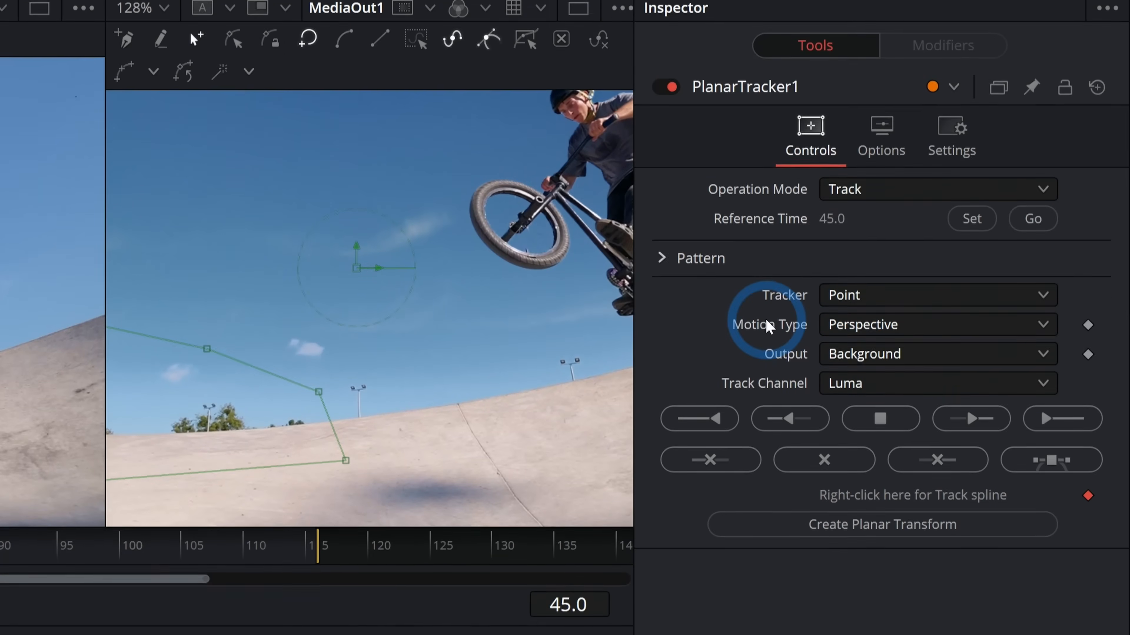
{"action": "left_click", "coordinate": [936, 324]}
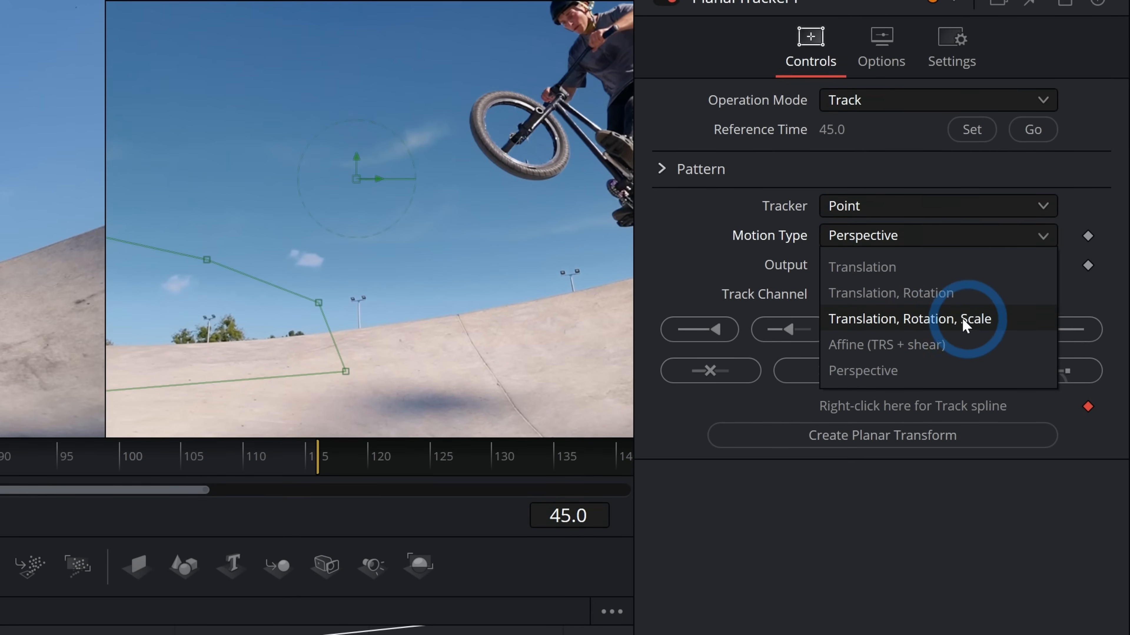
Set Motion Type to Translation, Rotation, Scale, track to start and to end, then scrub to check the track.
{"action": "left_click", "coordinate": [909, 319]}
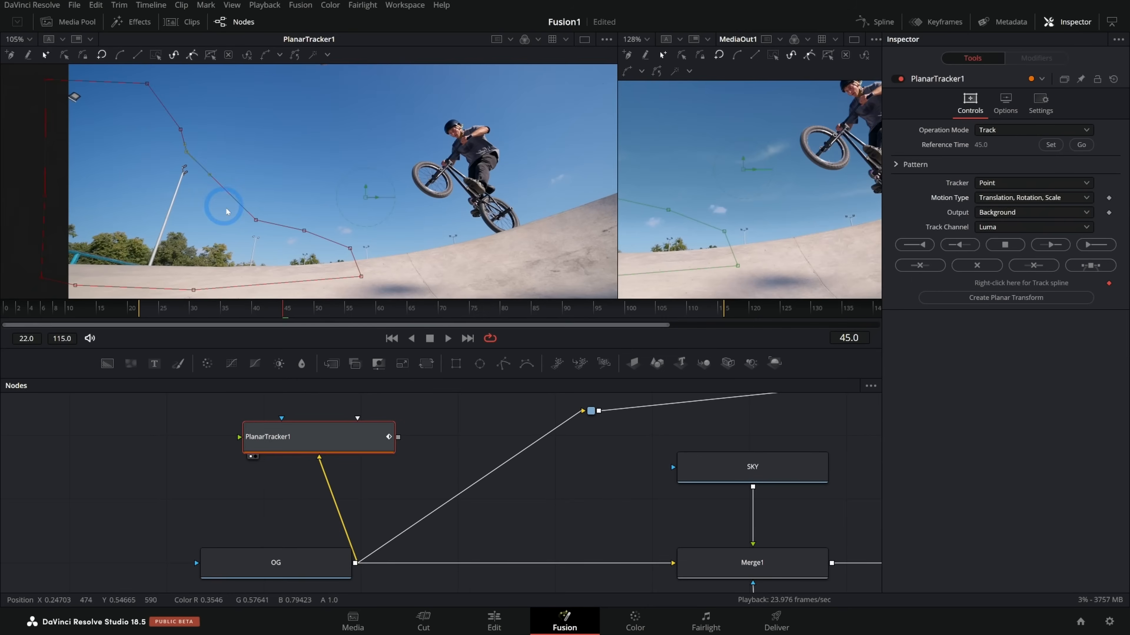
{"action": "left_click", "coordinate": [1001, 244]}
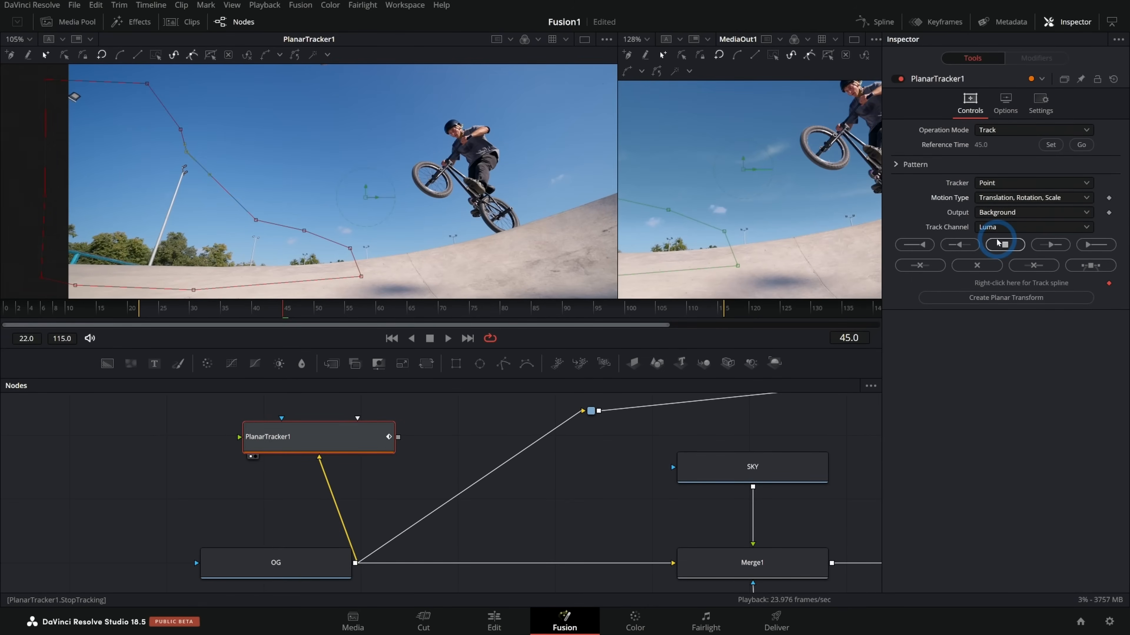
{"action": "left_click", "coordinate": [1001, 244]}
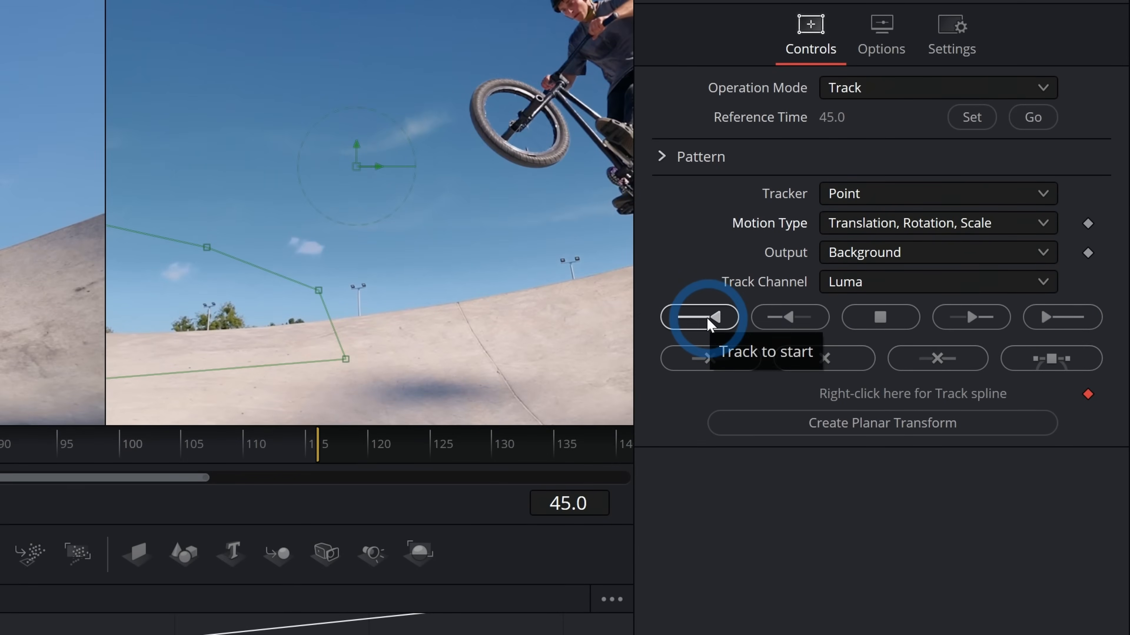
{"action": "left_click", "coordinate": [697, 317]}
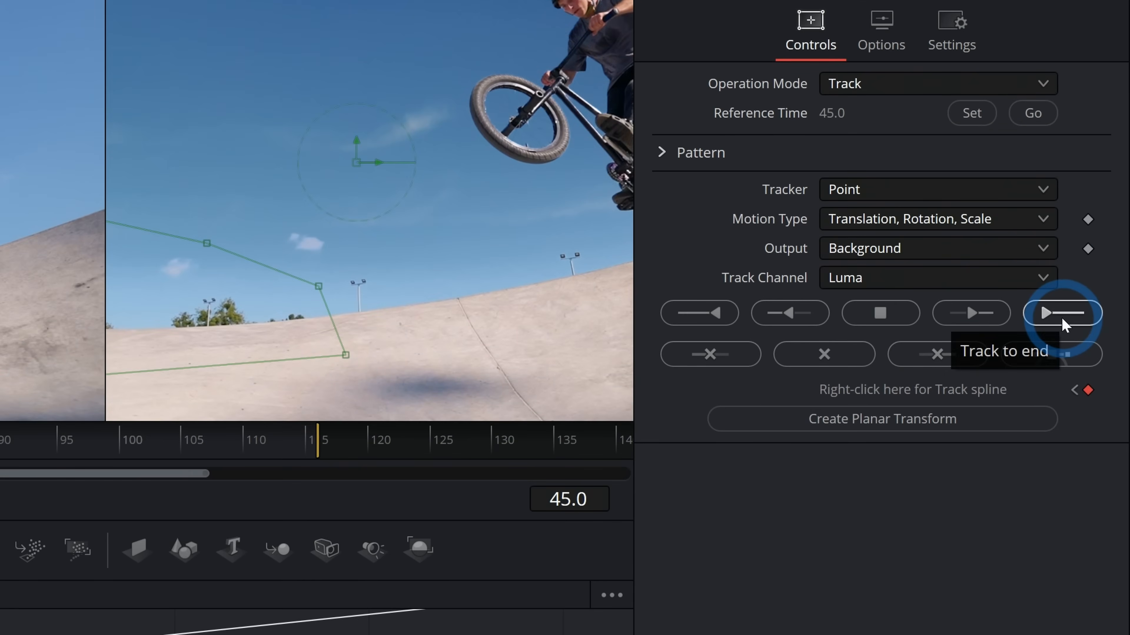
{"action": "left_click", "coordinate": [1060, 312]}
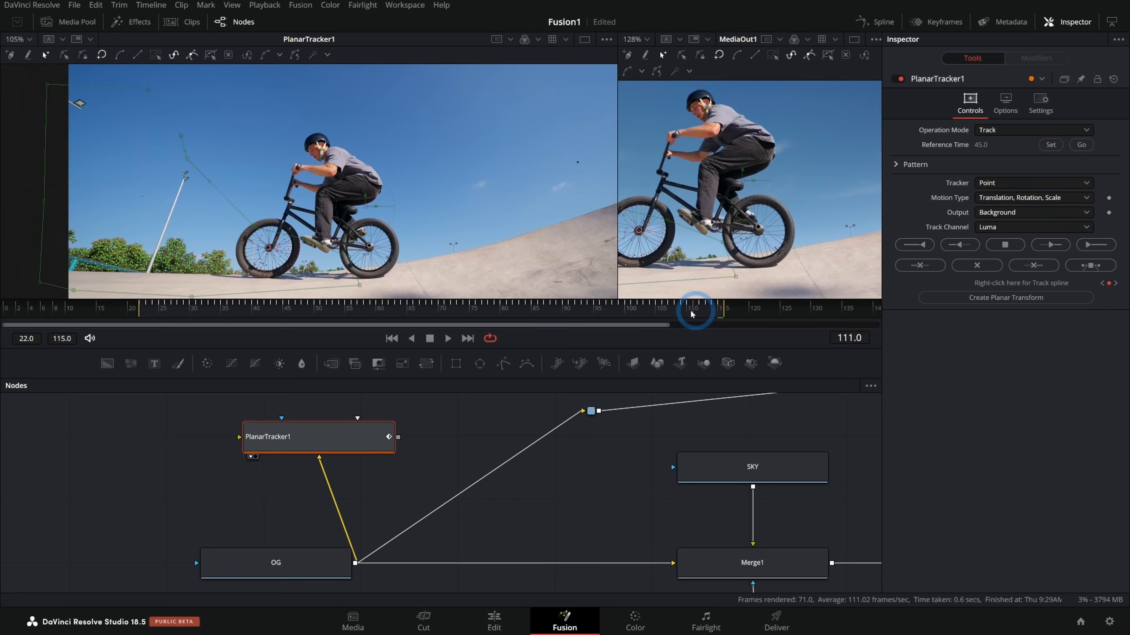
{"action": "left_click_drag", "start_coordinate": [695, 306], "coordinate": [298, 306]}
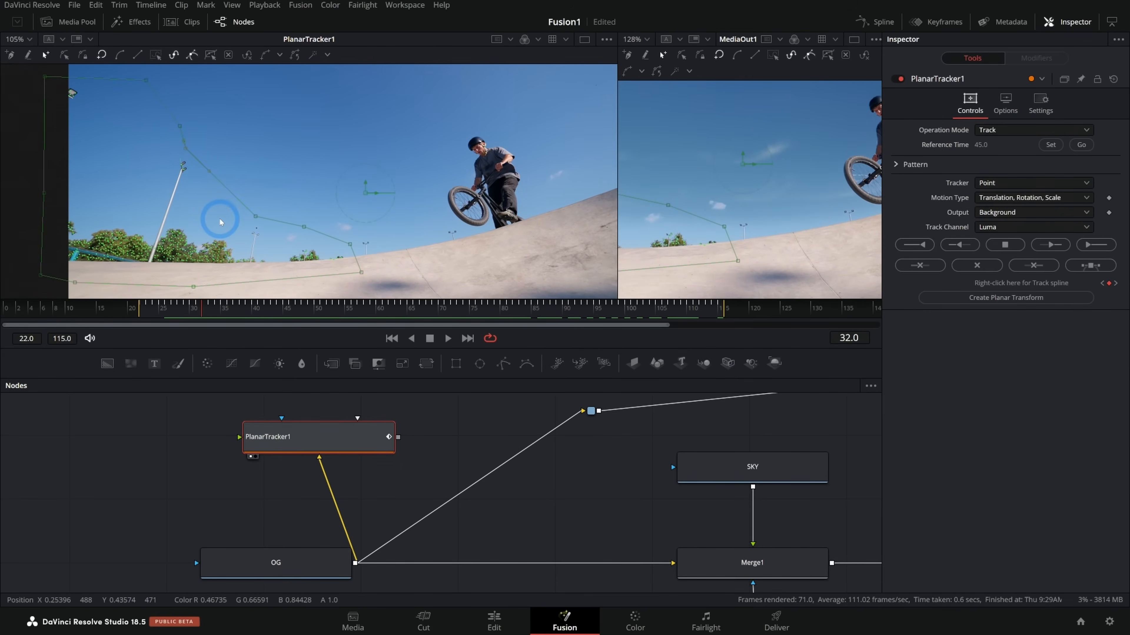
{"action": "left_click_drag", "start_coordinate": [220, 221], "coordinate": [301, 230]}
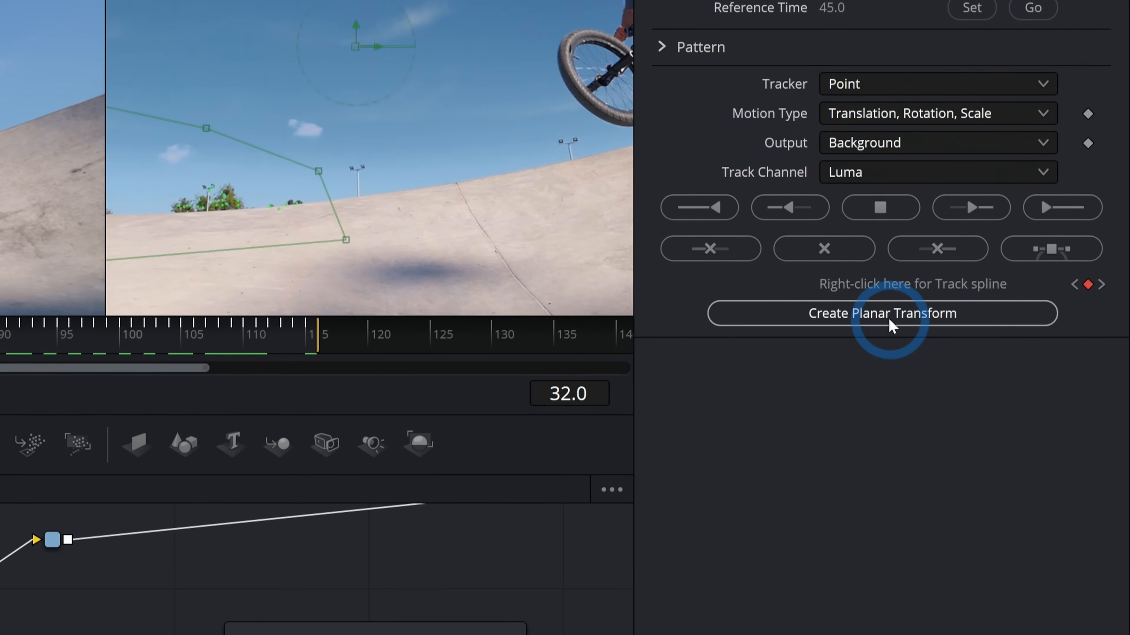
Create PlanarTransform1 from the track and wire it between SKY and Merge1.
{"action": "left_click", "coordinate": [881, 313]}
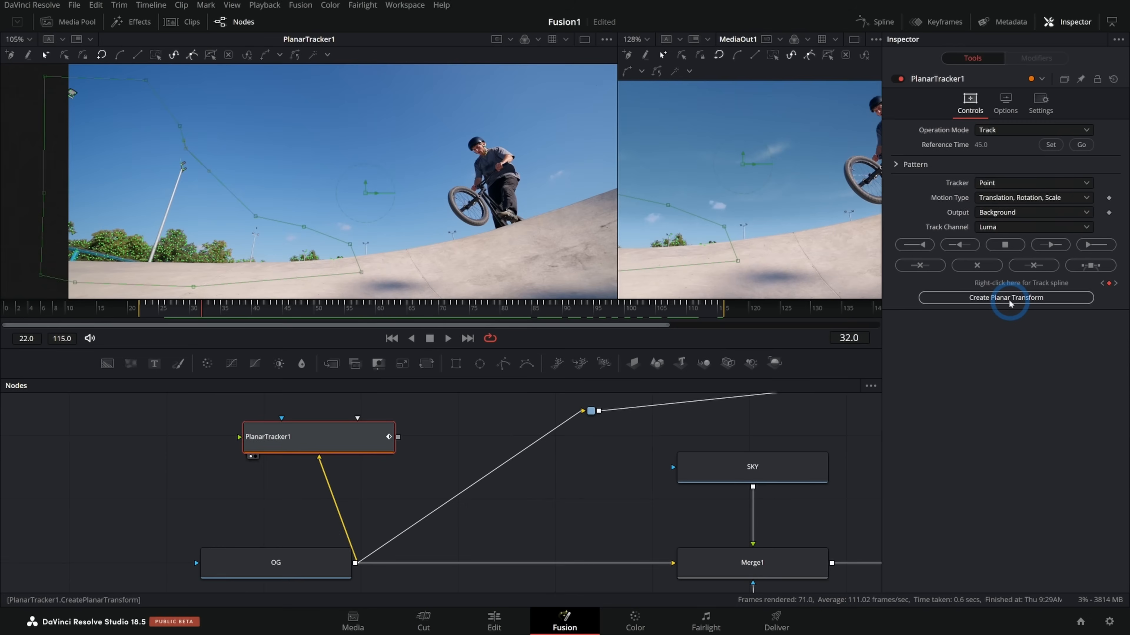
{"action": "left_click", "coordinate": [1005, 297]}
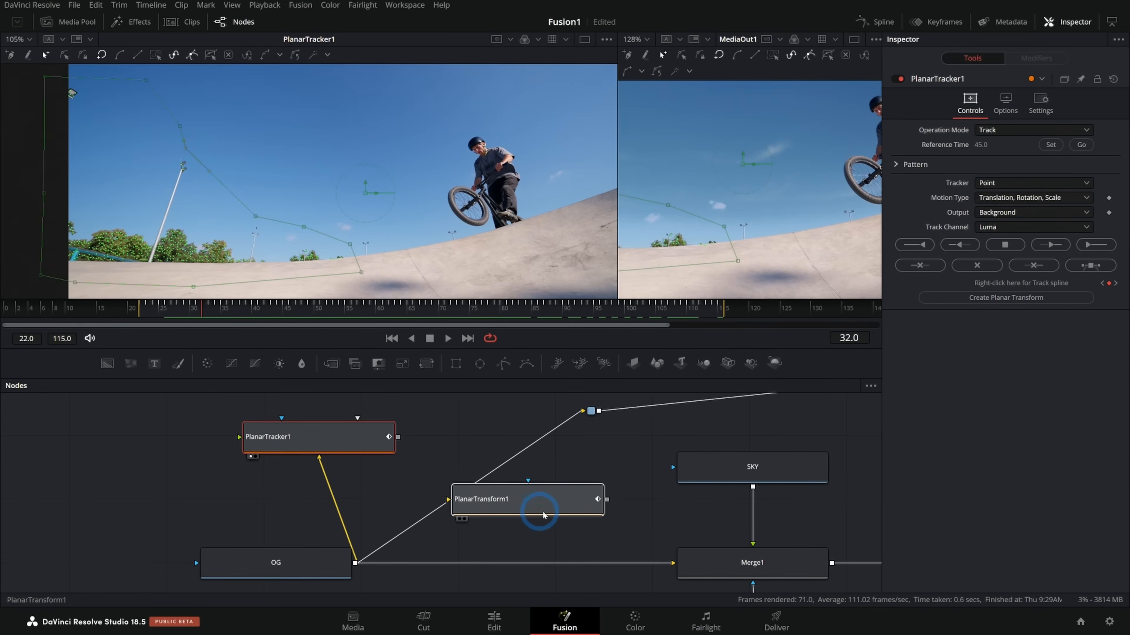
{"action": "left_click", "coordinate": [508, 512]}
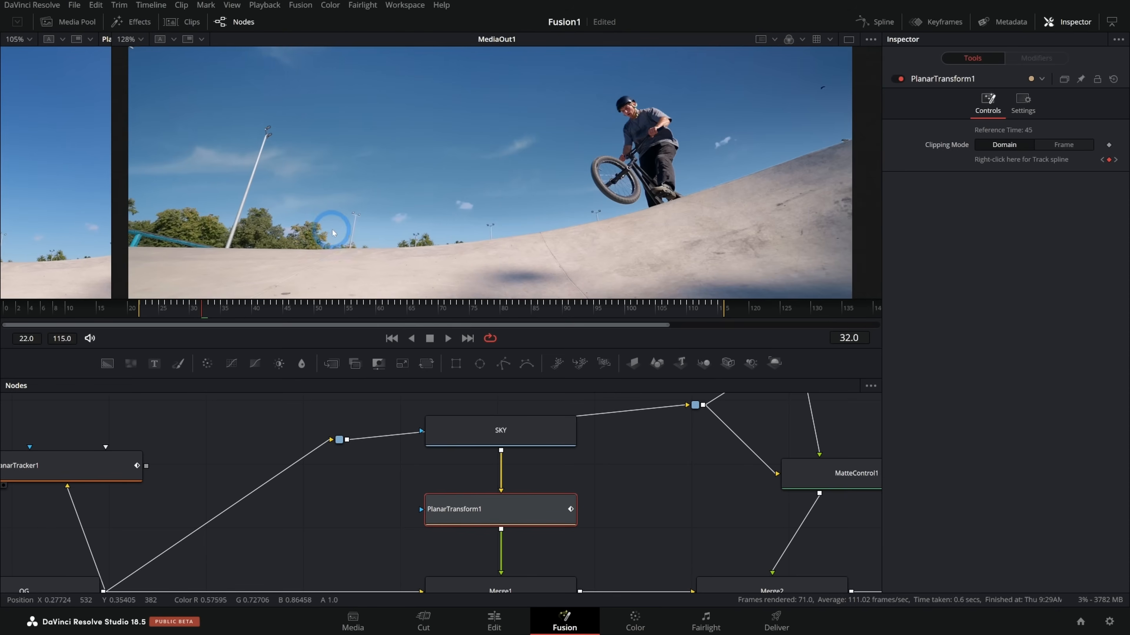
{"action": "left_click", "coordinate": [446, 338]}
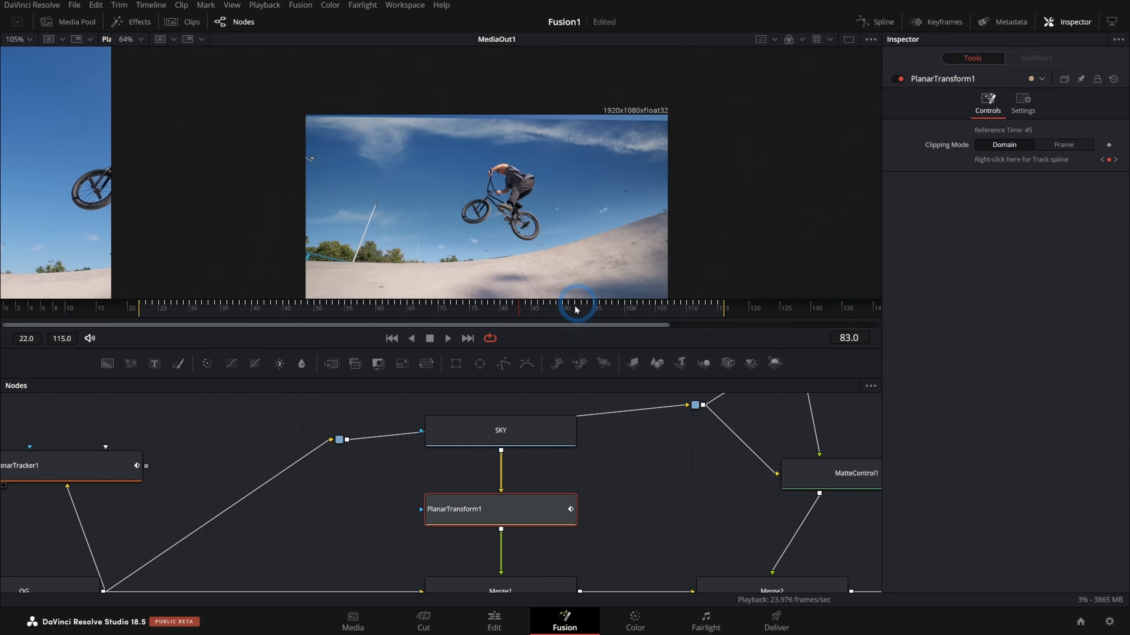
Add a Transform (xf) after SKY with Size 1.104 and scrub to frame 41 to check sky coverage.
{"action": "left_click", "coordinate": [500, 430]}
{"action": "type", "text": "plan"}
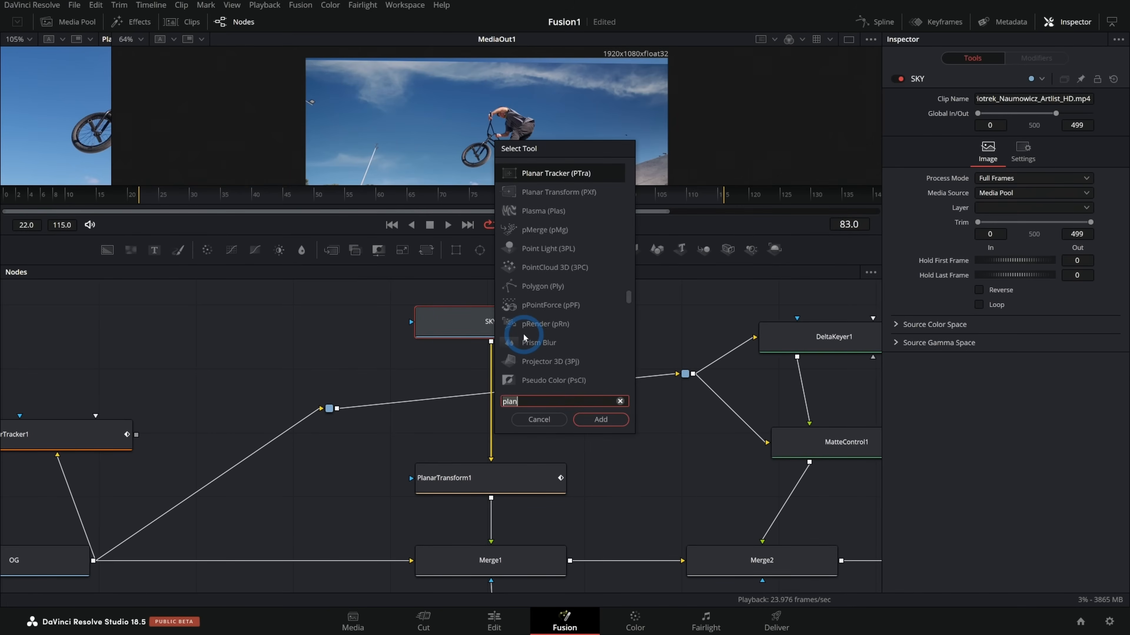
{"action": "type", "text": "xf"}
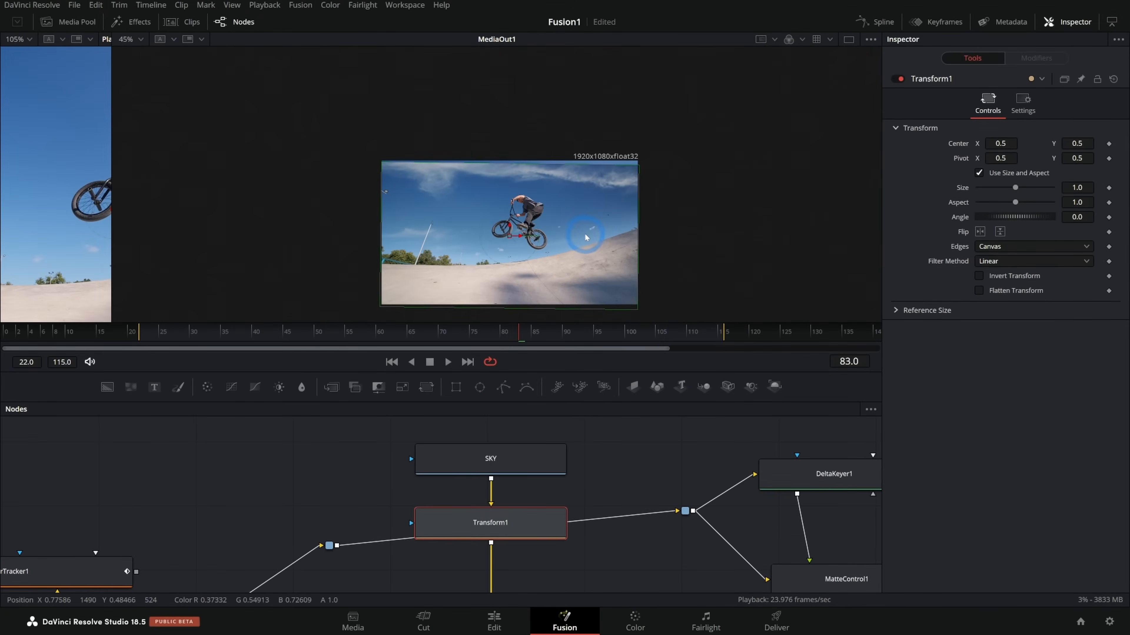
{"action": "left_click_drag", "start_coordinate": [1016, 188], "coordinate": [1016, 188]}
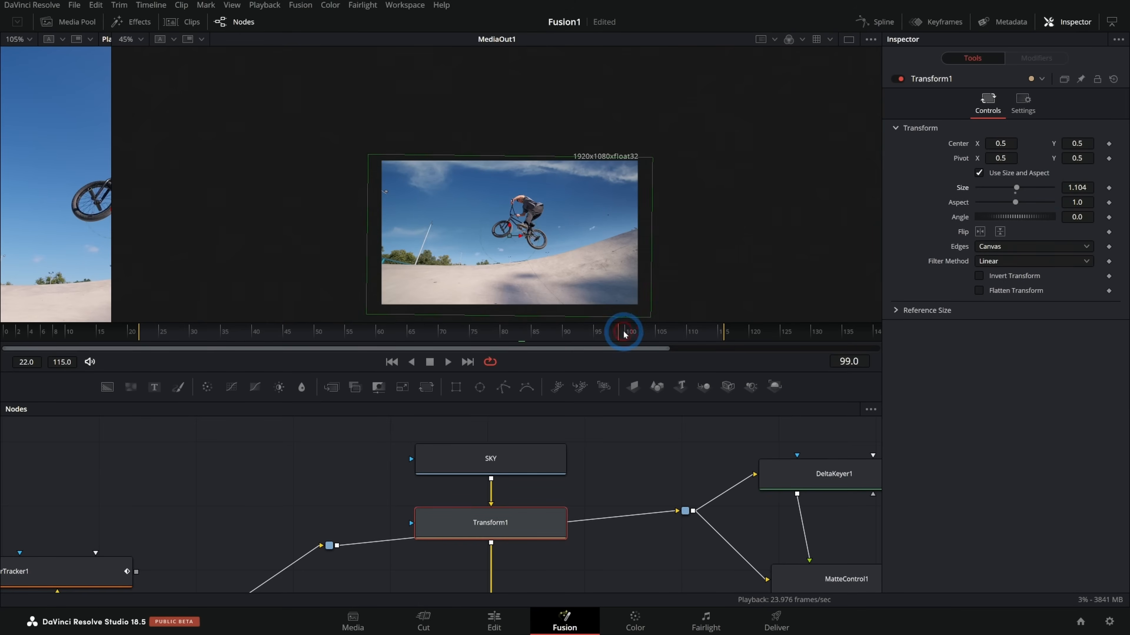
{"action": "left_click_drag", "start_coordinate": [623, 331], "coordinate": [680, 331]}
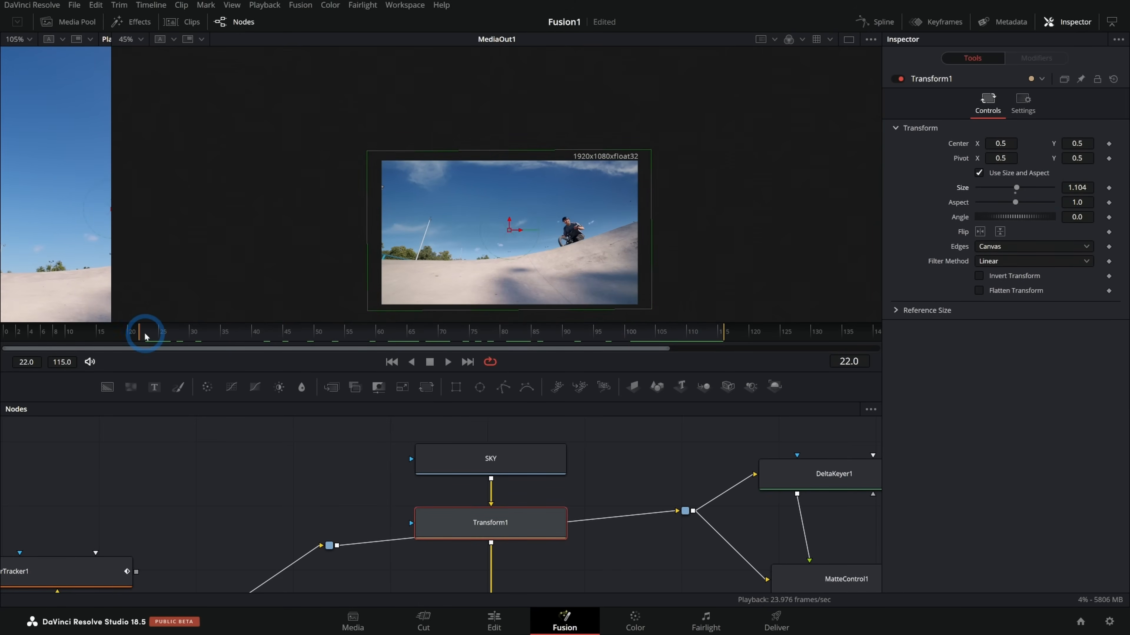
{"action": "left_click", "coordinate": [122, 413]}
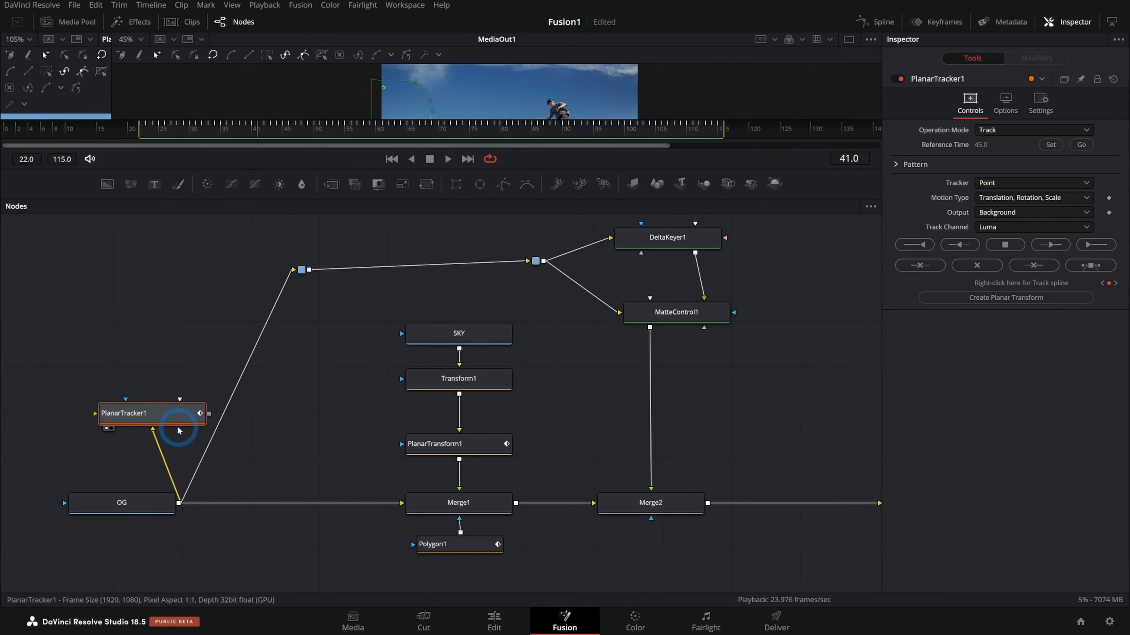
View MatteControl1, OG, Merge1 and the final Merge2 composite in turn to compare stages.
{"action": "left_click", "coordinate": [458, 443]}
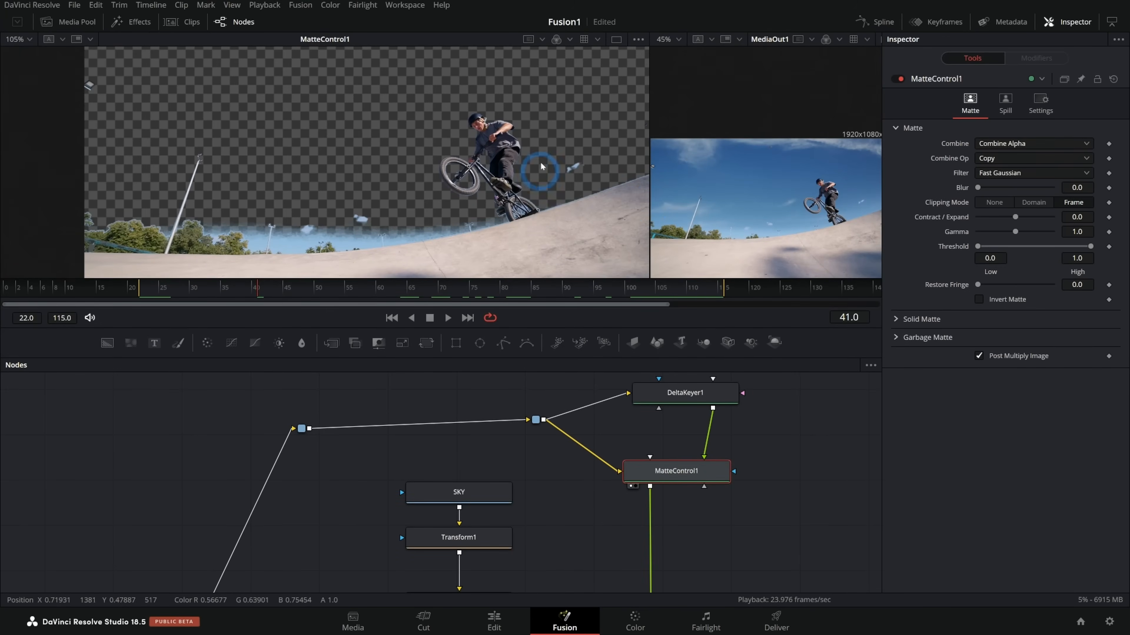
{"action": "left_click", "coordinate": [398, 559]}
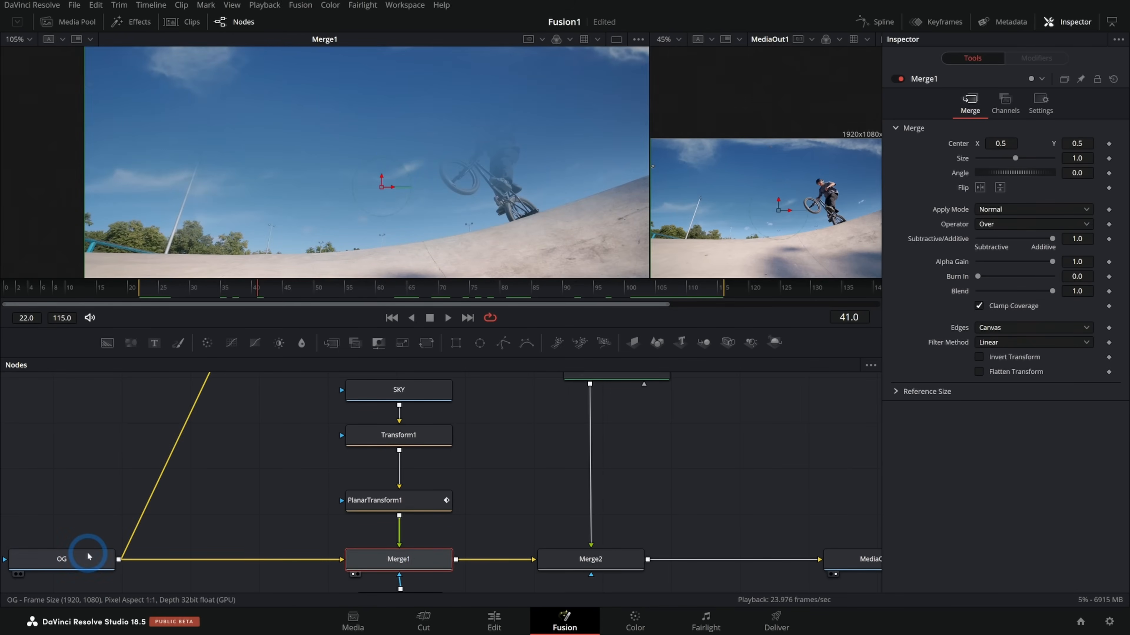
{"action": "left_click", "coordinate": [61, 559]}
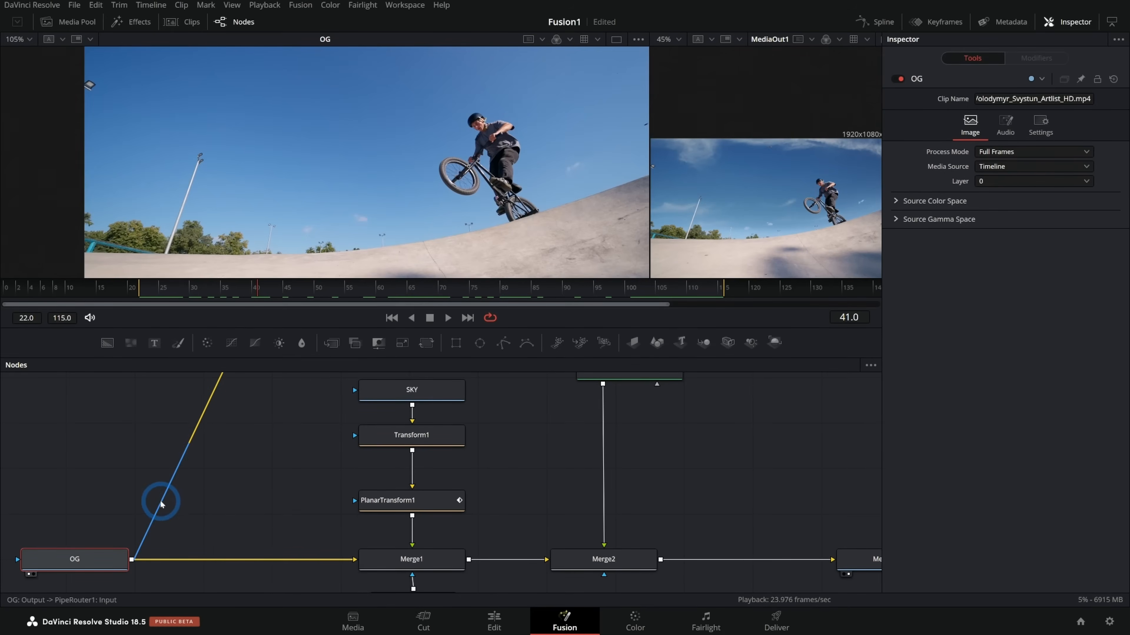
{"action": "left_click", "coordinate": [411, 559]}
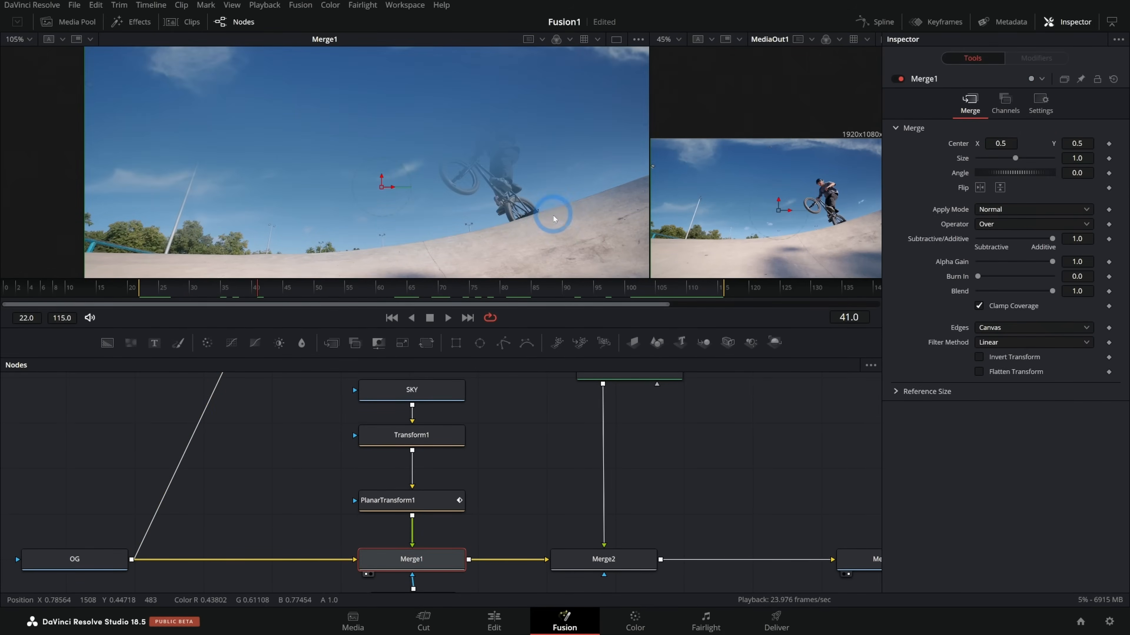
{"action": "mouse_move", "coordinate": [531, 126]}
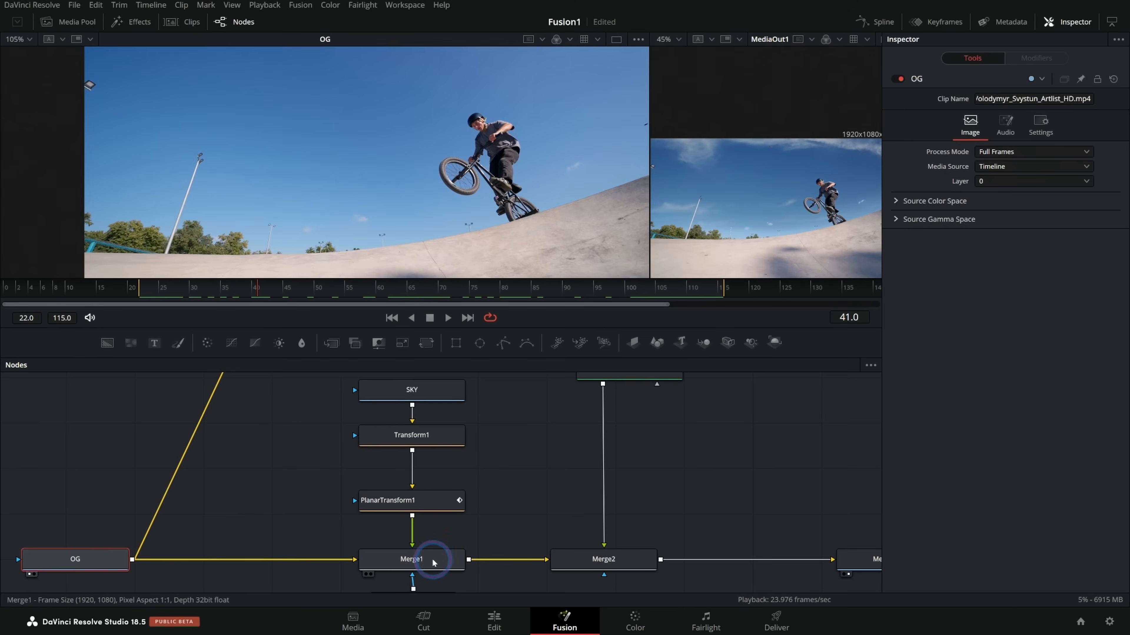
{"action": "left_click", "coordinate": [603, 559]}
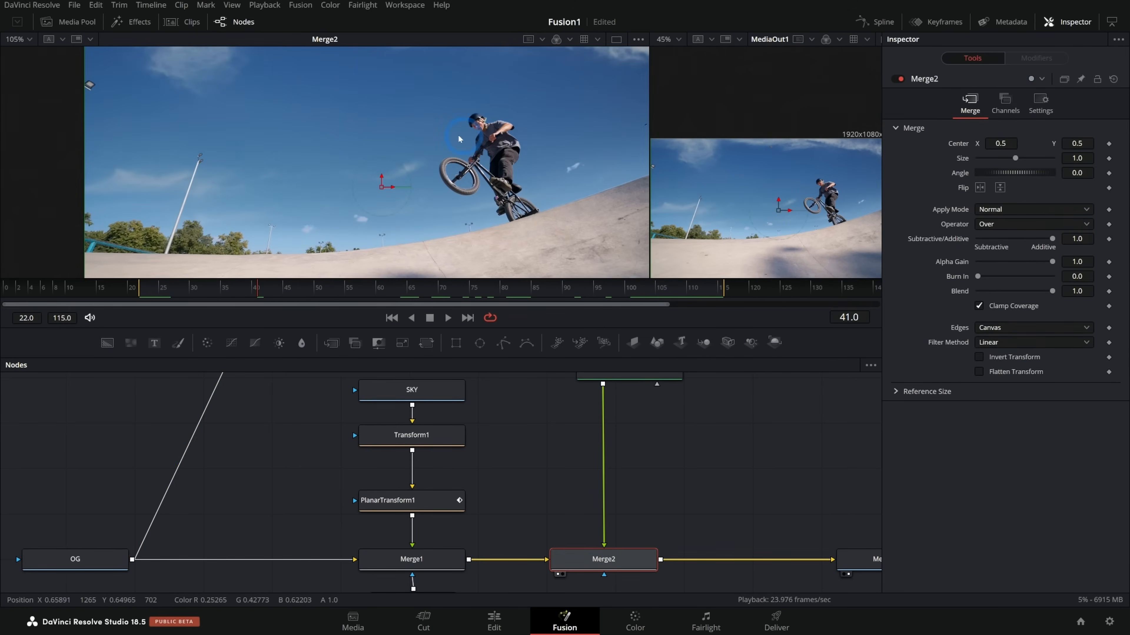